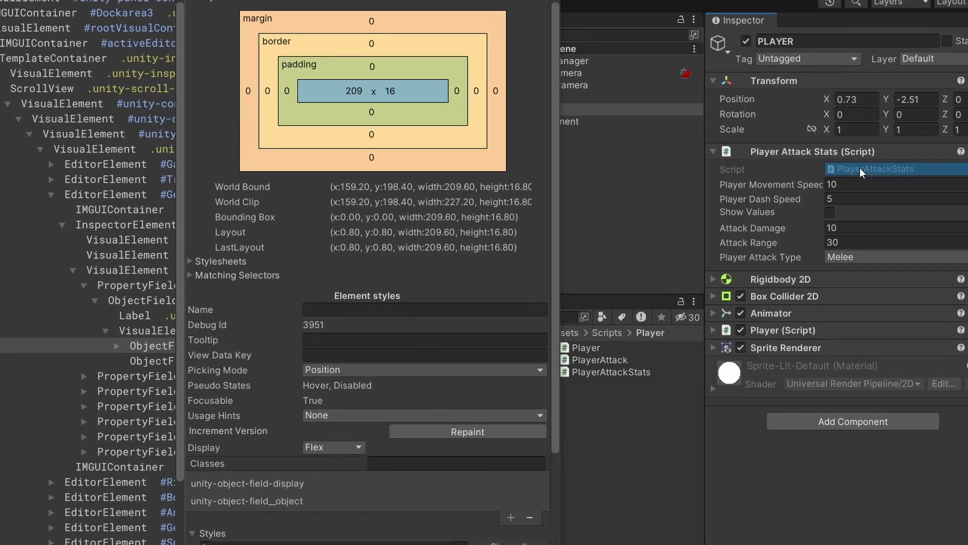
Inspect the Script and Player Attack Type fields' element details in the UI Toolkit Debugger
left_click(747, 211)
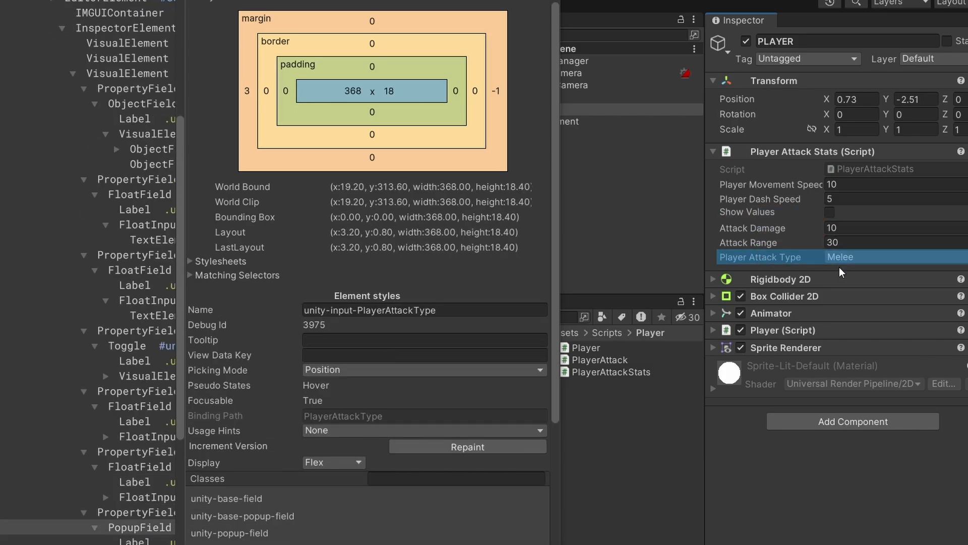
left_click(773, 302)
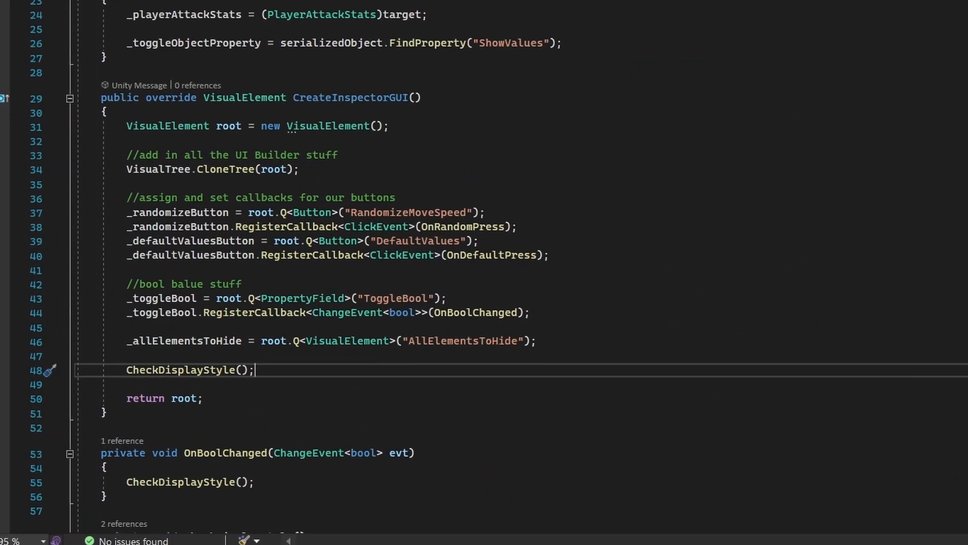
scroll("down", 3)
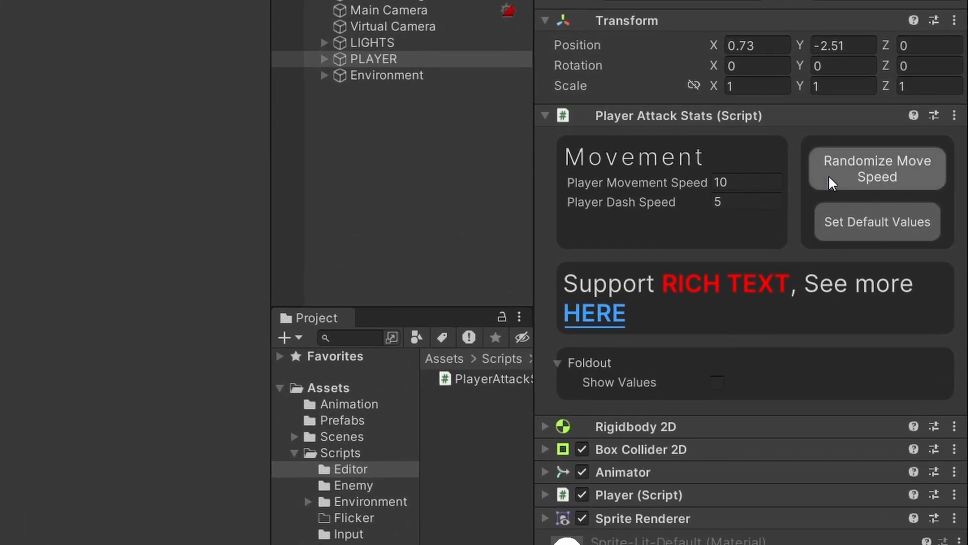
mouse_move(720, 171)
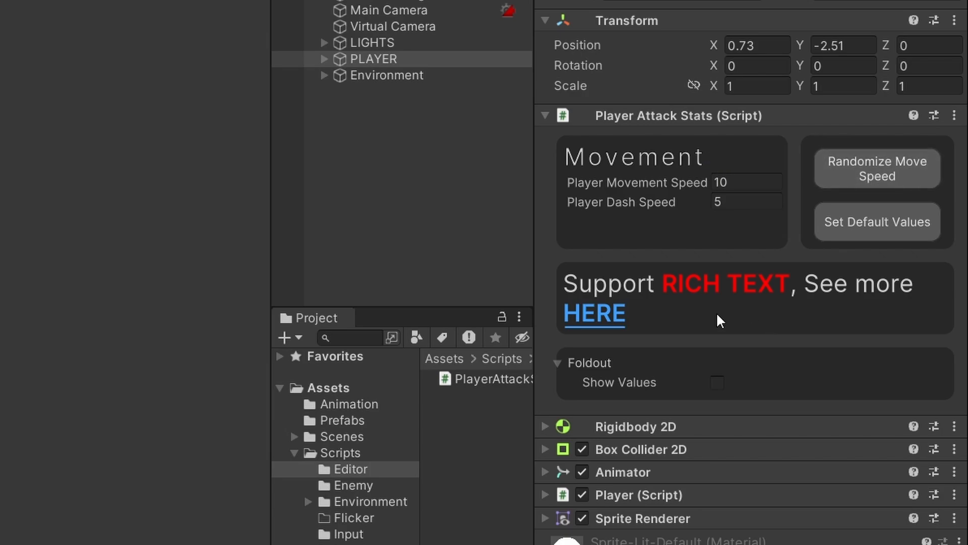
left_click(876, 168)
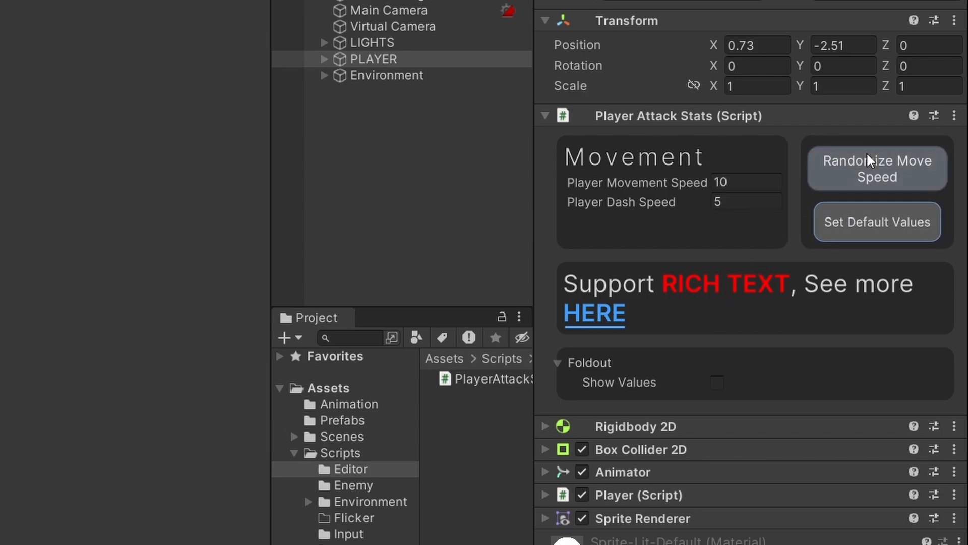
left_click(716, 383)
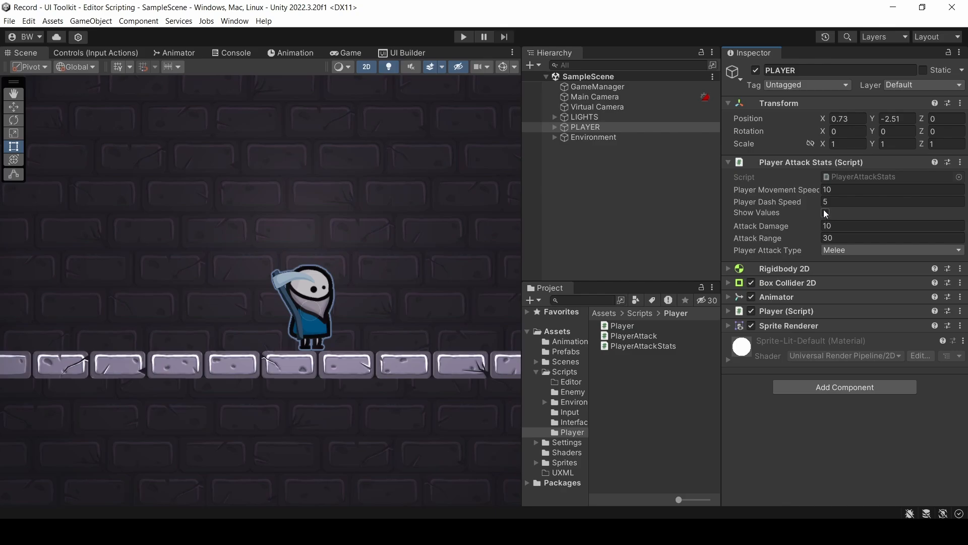
Enable Show Values and create a PlayerAttackStatsEditor C# script in Scripts/Editor
left_click(825, 213)
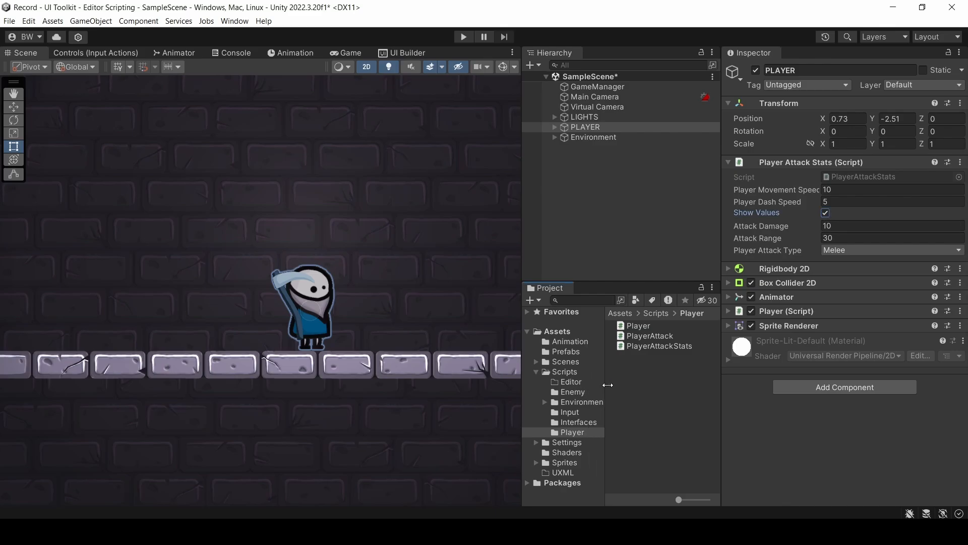
left_click(571, 382)
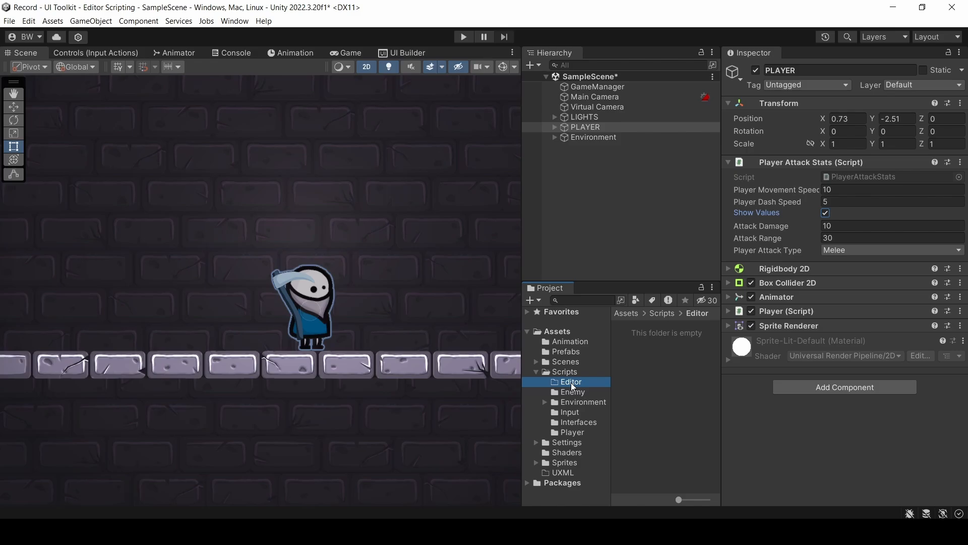
right_click(570, 381)
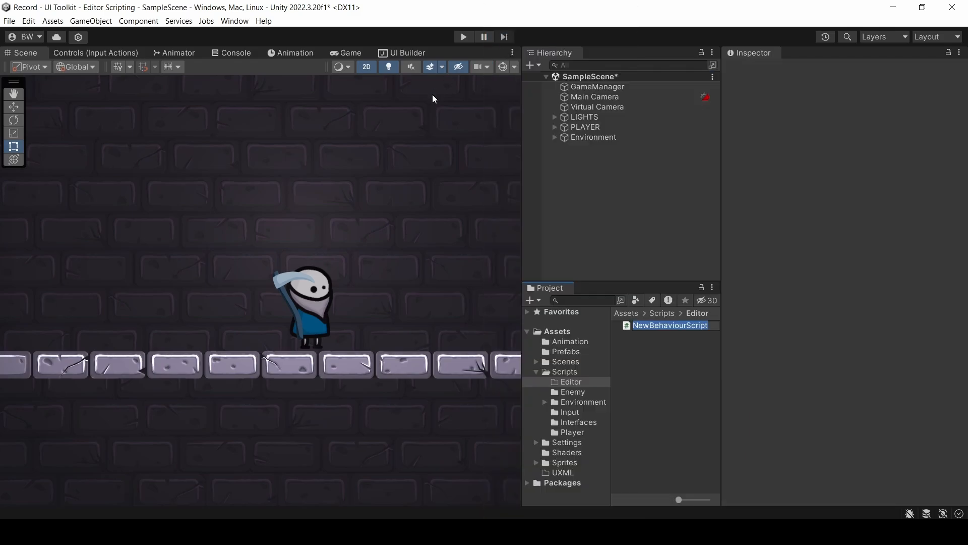
type("PlayerAttackStatsE")
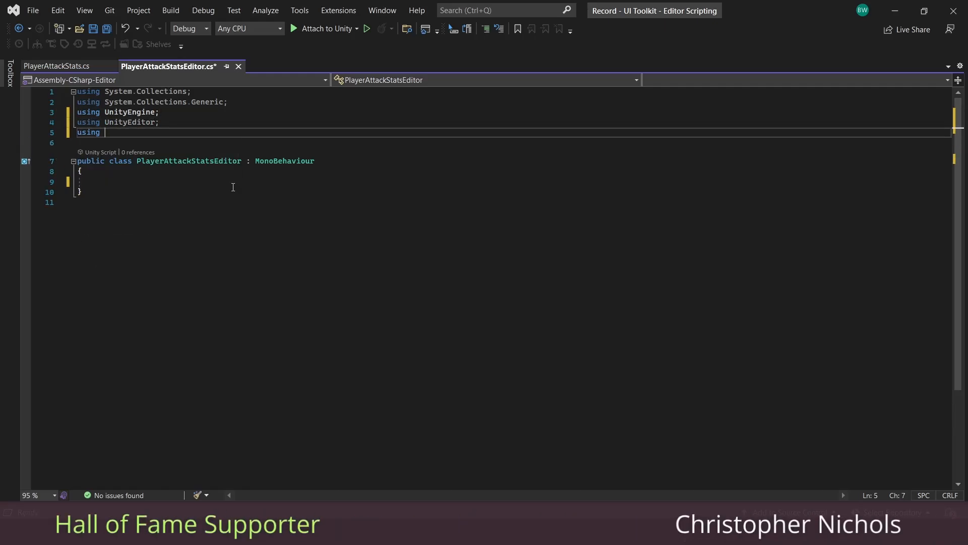
Import UnityEditor.UIElements and UnityEngine.UIElements, and make the class derive from Editor
type("UnityEditor.UIElements;")
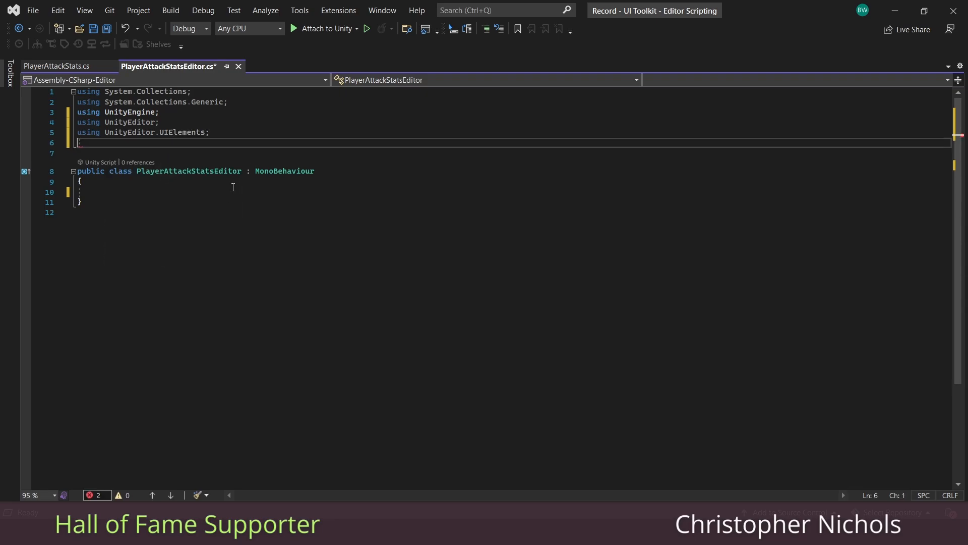
type("using UnityEngine.UIElements;")
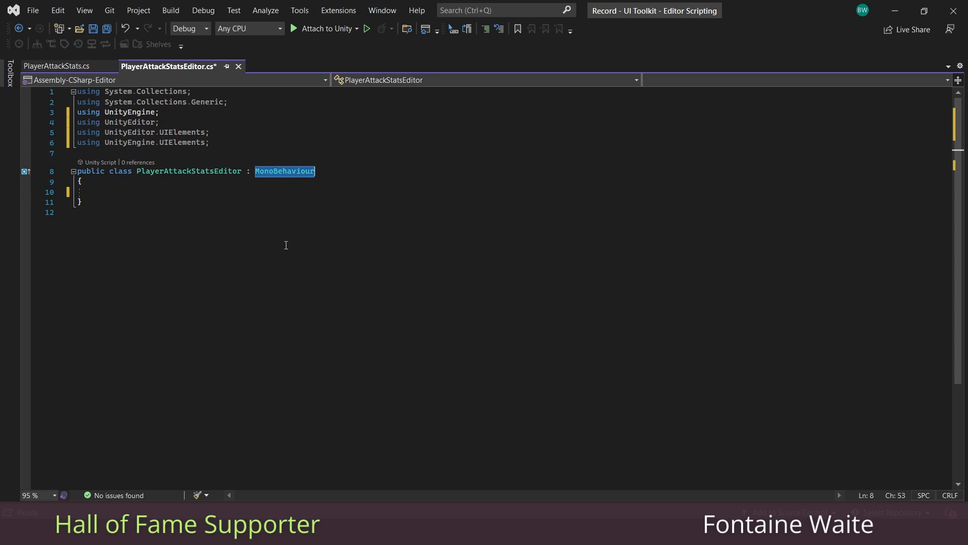
type("Editor")
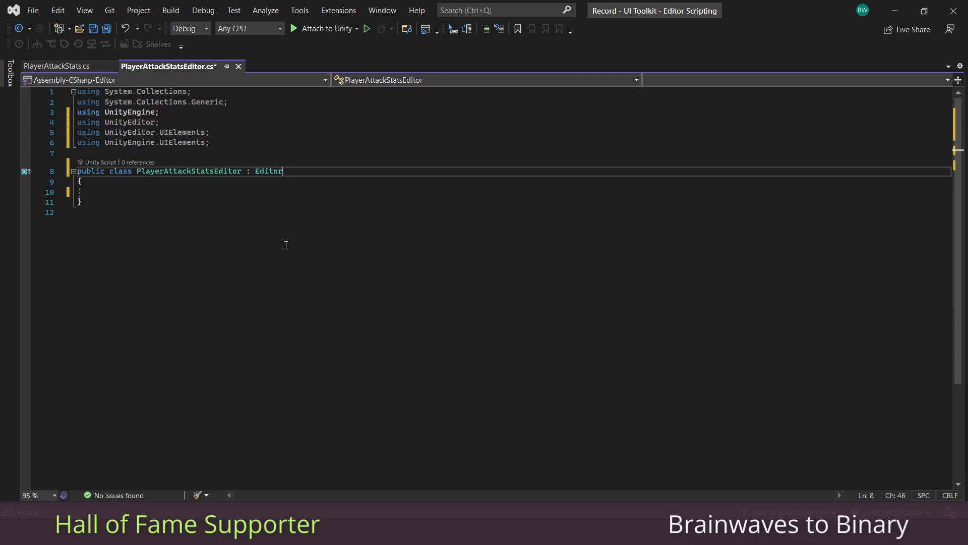
double_click(268, 171)
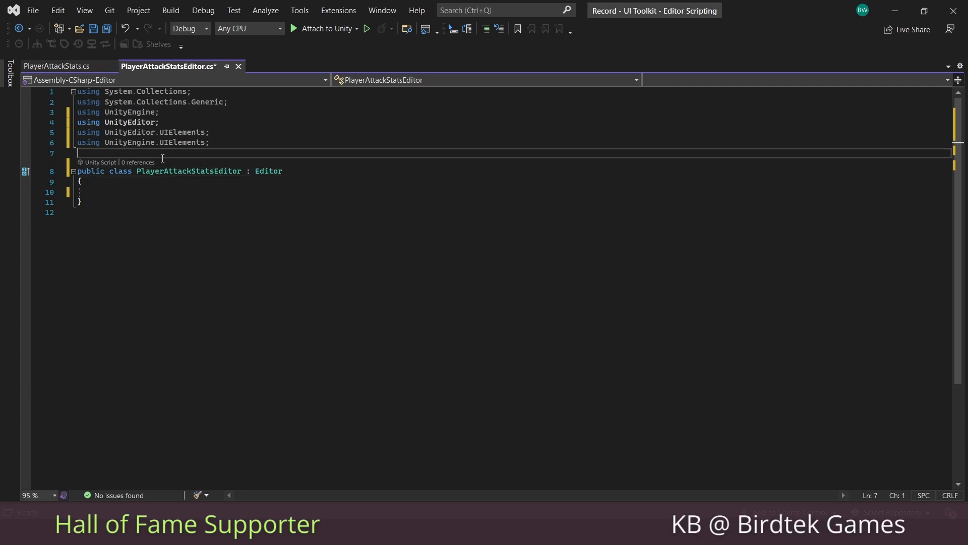
Add the [CustomEditor(typeof(PlayerAttackStats))] attribute and save the script
type("[CustomEditor(")
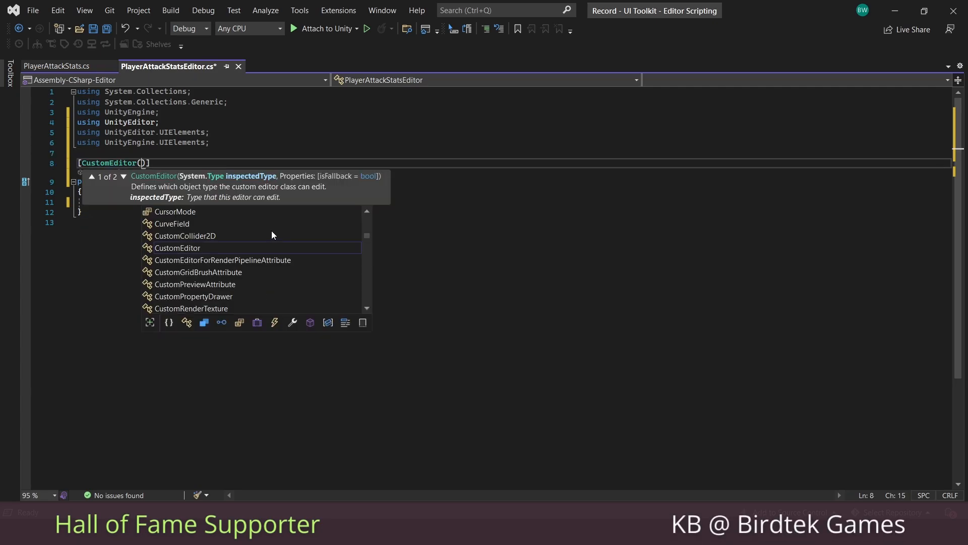
type("typeof()")
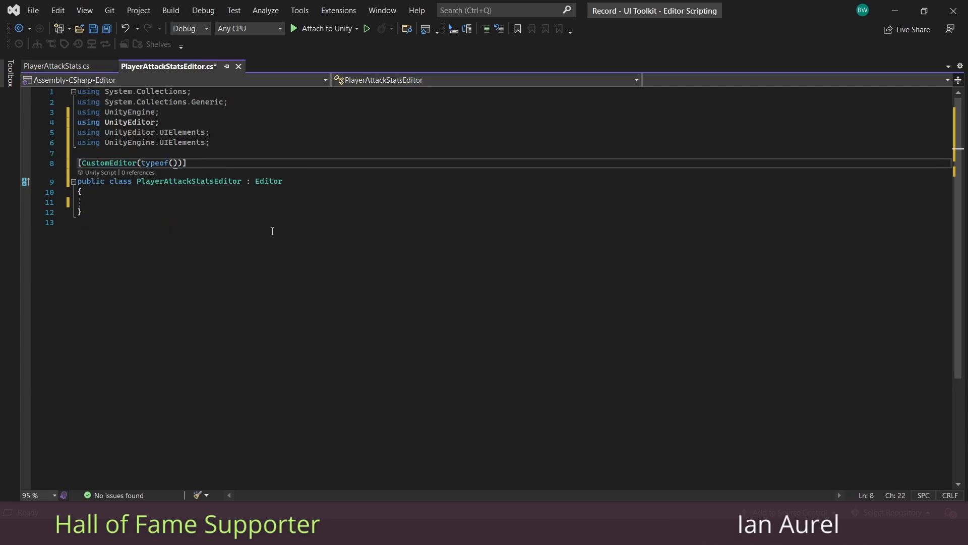
type("PlayerAttackStats")
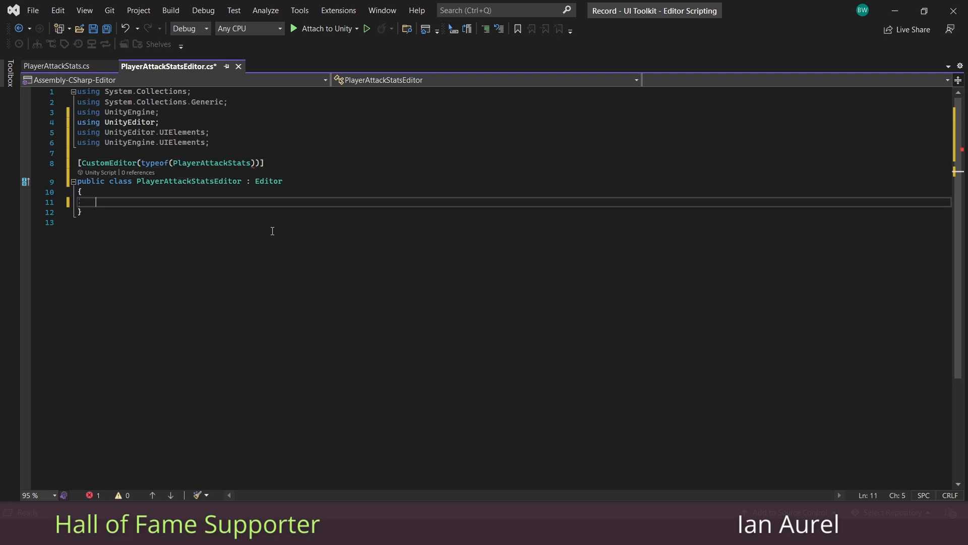
key("ctrl+s")
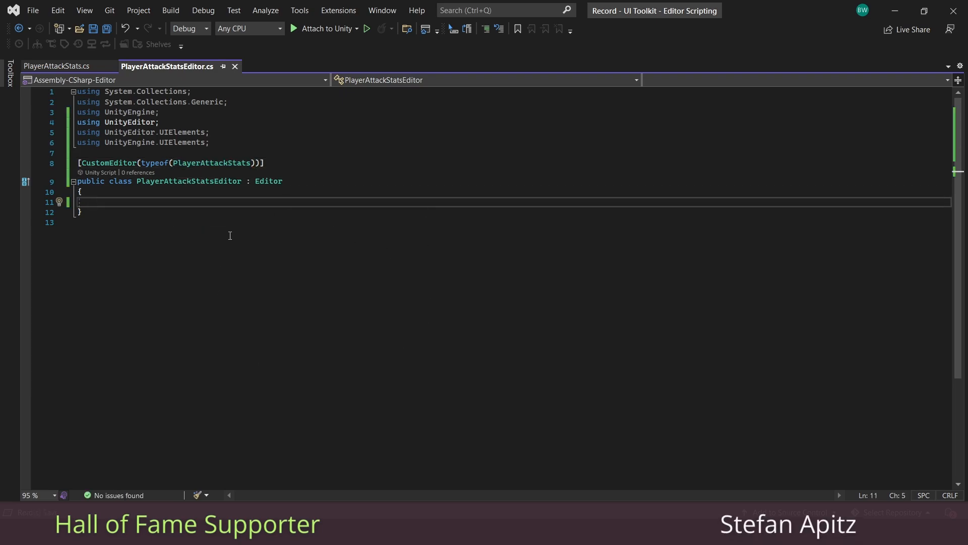
Override CreateInspectorGUI, removing the base return, to build a new root VisualElement
type("override VisualElement CreateInspectorGUI(")
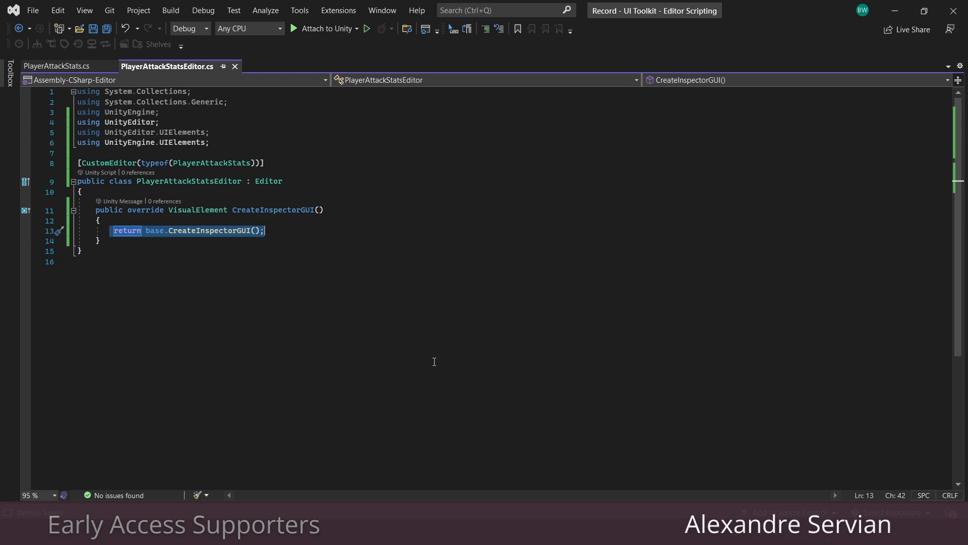
key("Delete")
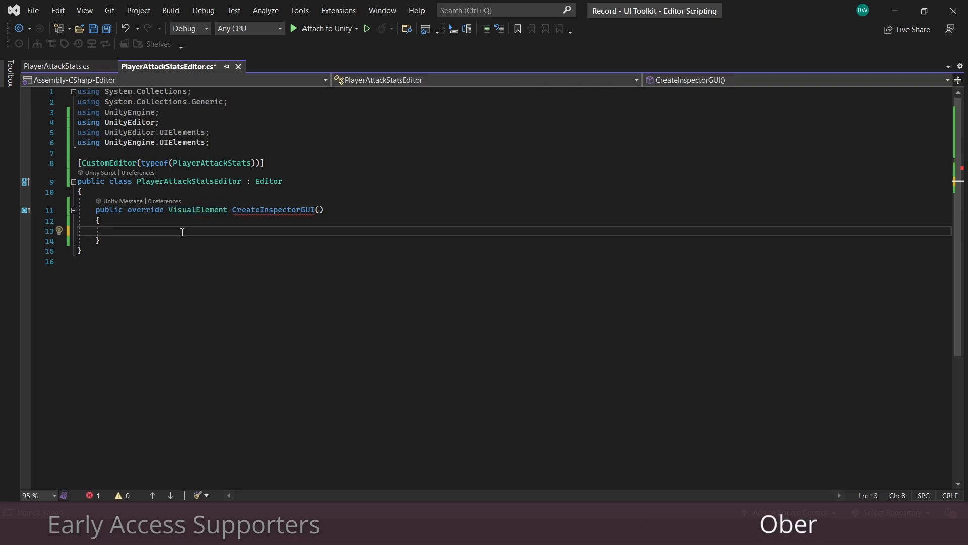
type("VisualElement root = new VisualElement(")
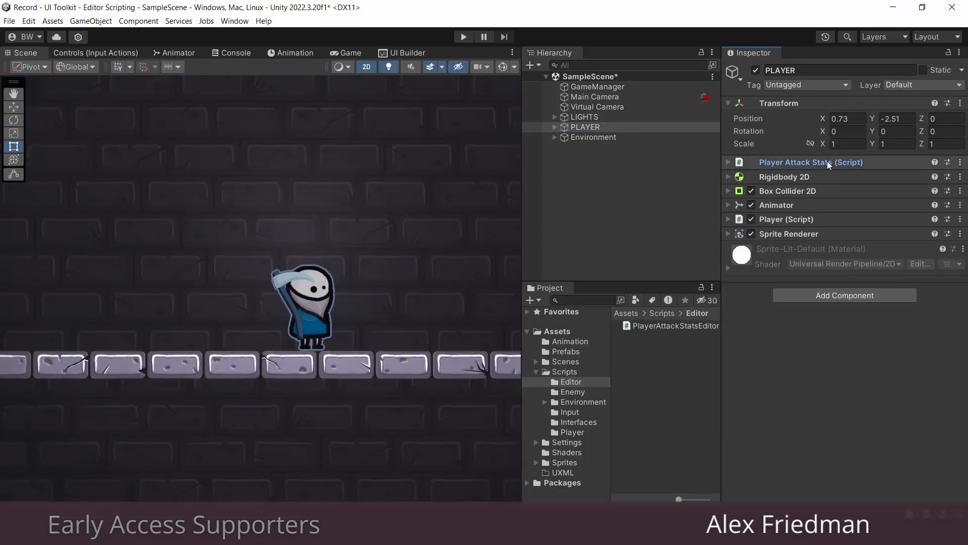
Create a PlayerAttackStats UI Document in the UXML folder
left_click(751, 162)
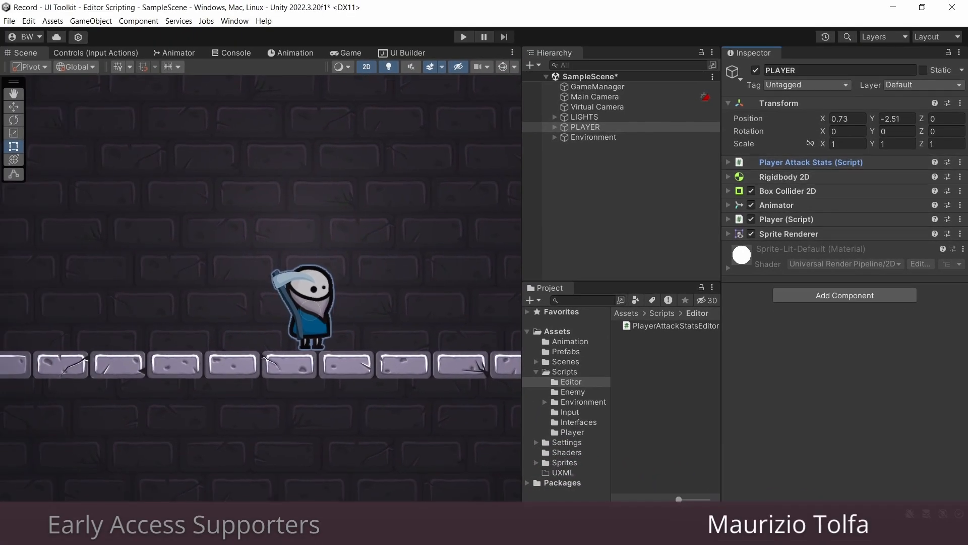
left_click(562, 472)
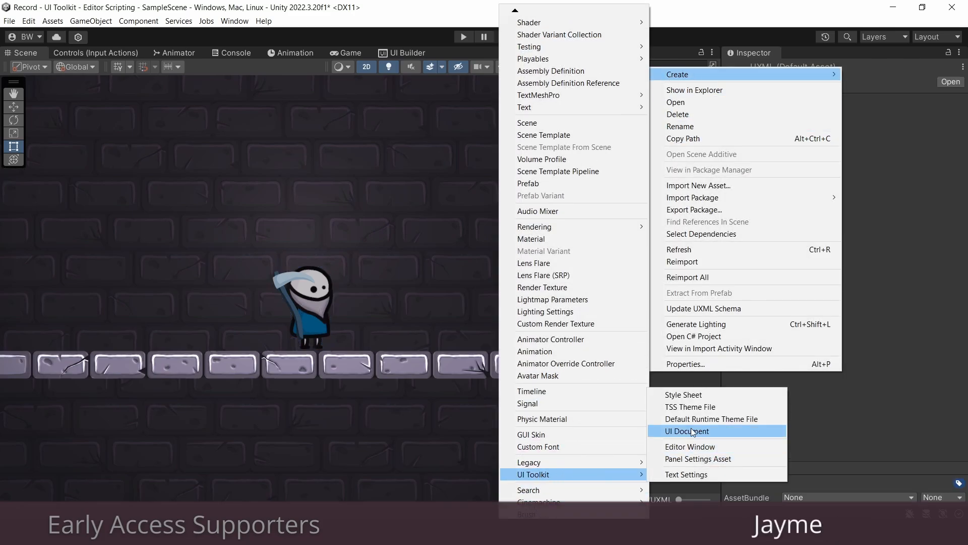
left_click(685, 431)
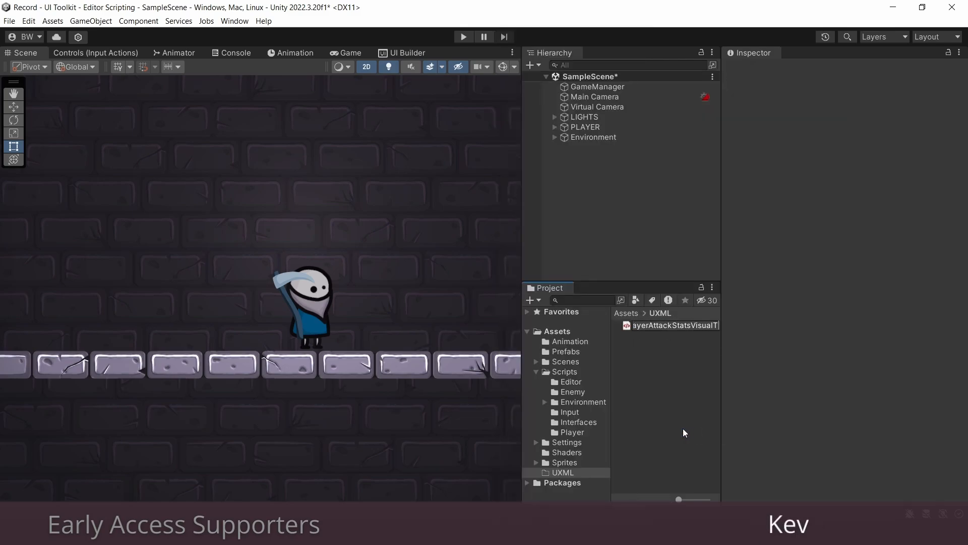
left_click(670, 325)
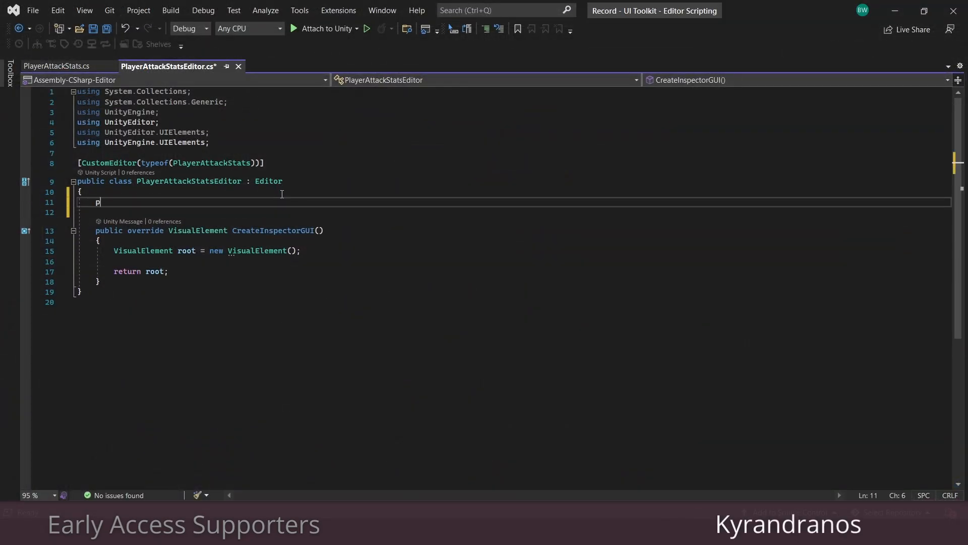
Declare a public VisualTreeAsset field and add the '//add in all the UI builder stuff' comment
type("ublic VisualTreeAsset VisualTree;")
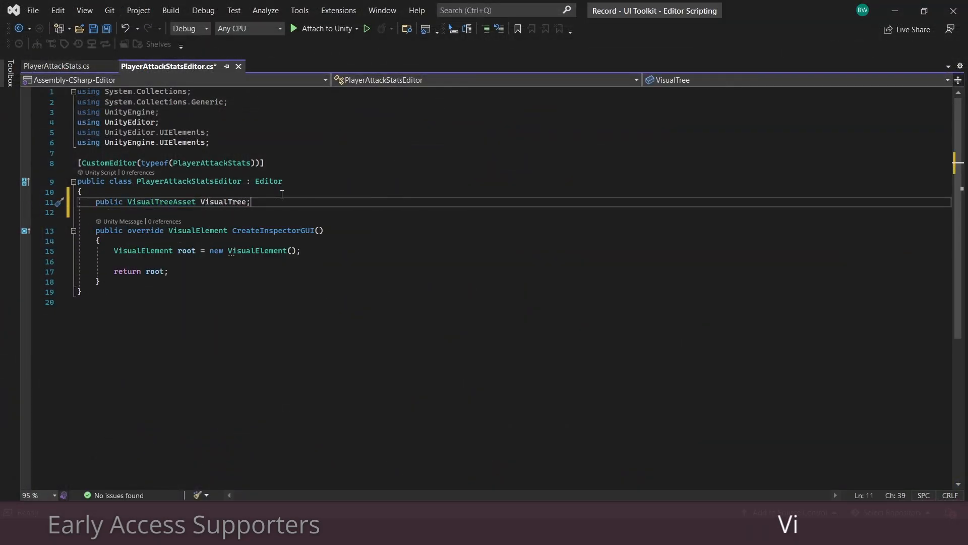
type("//a")
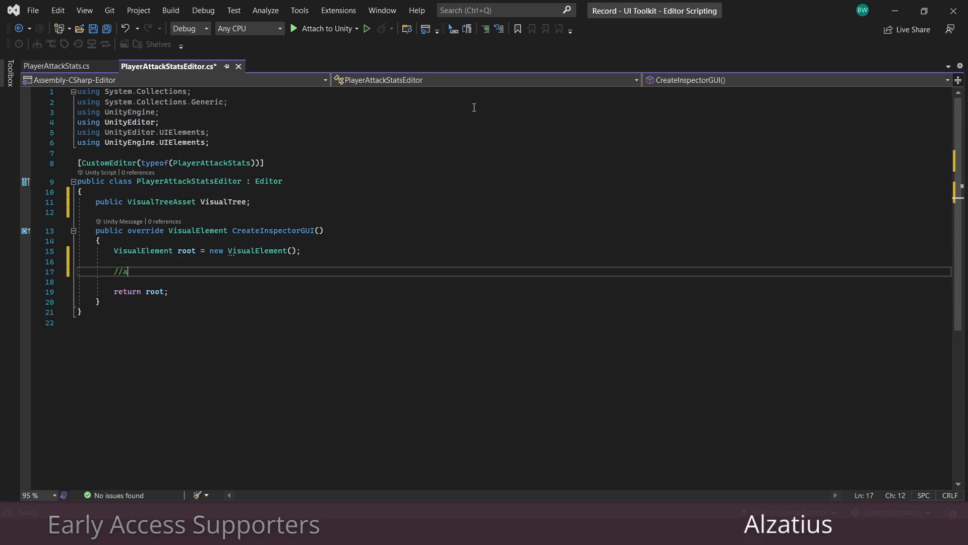
type("dd in all the UI builder stuff")
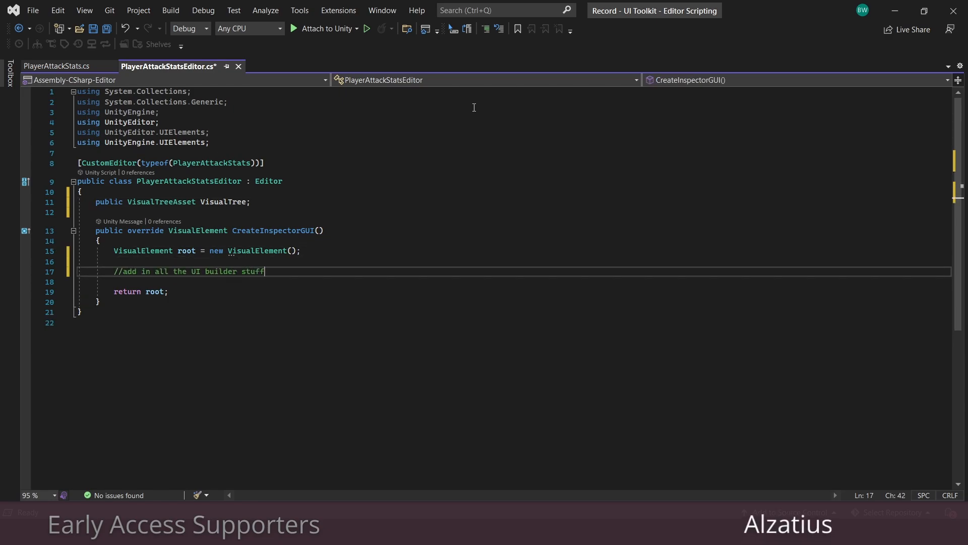
type("Visual")
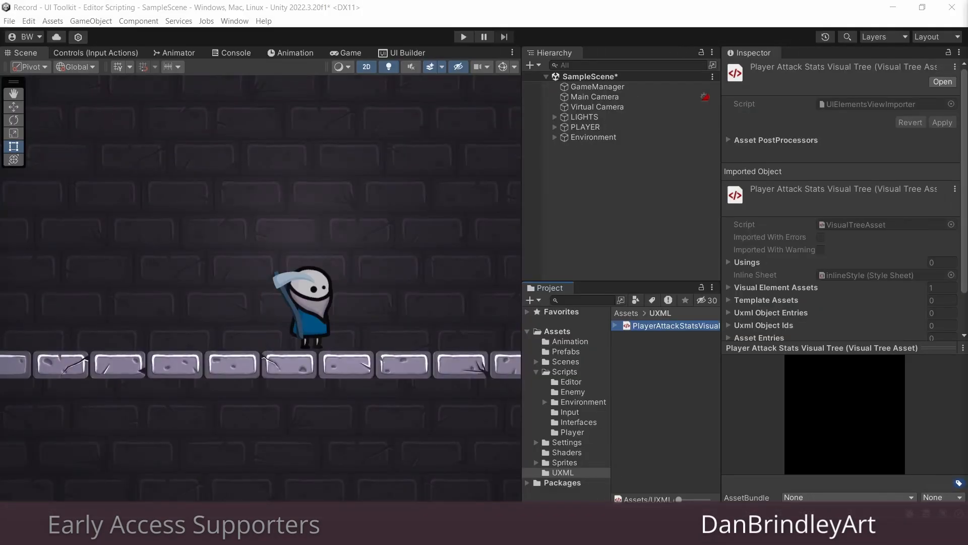
Open PlayerAttackStatsVisualTree in UI Builder and enable Editor Extension Authoring for the document
left_click(404, 53)
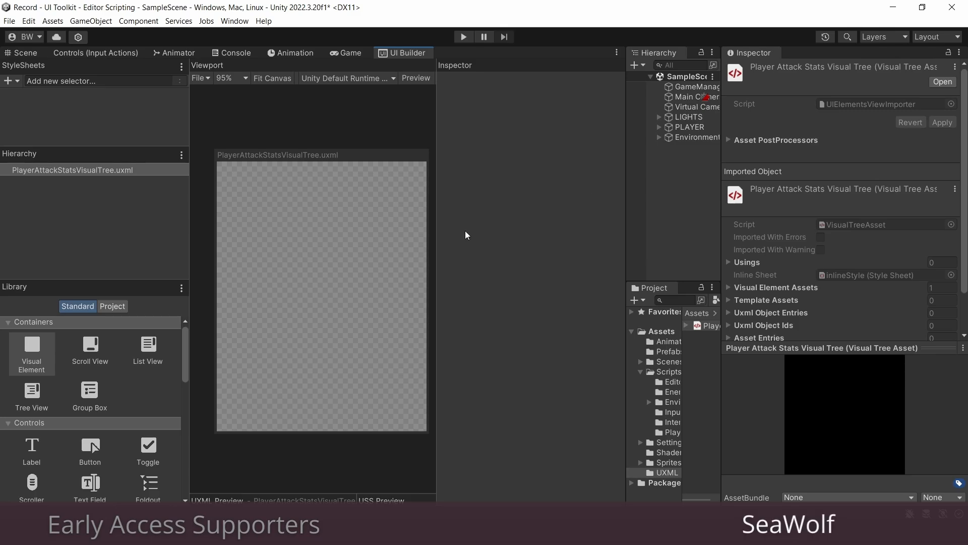
left_click(70, 170)
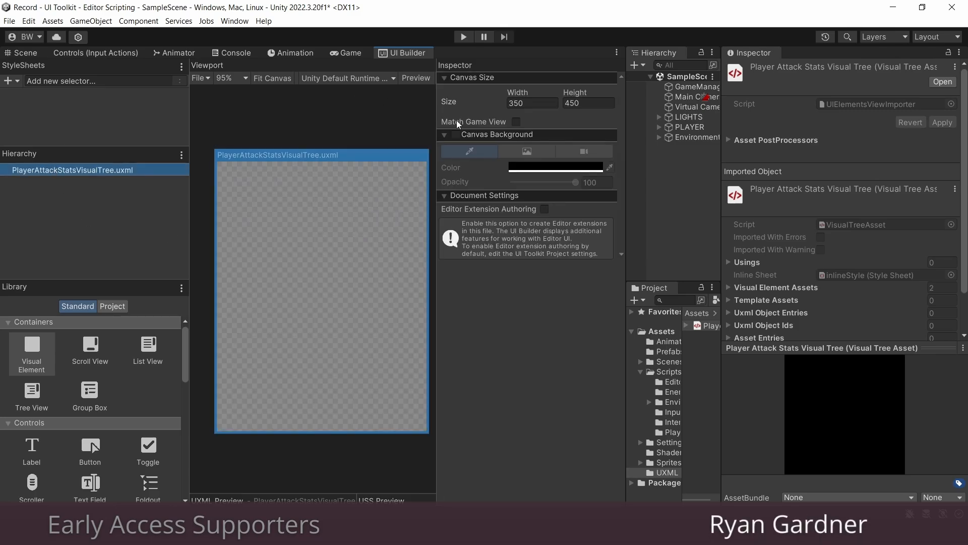
left_click(544, 209)
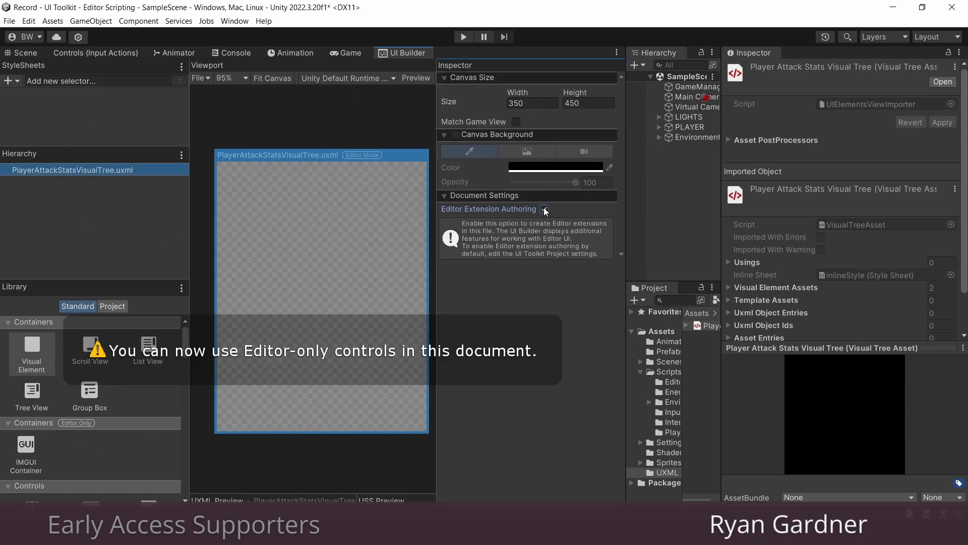
left_click(544, 208)
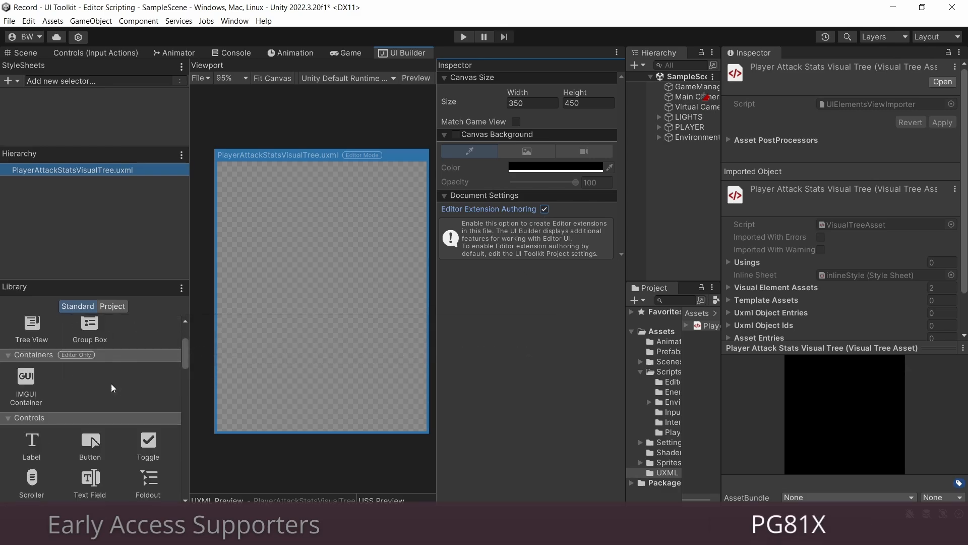
Add a Label, assign the UXML to PlayerAttackStatsEditor's Visual Tree, and view PLAYER's inspector
scroll("down", 3)
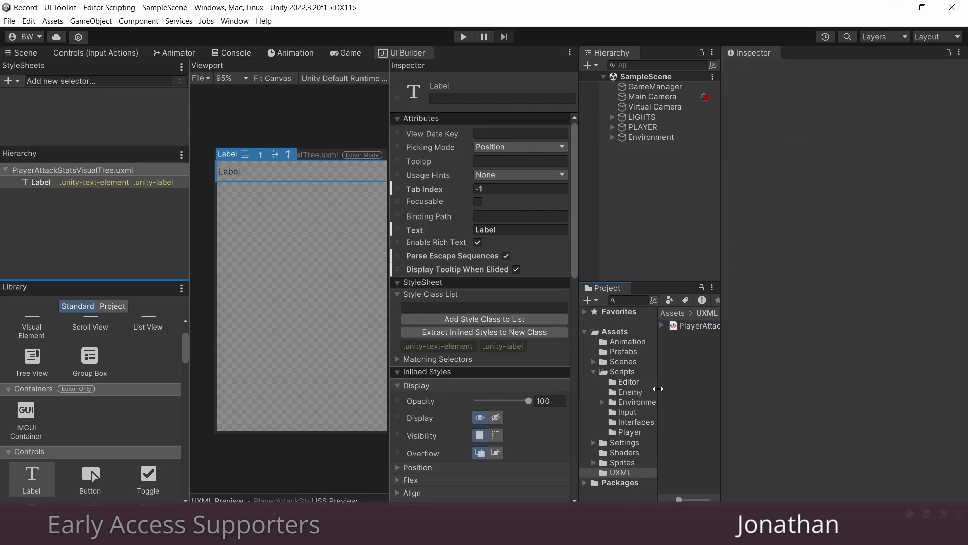
left_click(698, 325)
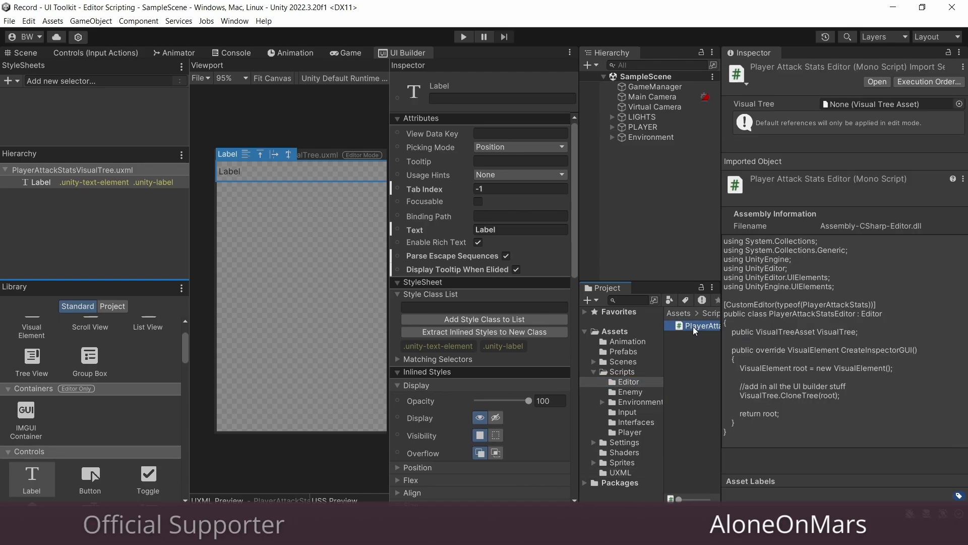
left_click(619, 473)
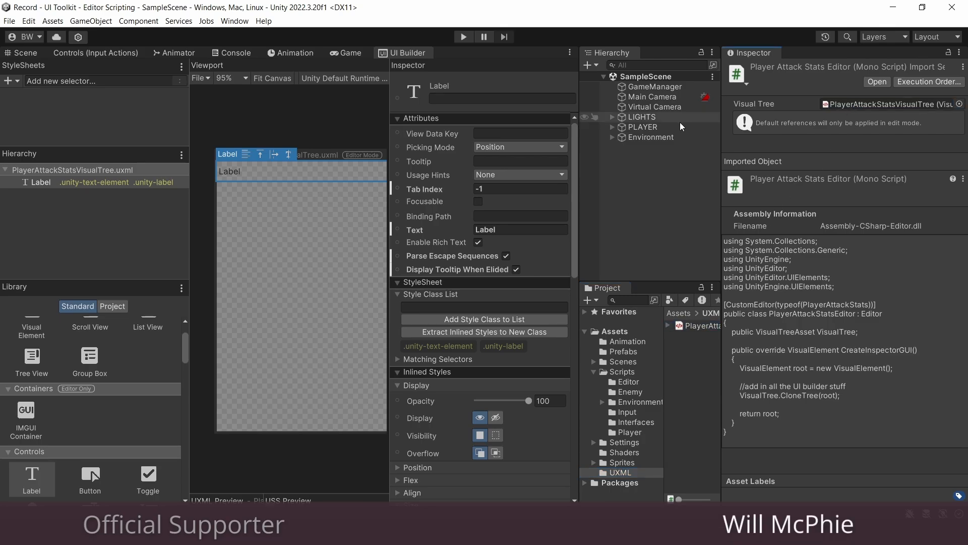
left_click(644, 126)
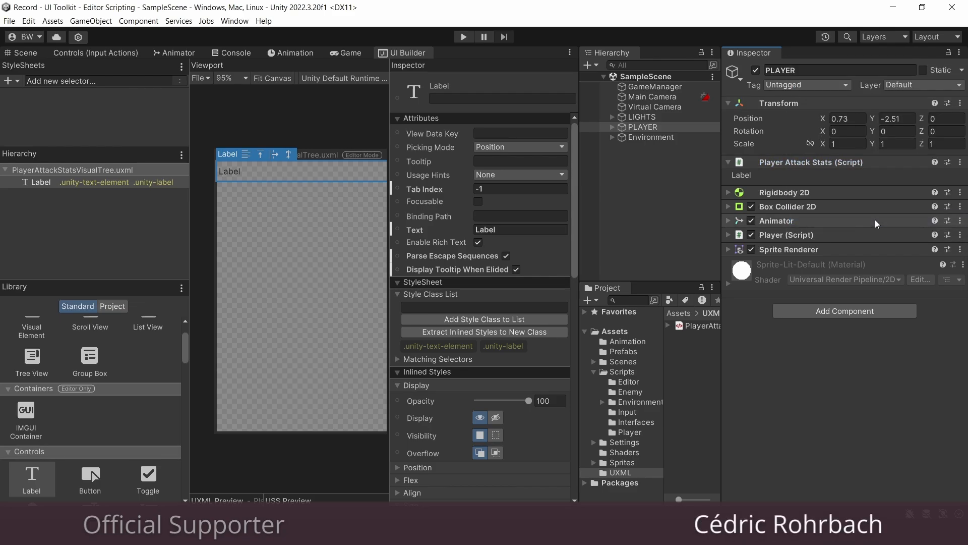
left_click(959, 53)
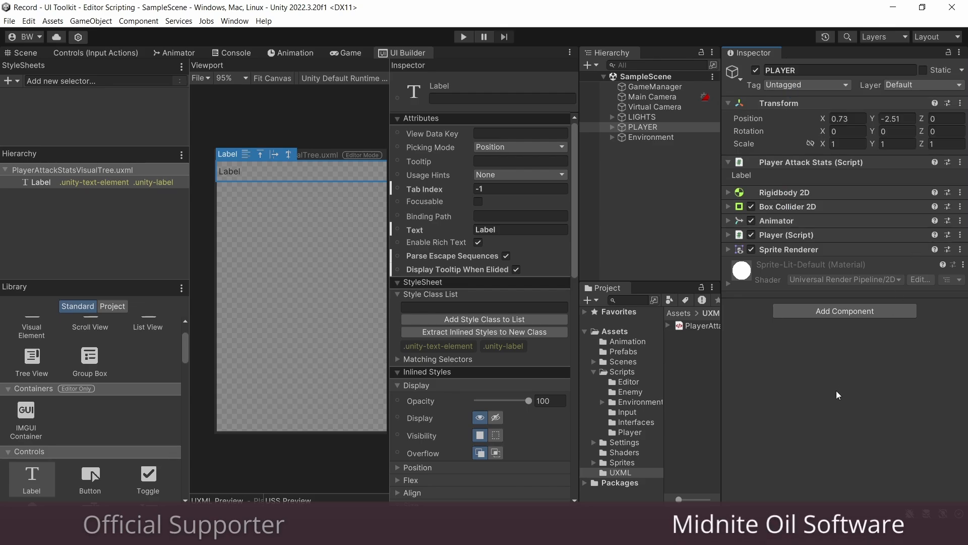
mouse_move(572, 388)
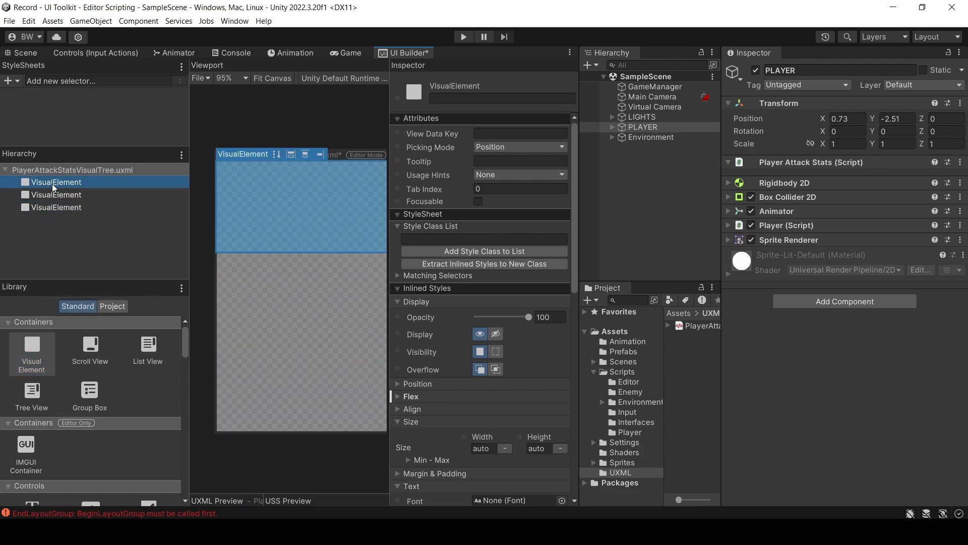
Swap the label for three visual elements named Pane1, Pane2 and Pane3
type("Pane1")
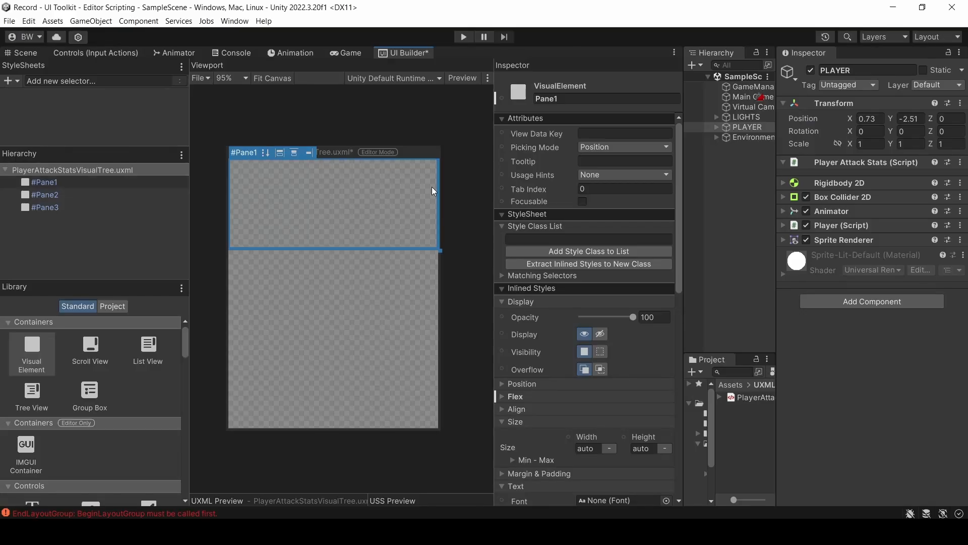
Add a Vars container to Pane1 with two property fields, the second bound to PlayerDashSpeed
left_click(43, 181)
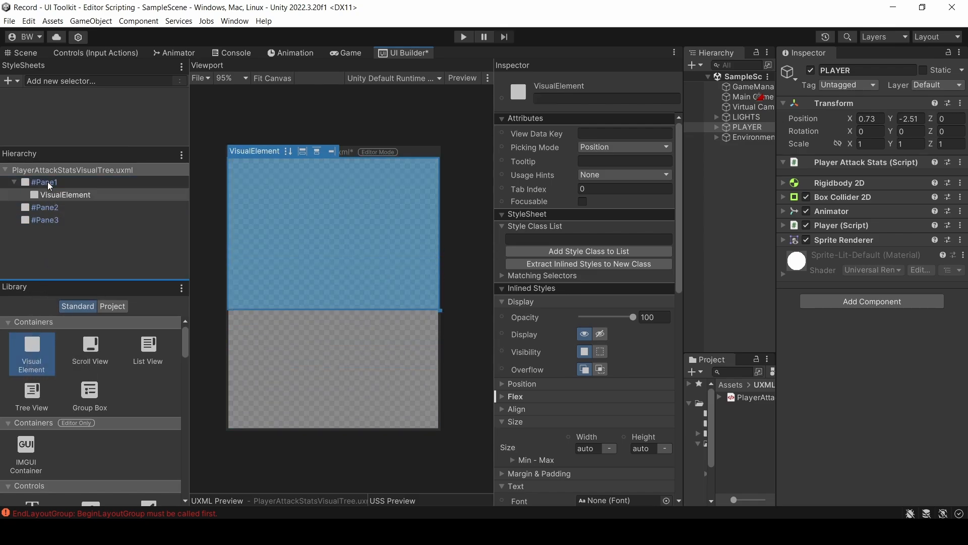
type("Vars")
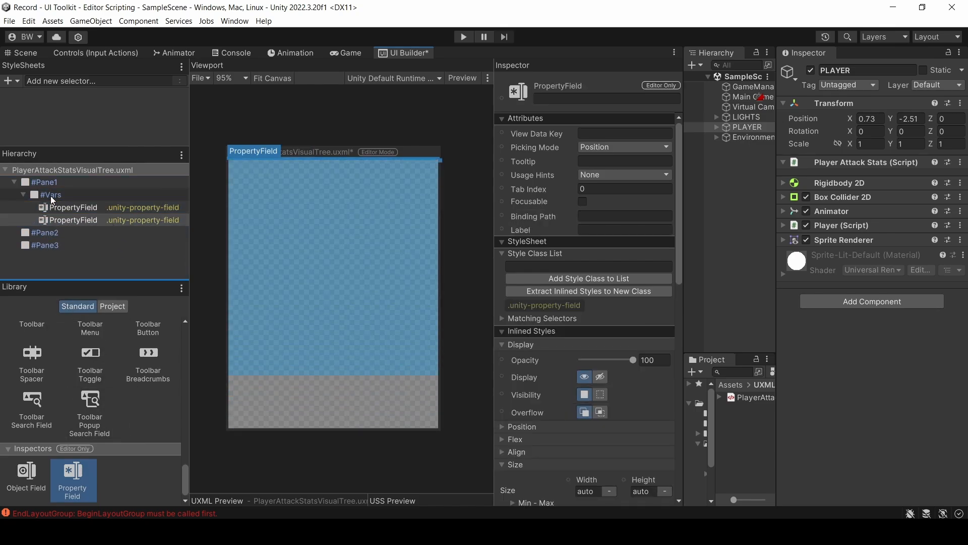
left_click(73, 207)
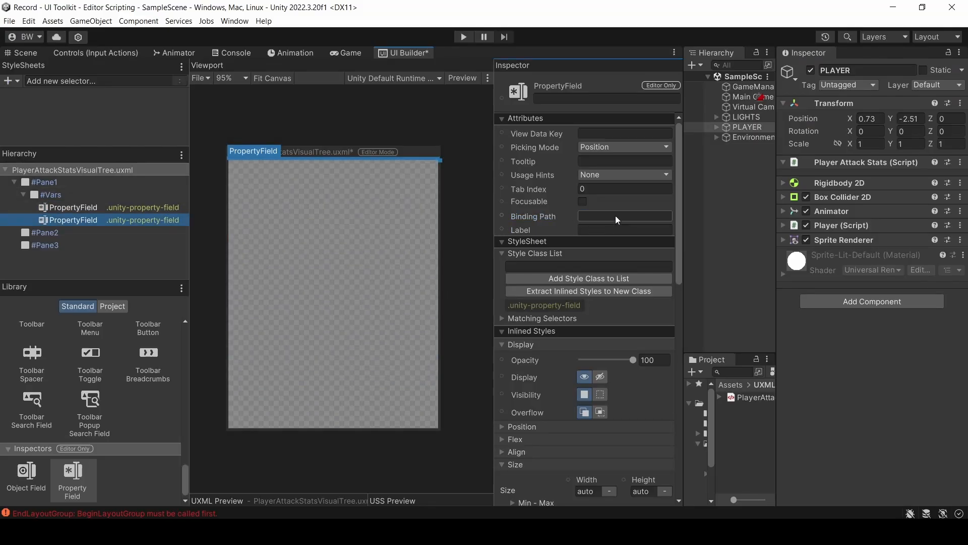
type("PlayerDashSpeed")
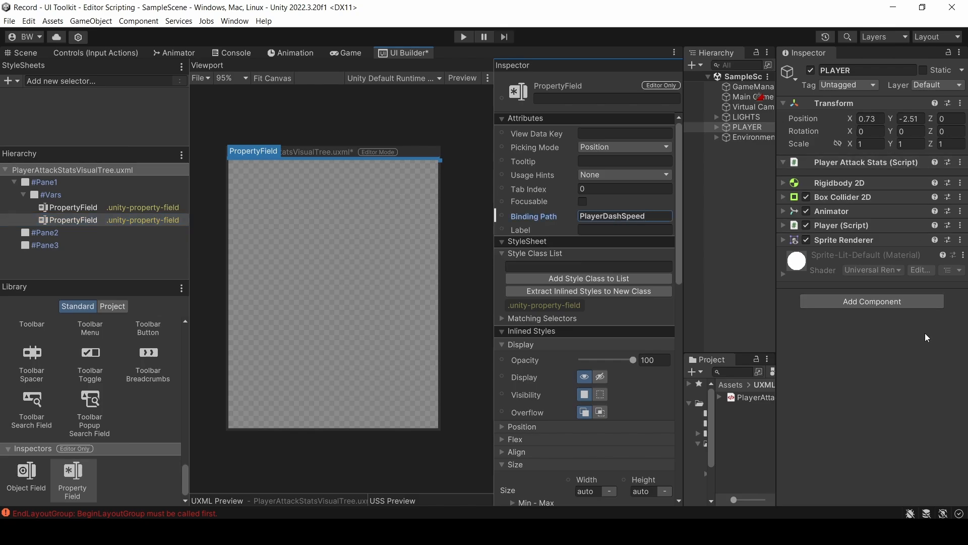
left_click(751, 137)
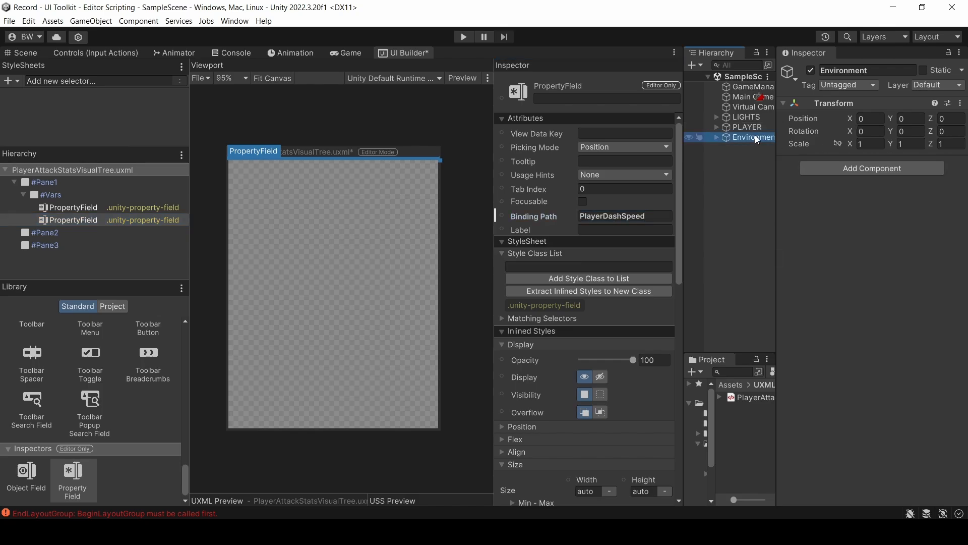
left_click(747, 126)
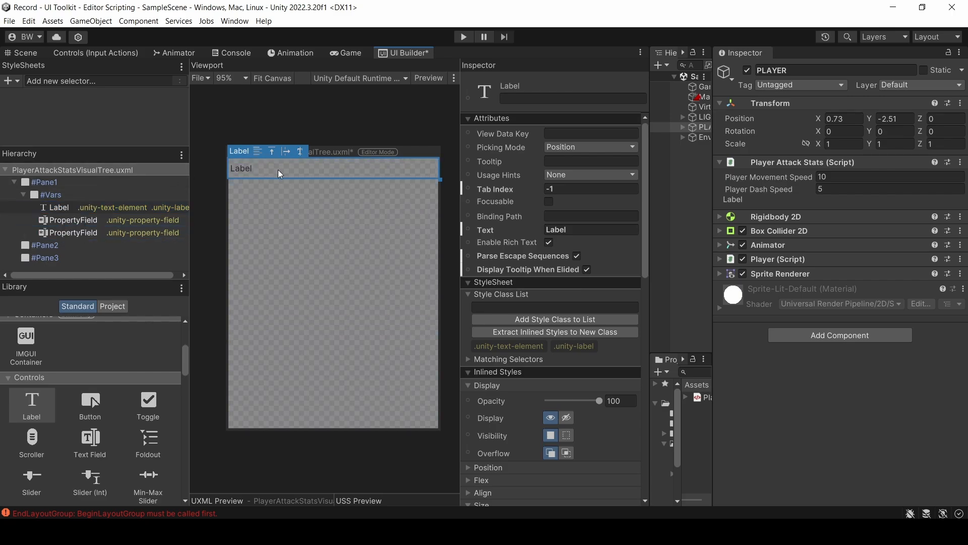
Make the Vars label a bold 24px 'Movement' heading with 0.5 outline and letter spacing 10
left_click(60, 207)
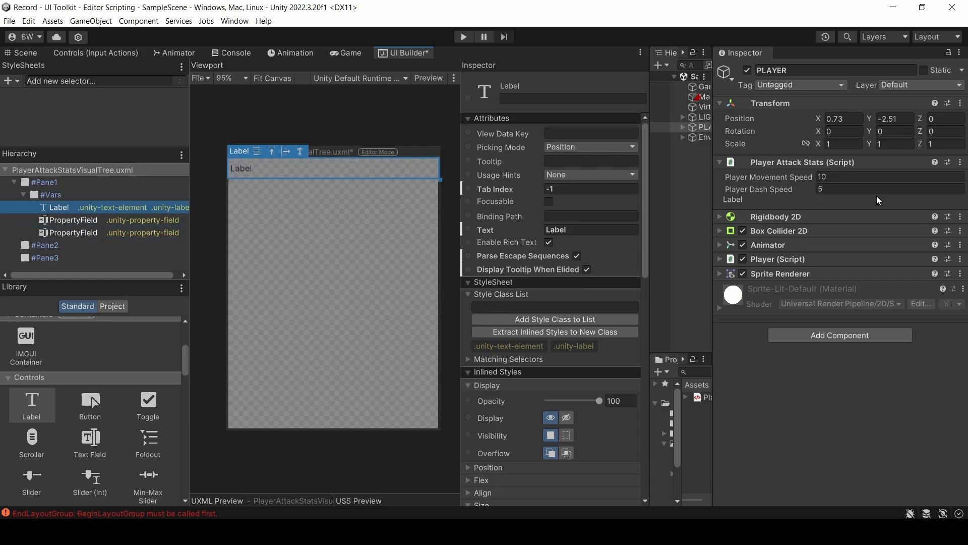
left_click(360, 78)
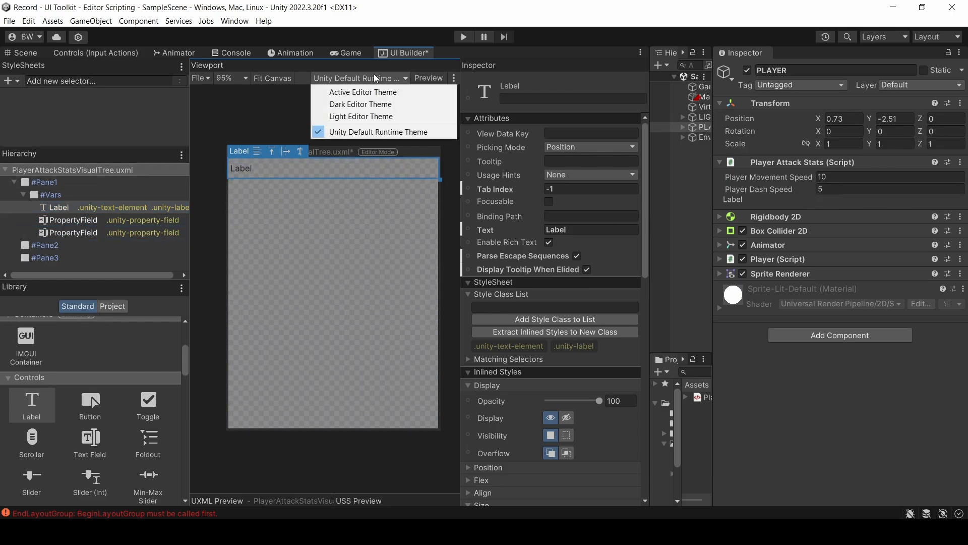
left_click(363, 92)
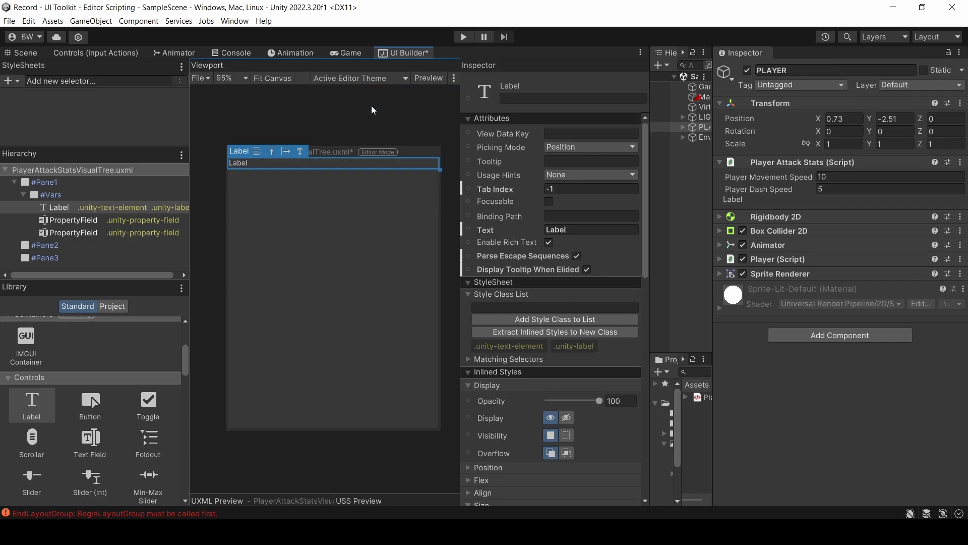
type("Movement")
type("24")
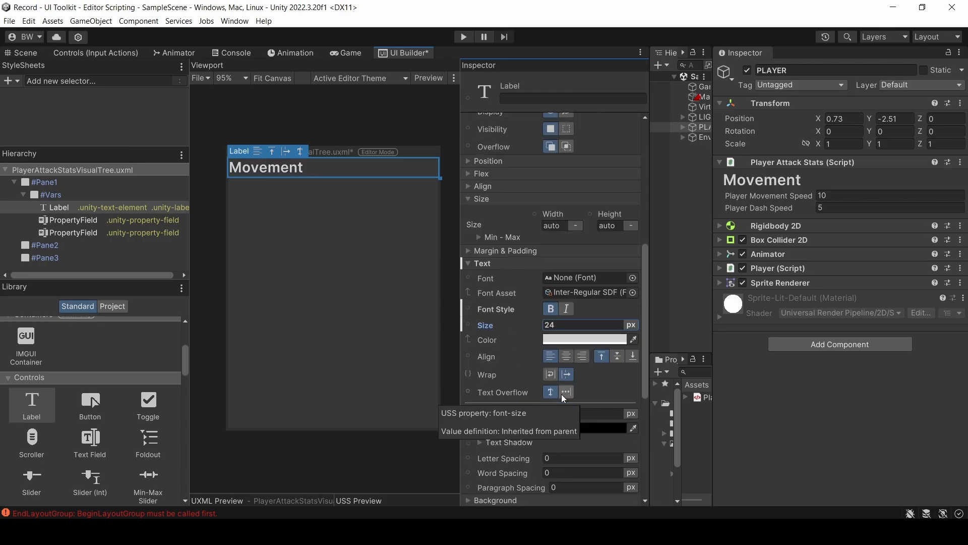
left_click(549, 327)
type("0.5")
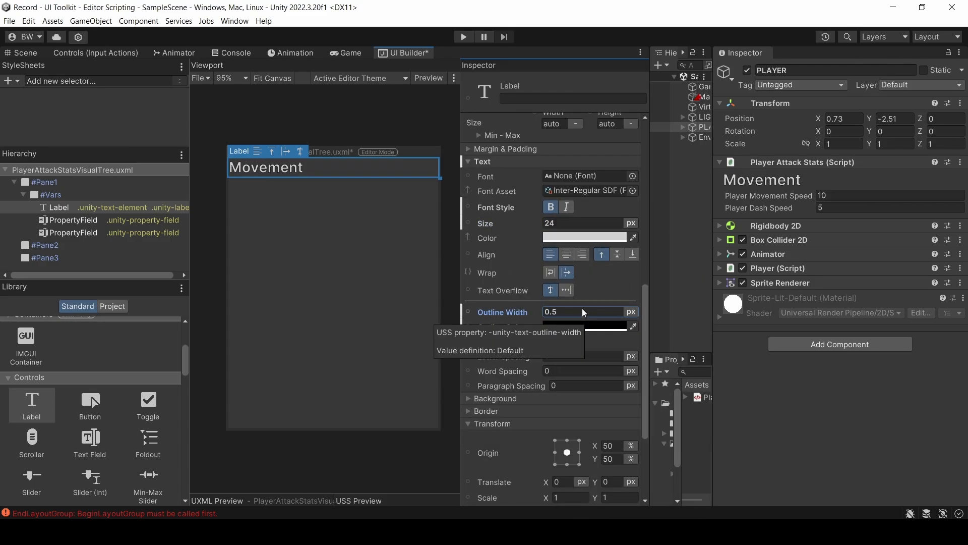
type("10")
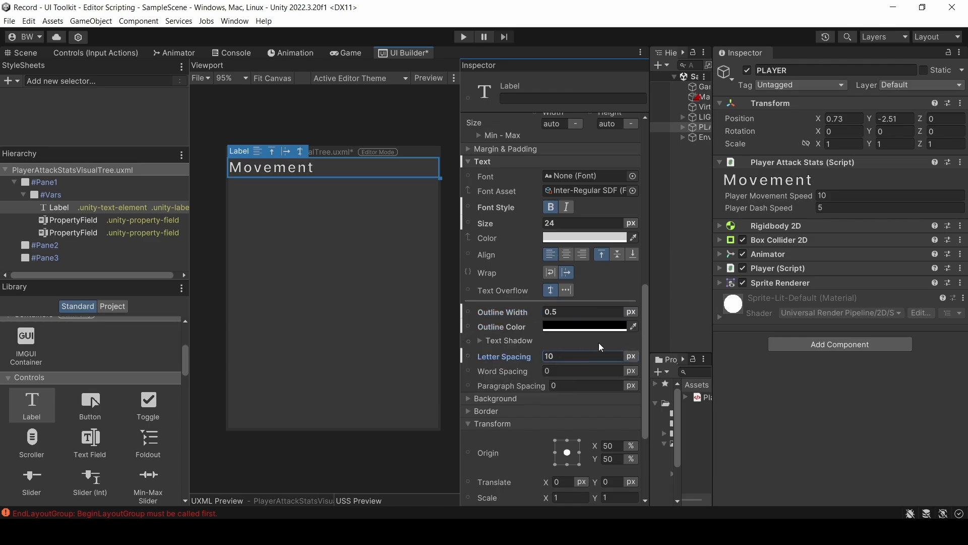
Add a container named 'Buttons' to Pane1 holding two Button controls
left_click(14, 194)
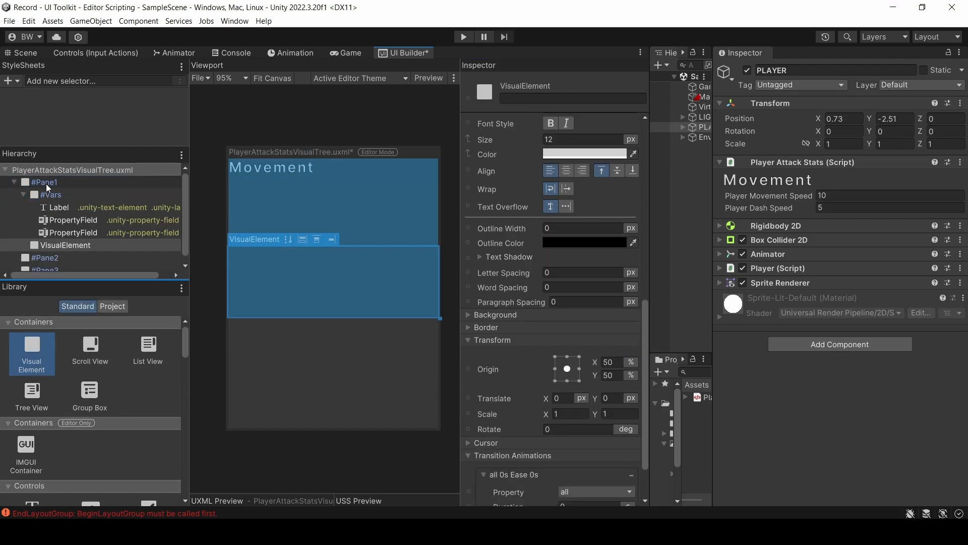
type("Butto")
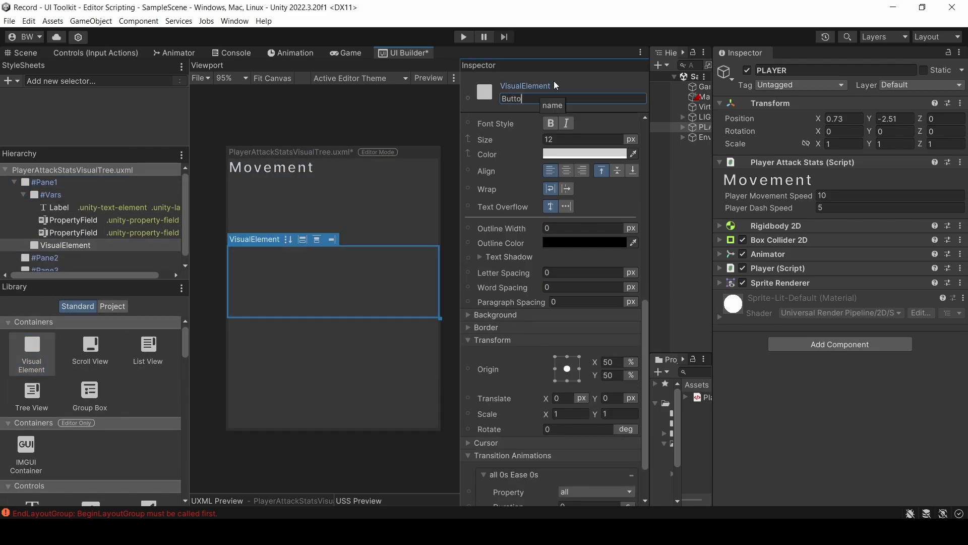
type("Buttons")
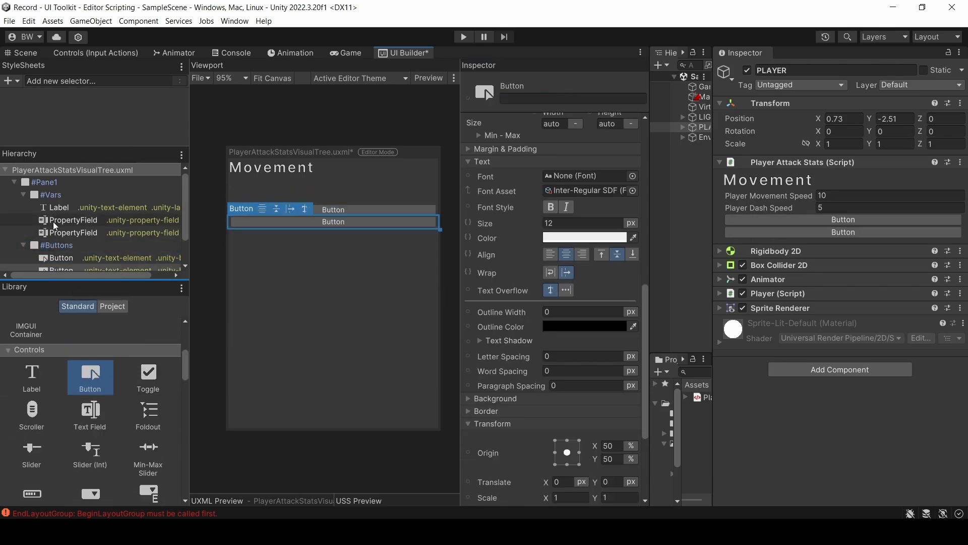
Create the PlayerAttackEditorStyle.uss stylesheet and add a .button selector to it
left_click(11, 80)
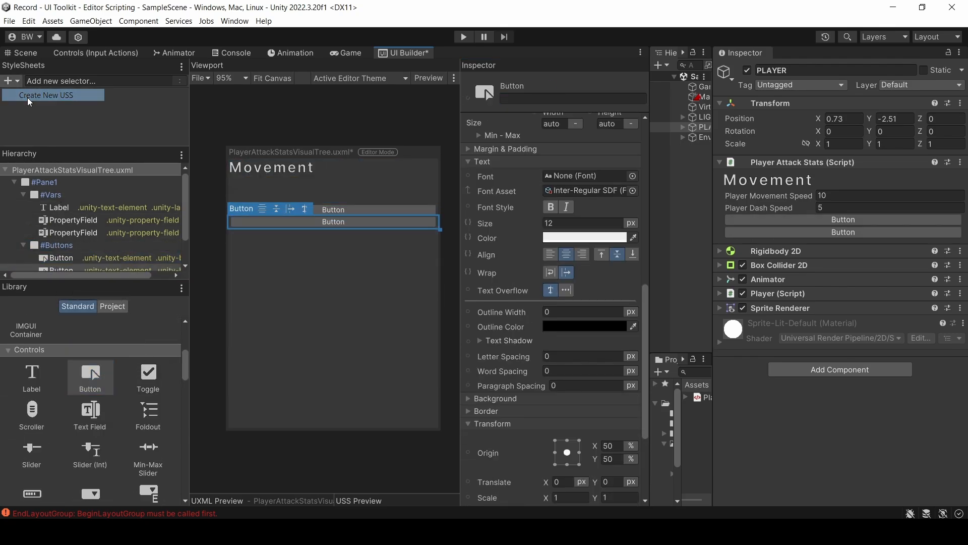
left_click(46, 95)
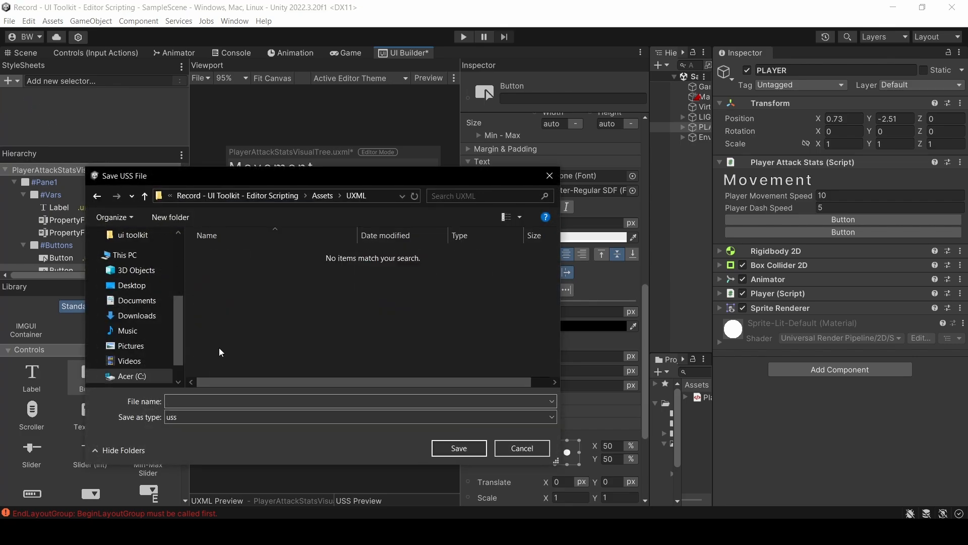
type("Play")
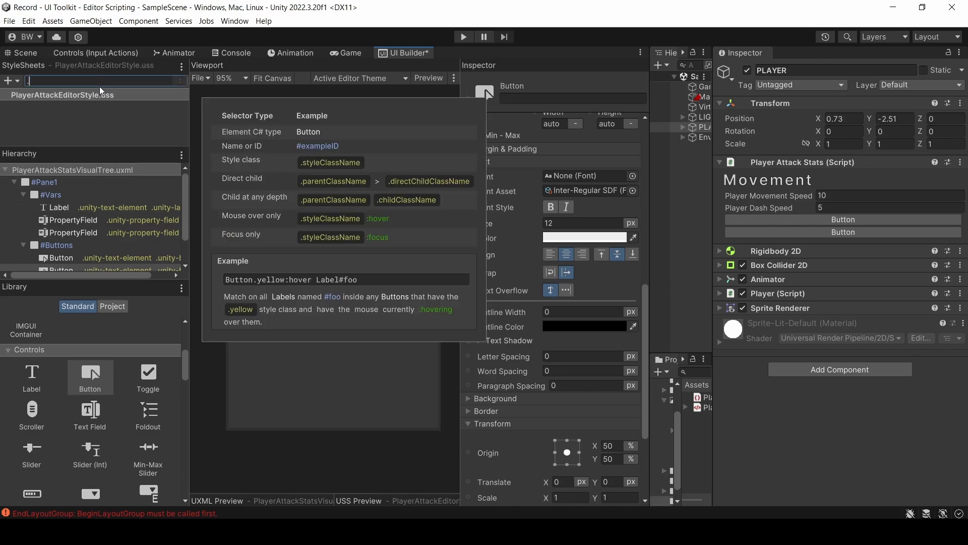
type(".button")
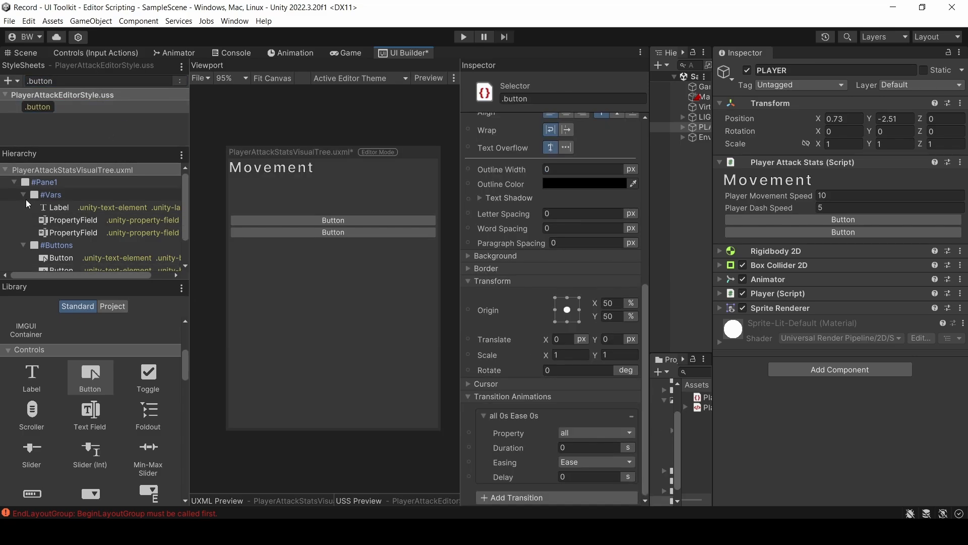
left_click(37, 107)
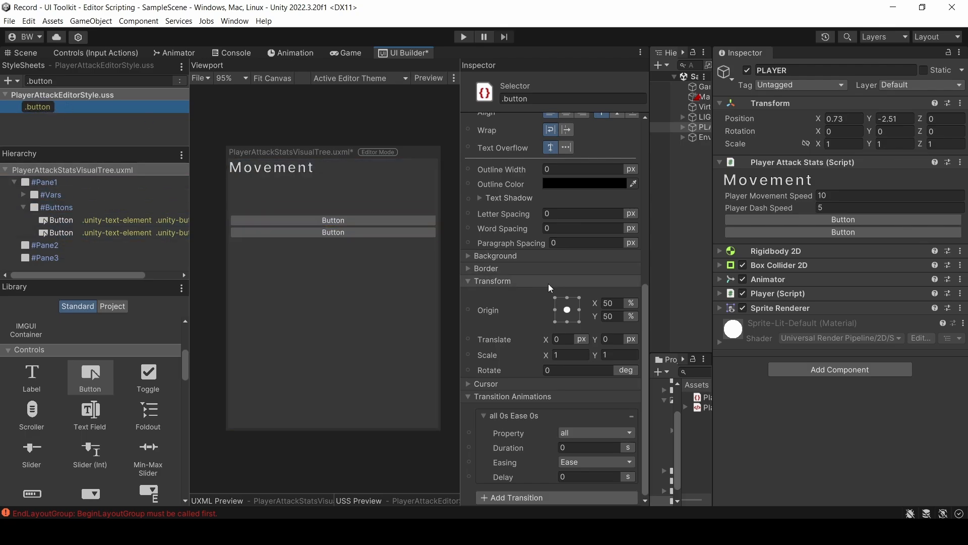
Give .button a 40% height, 6px margin and padding, and 10px rounded corners
left_click(575, 207)
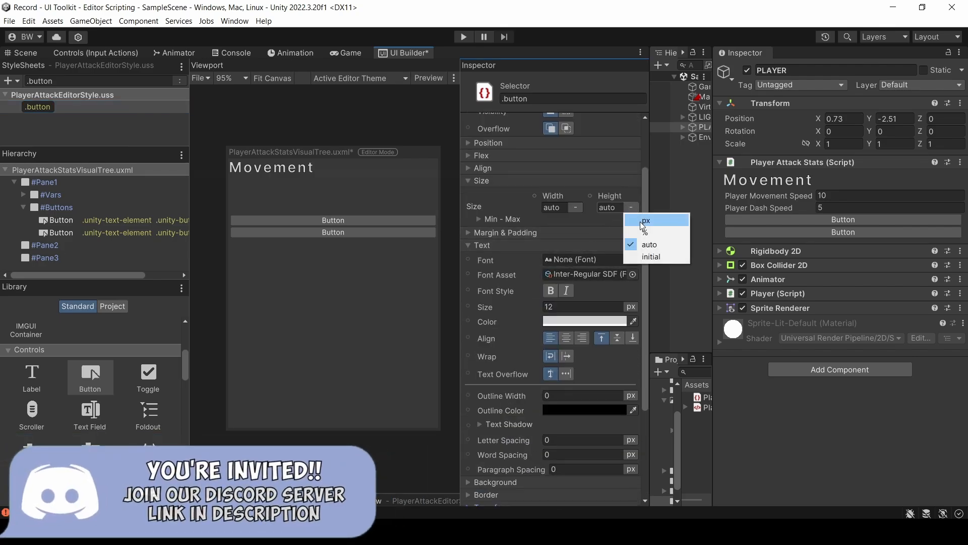
left_click(647, 233)
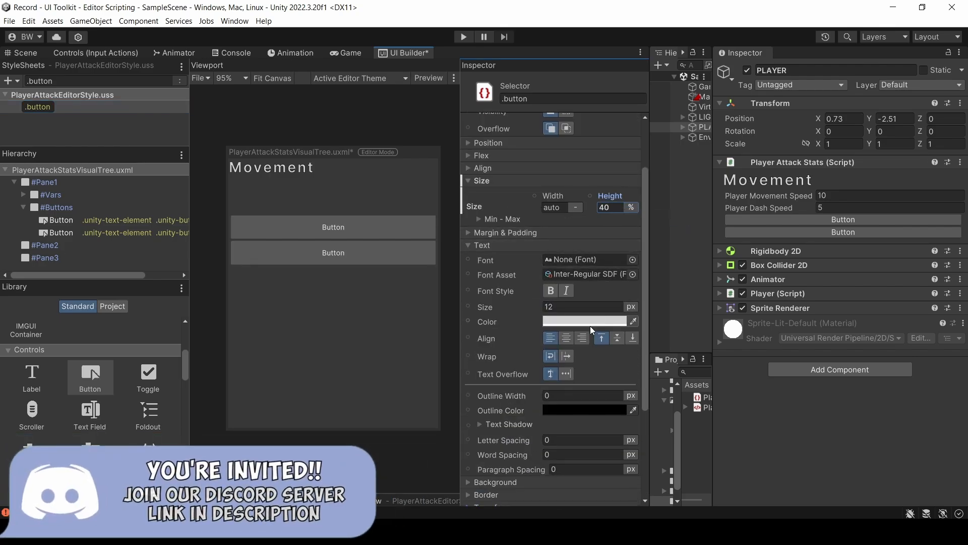
scroll("down", 3)
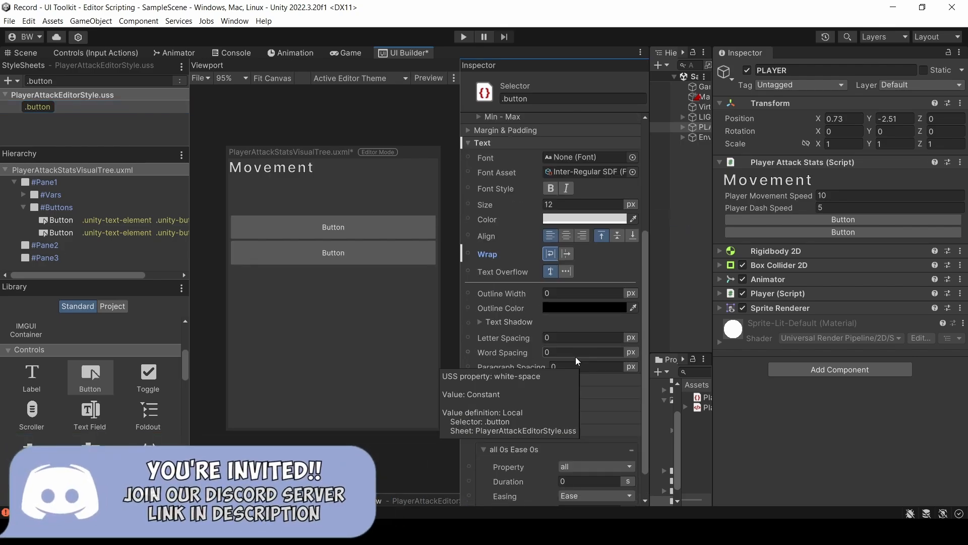
left_click(506, 129)
type("6")
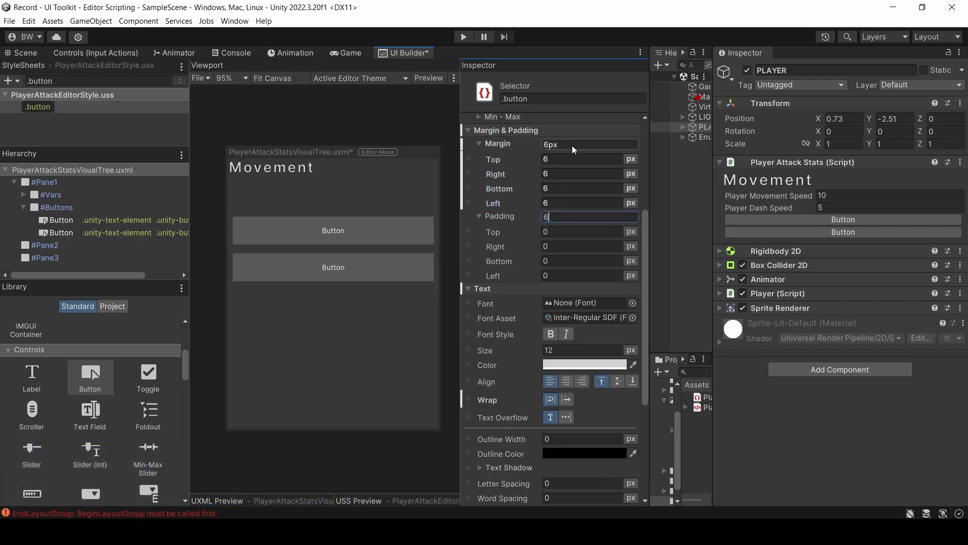
scroll("down", 3)
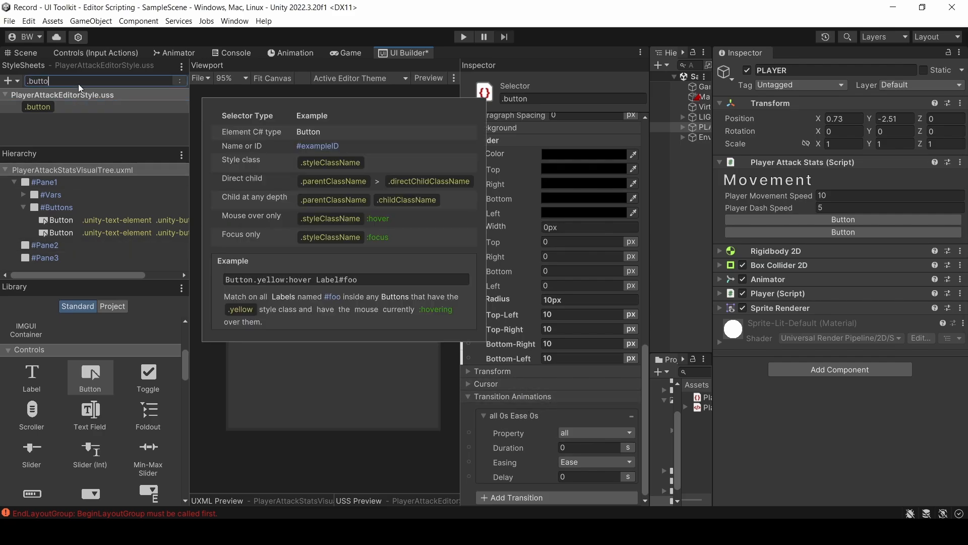
Add a .button:hover selector scaling to 1.1 and a 0.15s transition duration on .button
type(":hover")
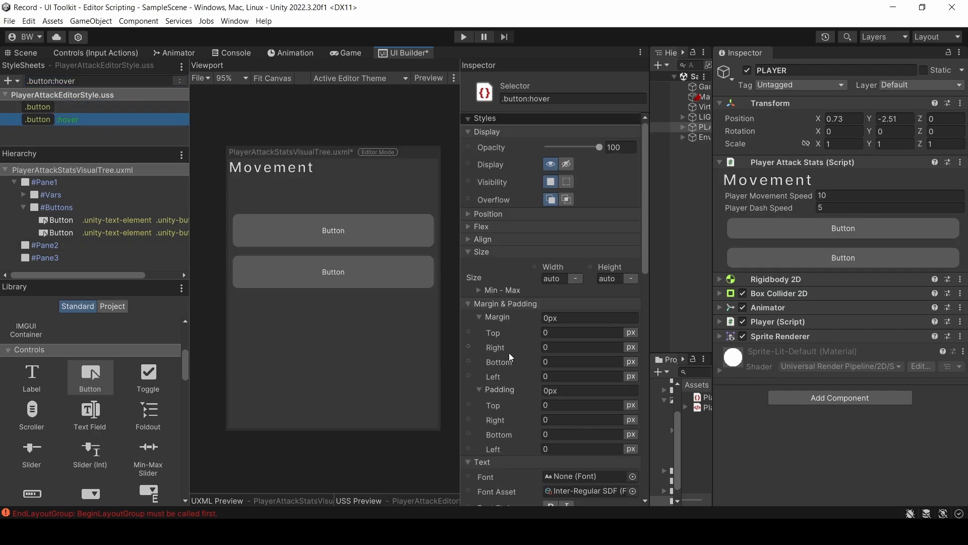
scroll("down", 3)
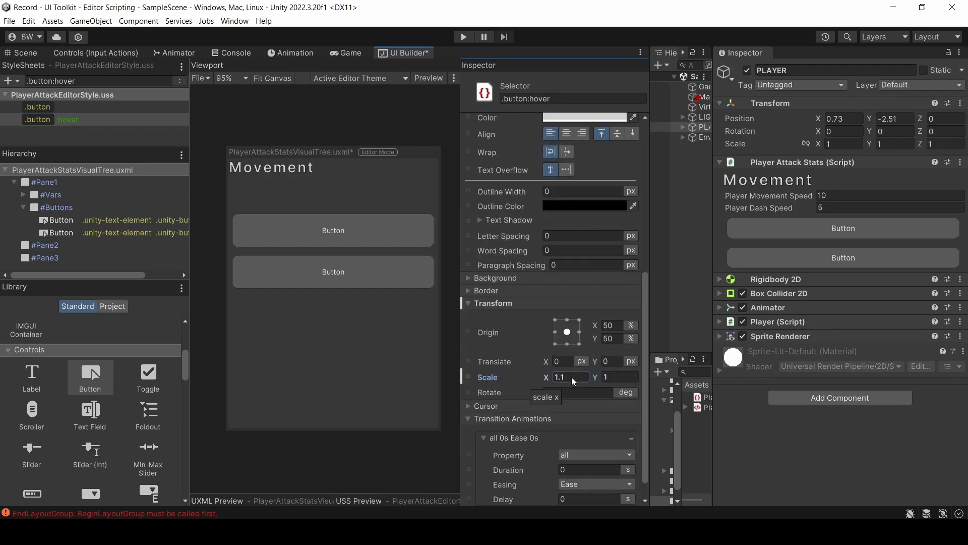
left_click(38, 106)
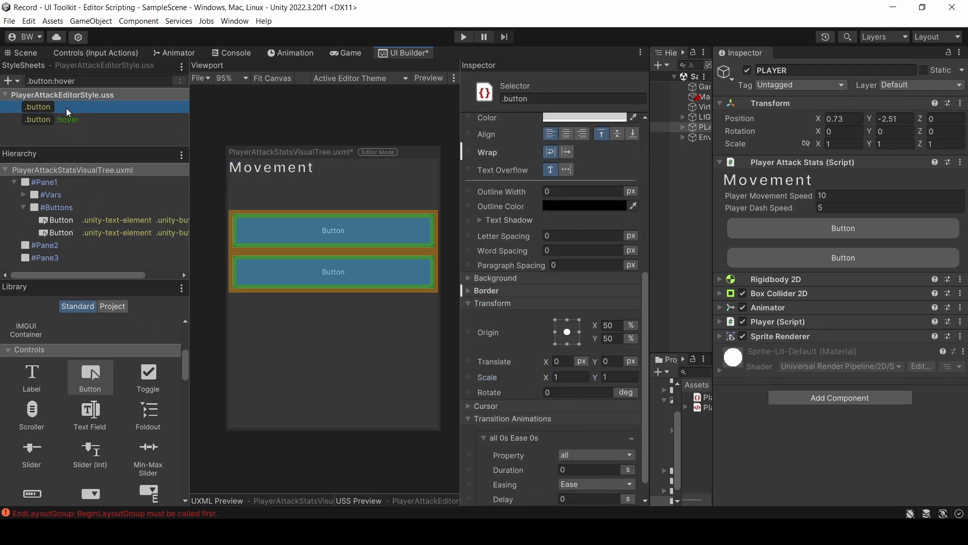
left_click(593, 447)
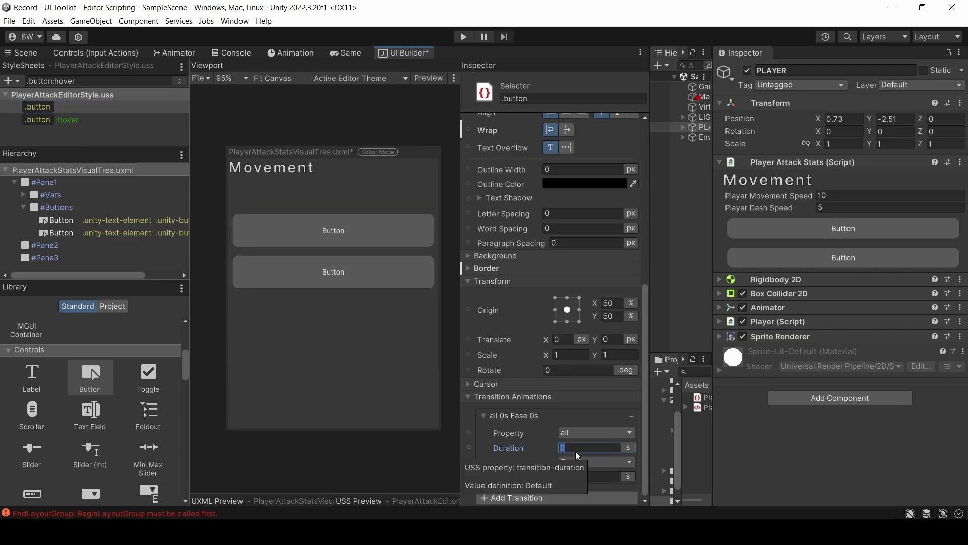
type("0.15")
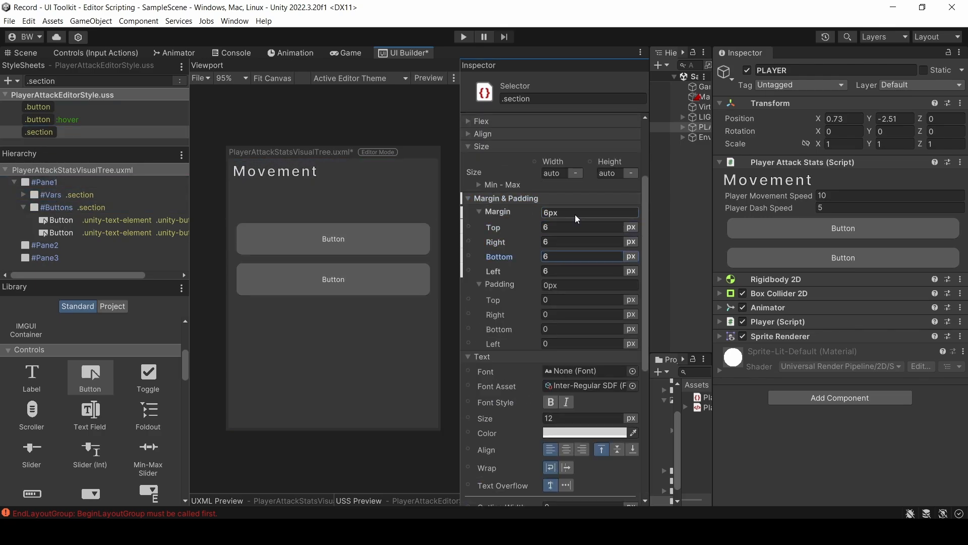
Set the .section background to the --unity-colors-default-background variable with 10px rounded corners
scroll("down", 3)
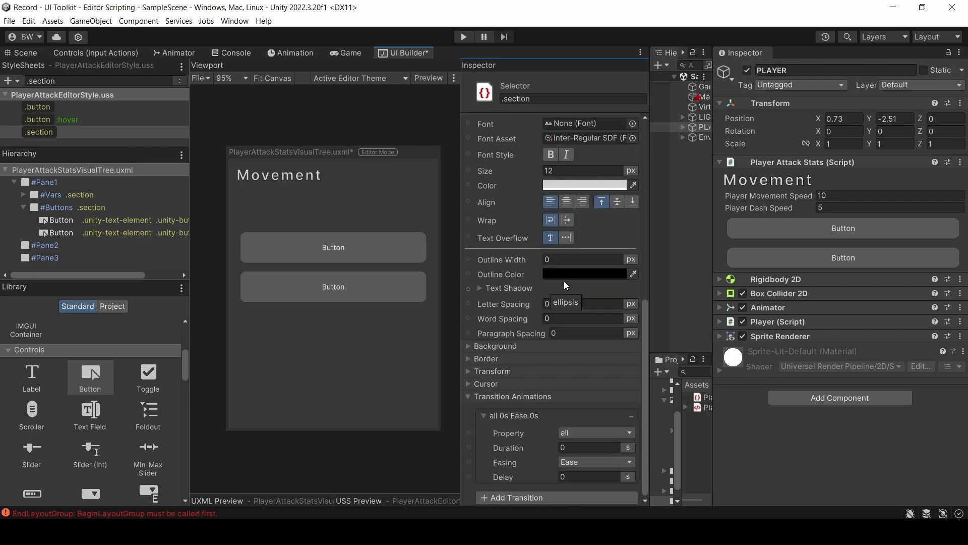
left_click(495, 346)
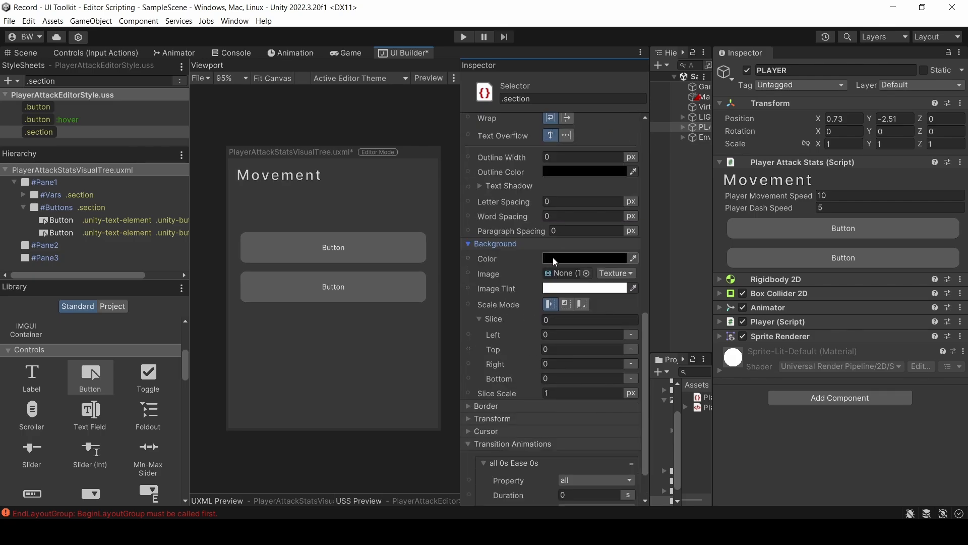
left_click(470, 258)
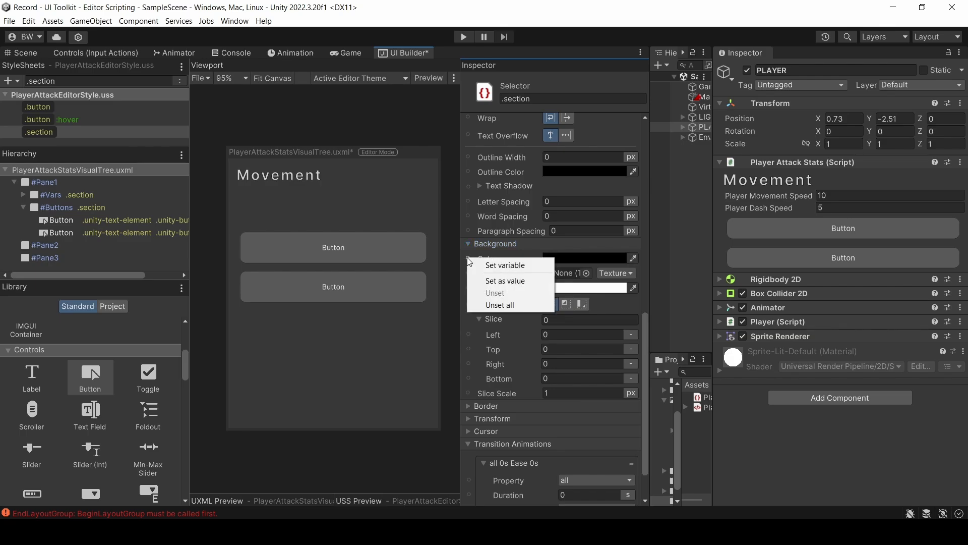
left_click(504, 264)
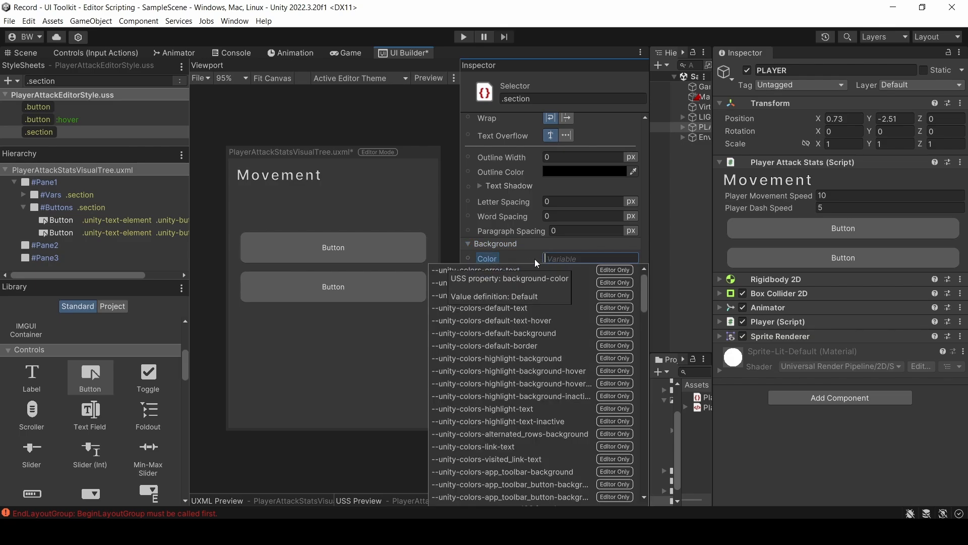
type("default")
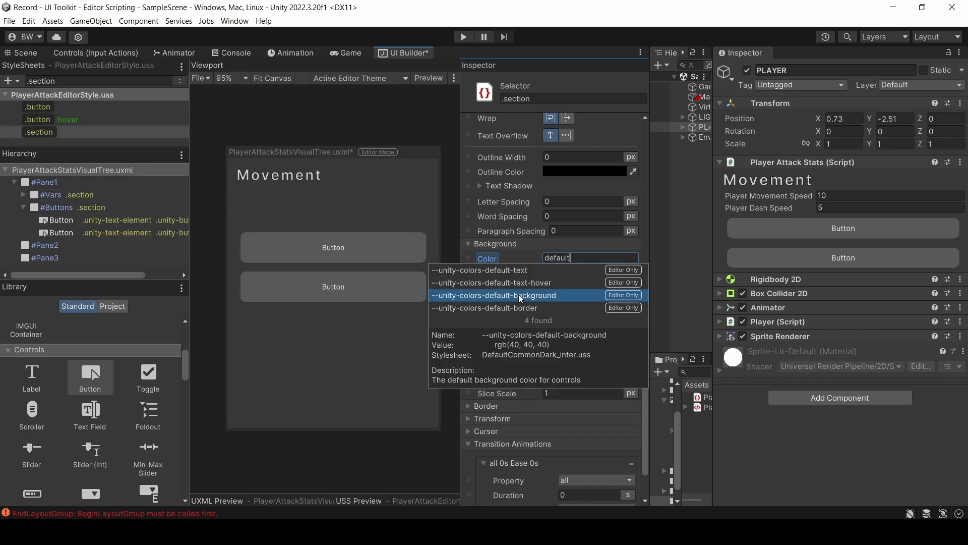
left_click(494, 295)
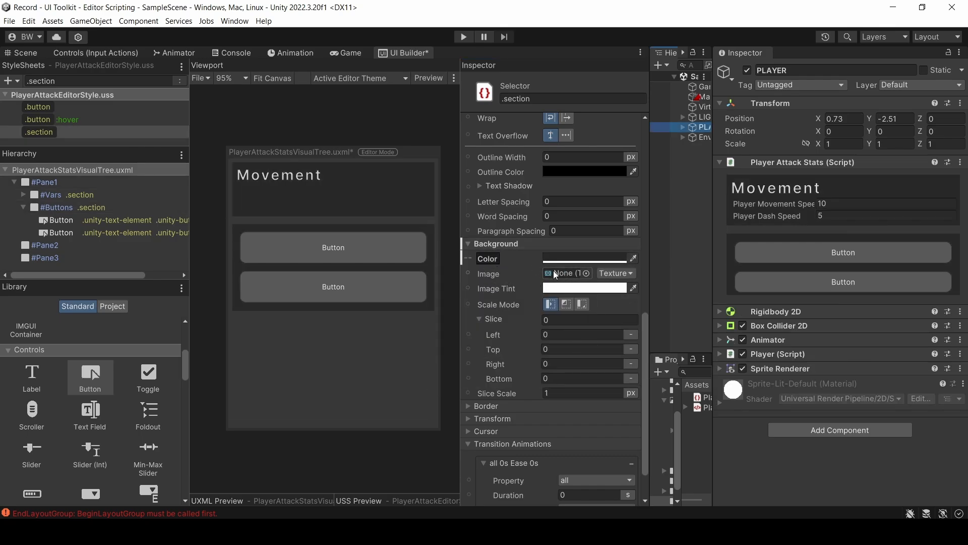
left_click(358, 78)
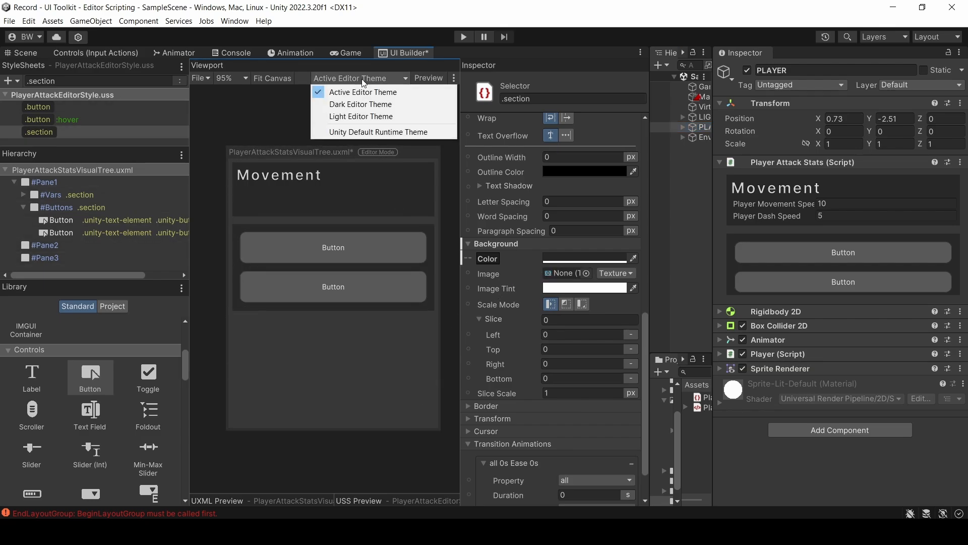
left_click(361, 116)
type("10")
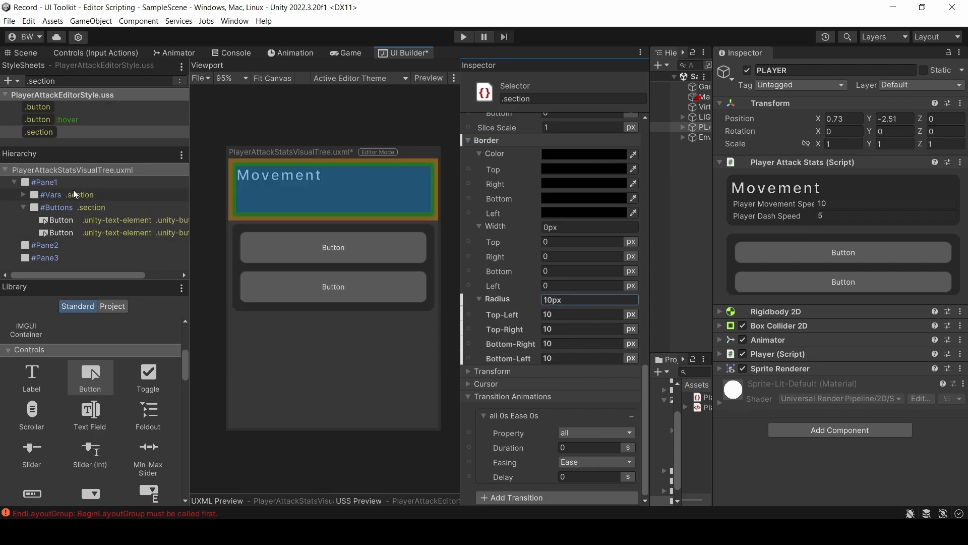
Lay Pane1 out as a row, with Vars at 60% width and Buttons at 40%
left_click(38, 182)
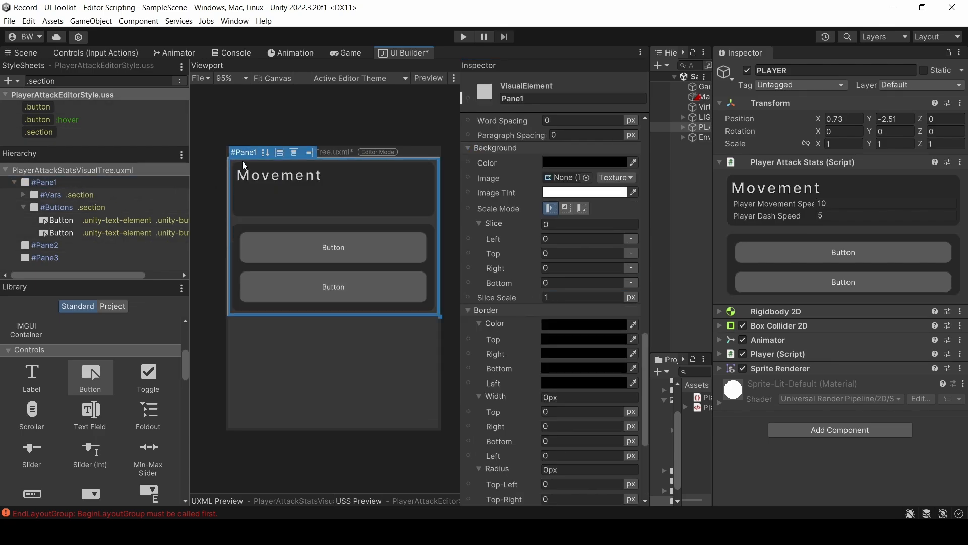
left_click(265, 151)
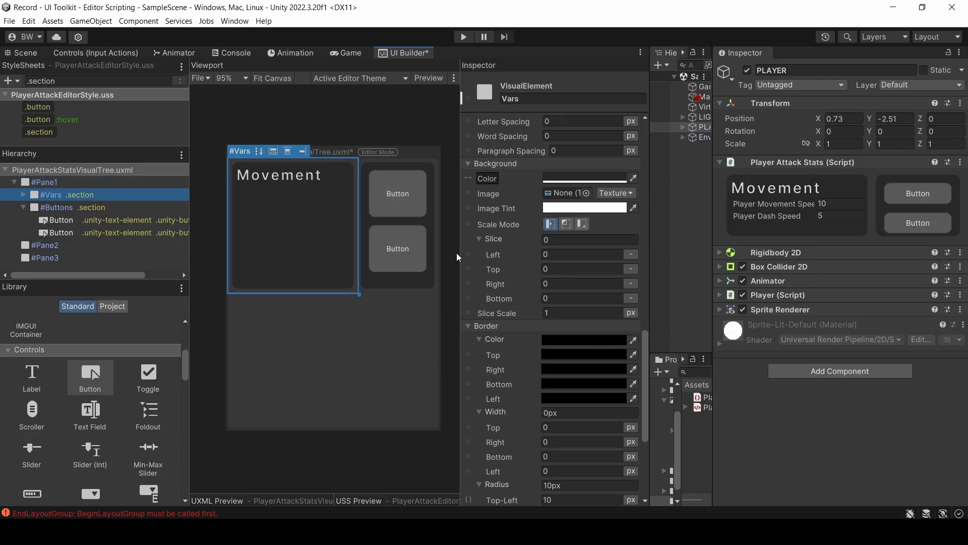
scroll("down", 3)
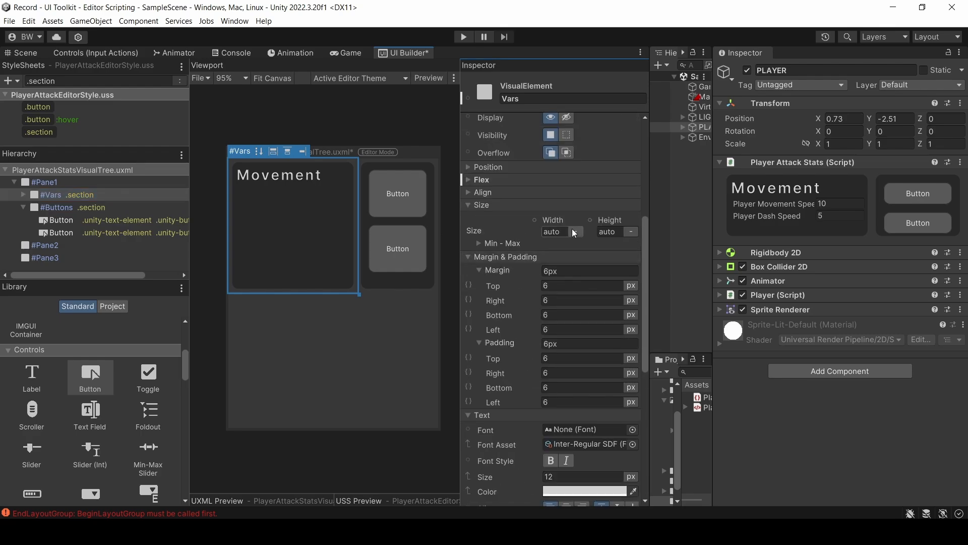
type("60")
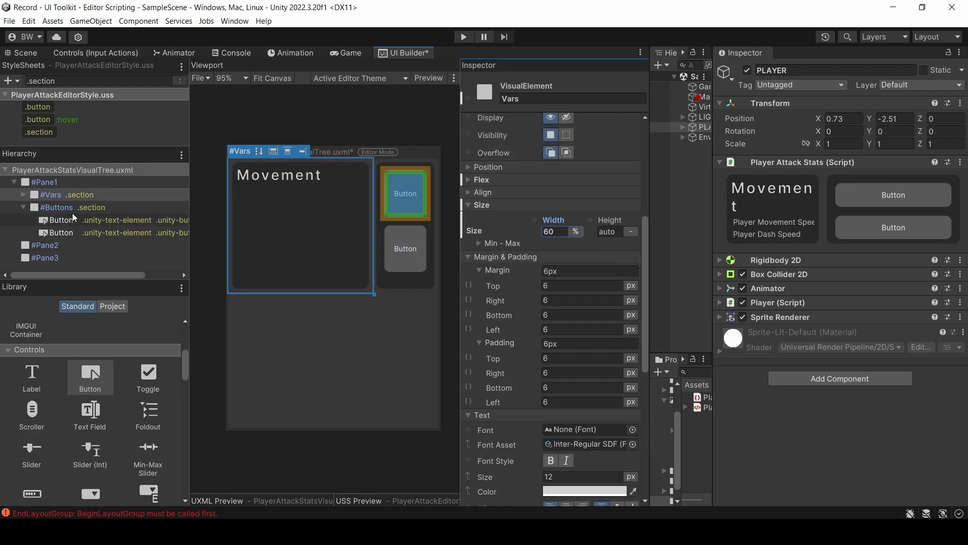
left_click(55, 206)
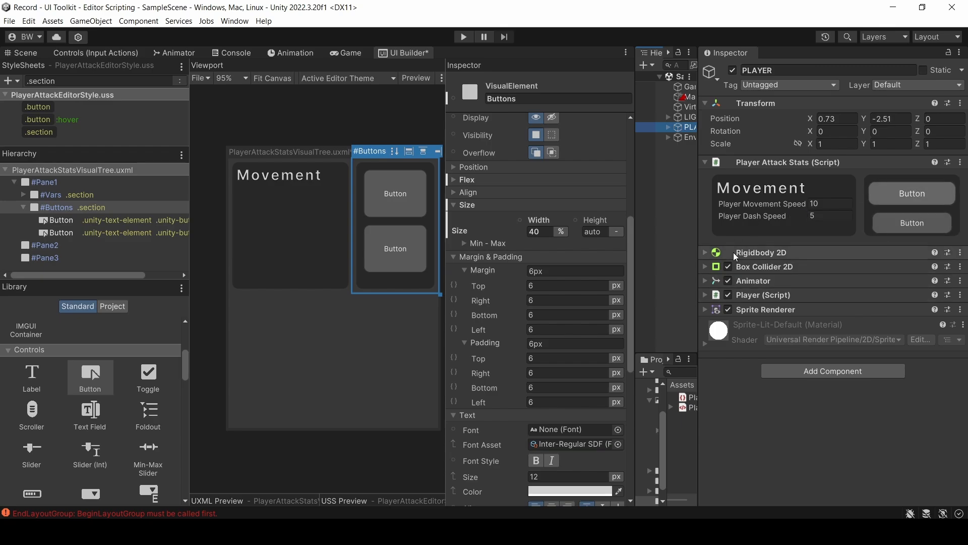
Name the first button RandomizeMoveSpeed reading 'Randomize Move Speed'; label the second 'Set To Default Values'
left_click(60, 220)
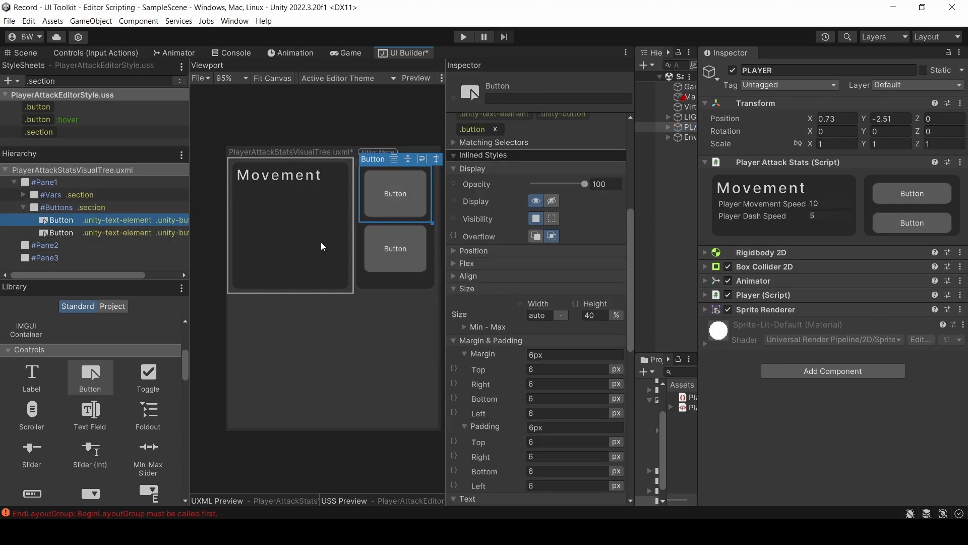
type("Randomize Move Speed")
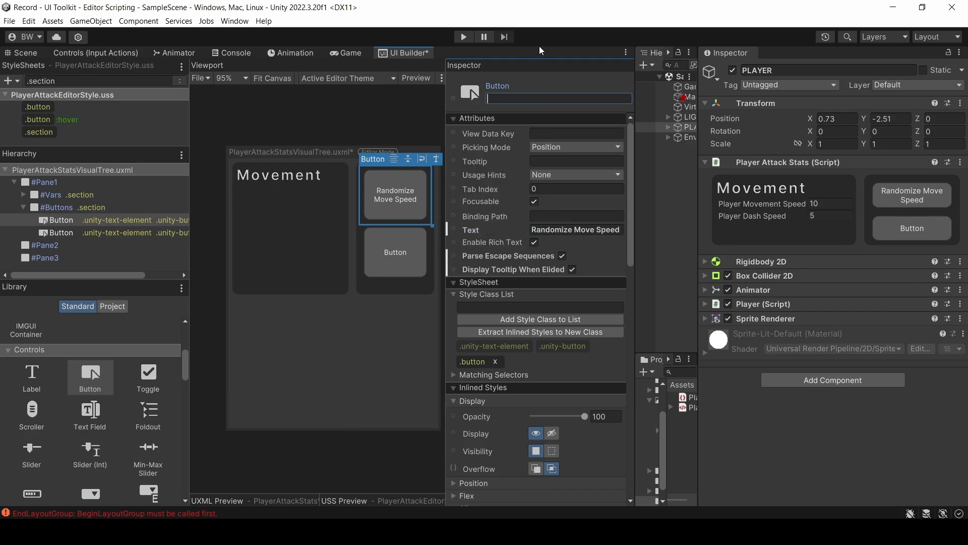
type("RandomizeMoveSpeed")
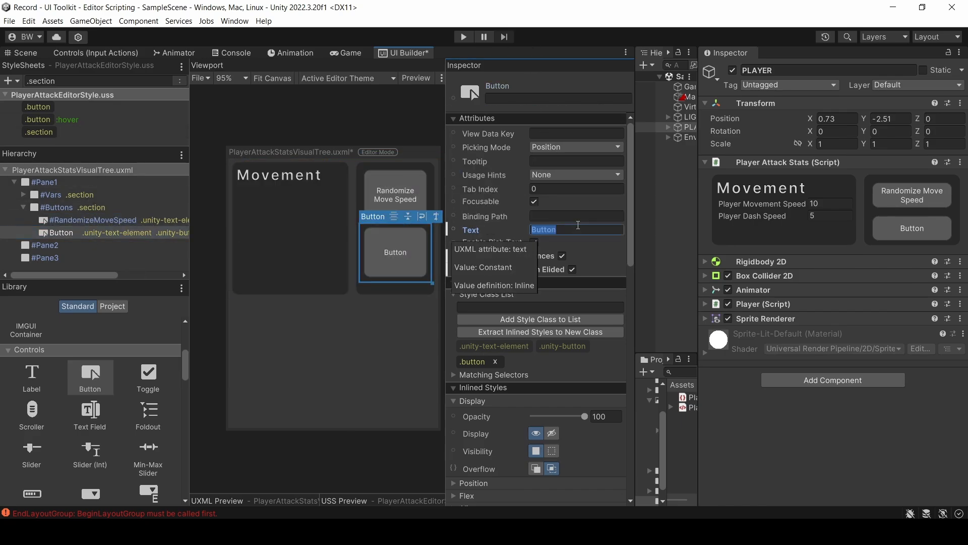
type("Set To Default Values")
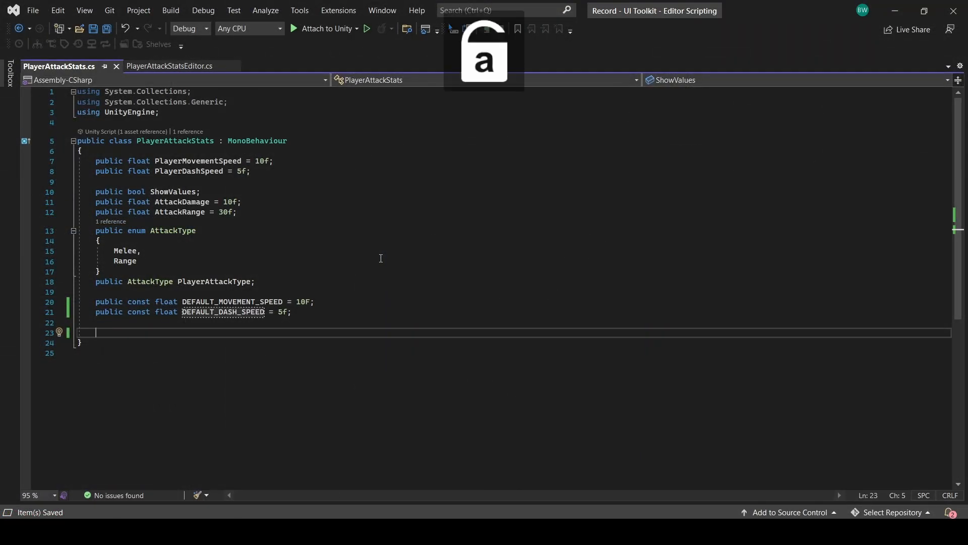
Write AssignRandomSpeed() using Random.Range(0, 101) and SetToDefault() restoring default speed constants
type("public void AssignRandom")
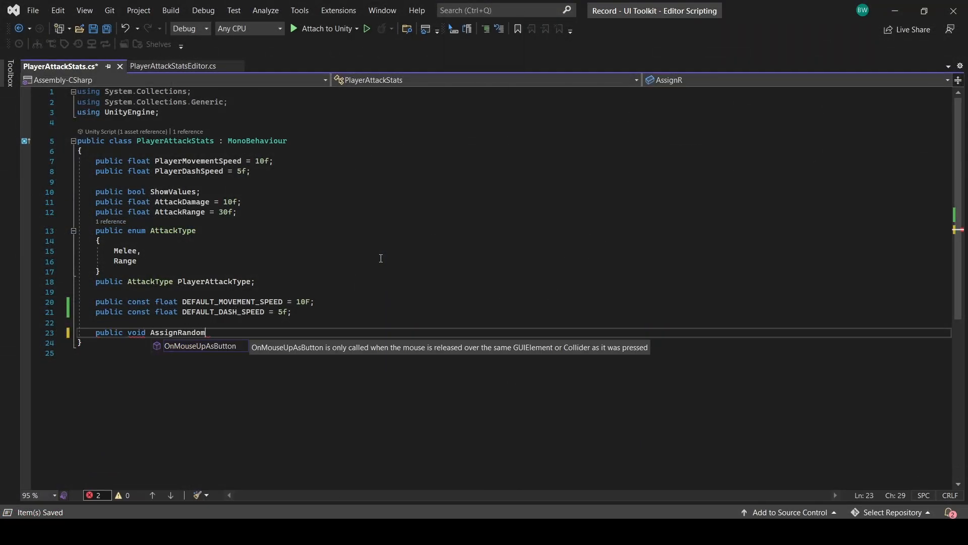
type("Speed()")
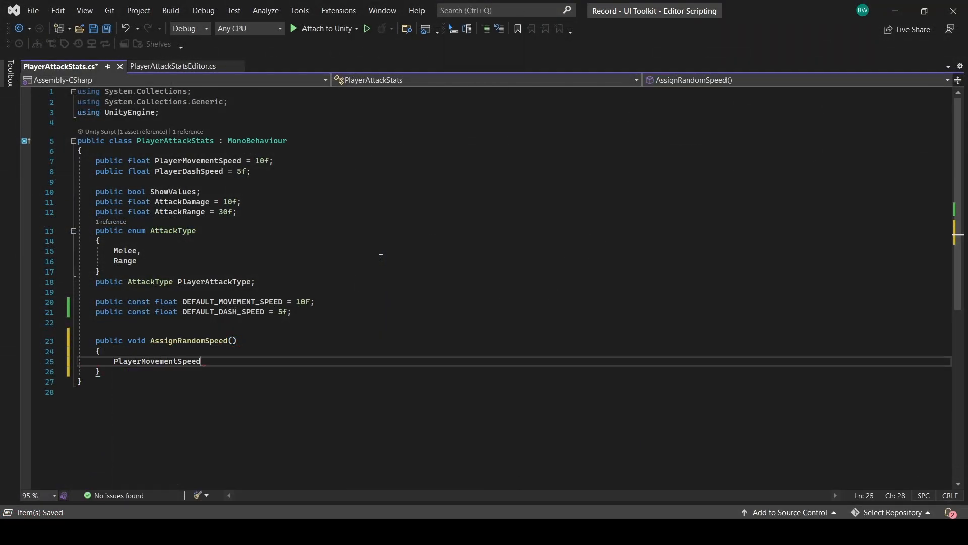
type("= Random.Range(0")
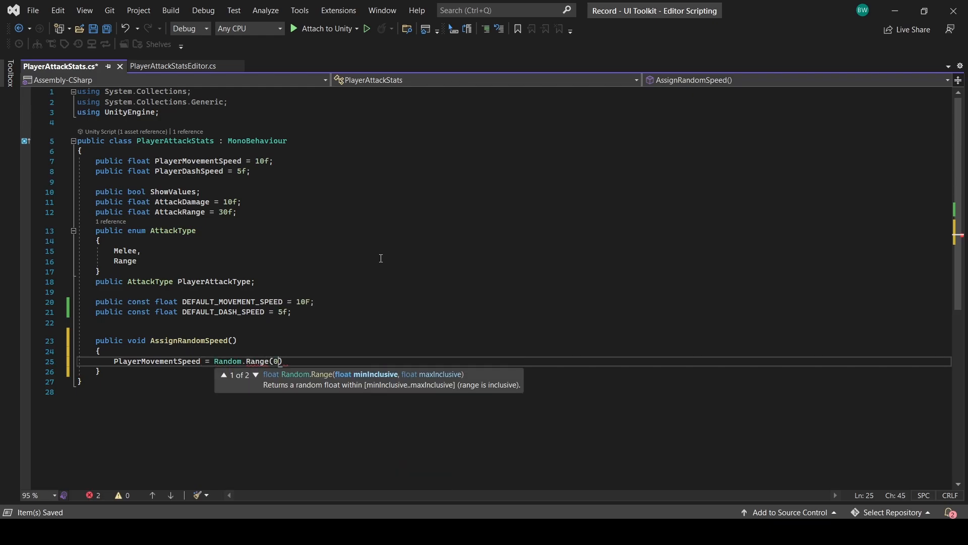
type(", 101);")
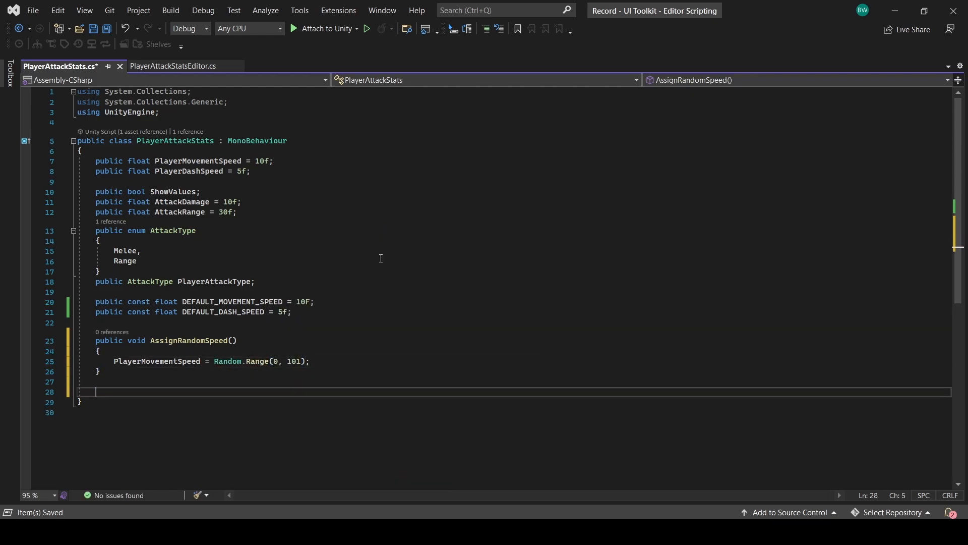
type("public void SetToDefault(")
type("PlayerDashSpeed = DEFAULT_DASH_SPEED;")
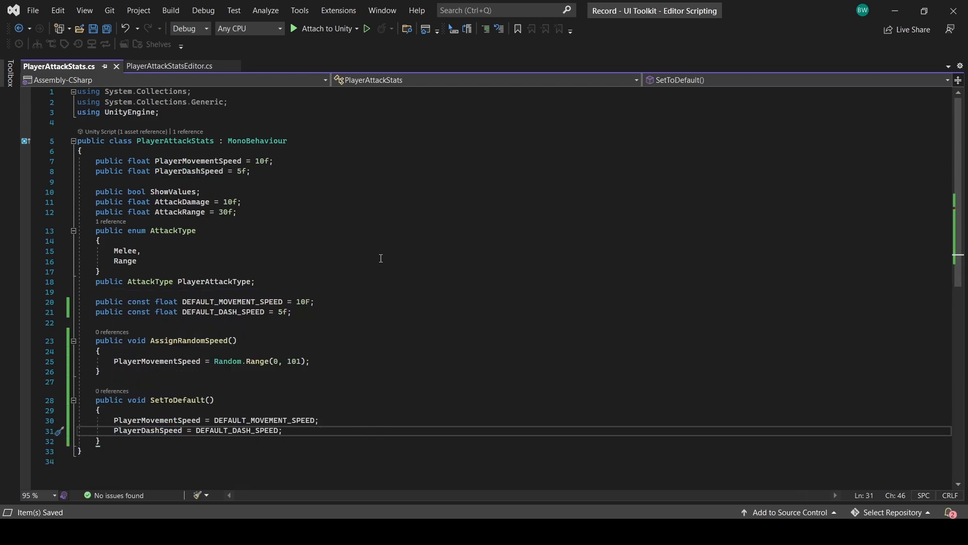
type("pri")
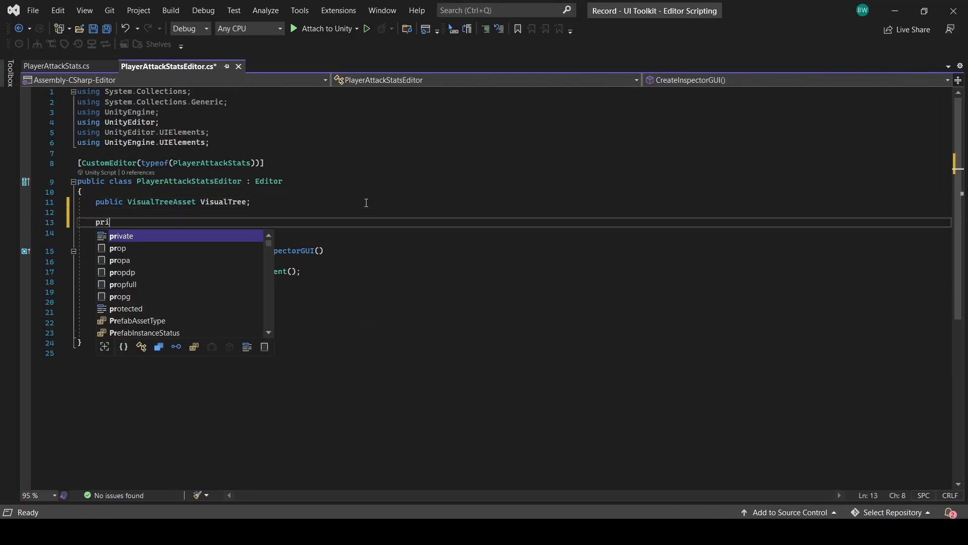
Declare _randomizeButton and _defaultAssignButton fields and query the RandomizeMoveSpeed button from root
type("vate Button _randomizeButton;")
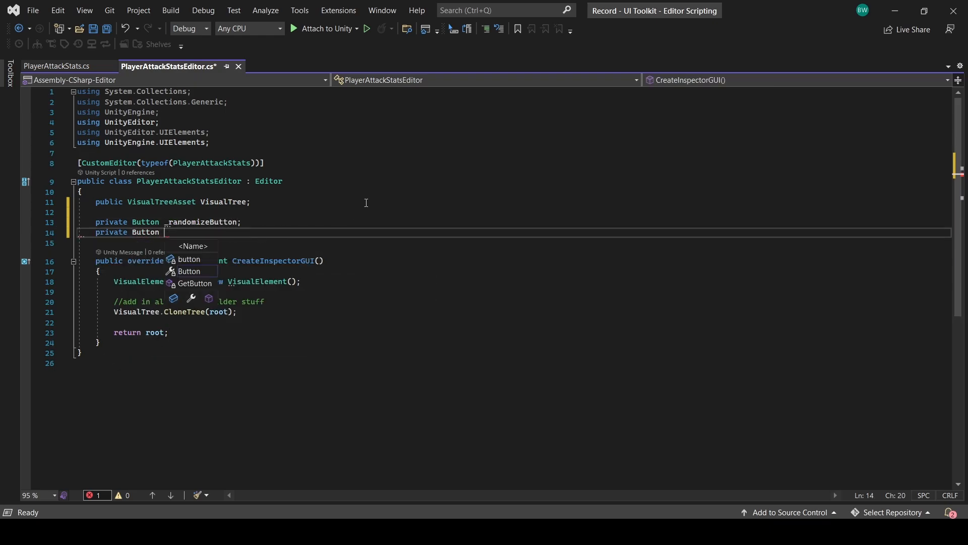
type("_defaultAssignButton;")
type("//find and assign callbacks for the buttons")
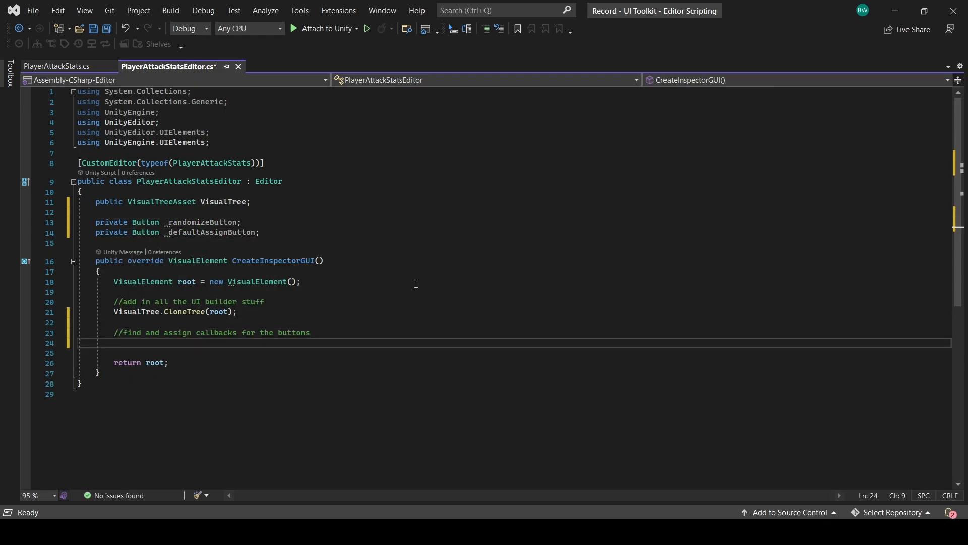
type("_randomizeButton = root.")
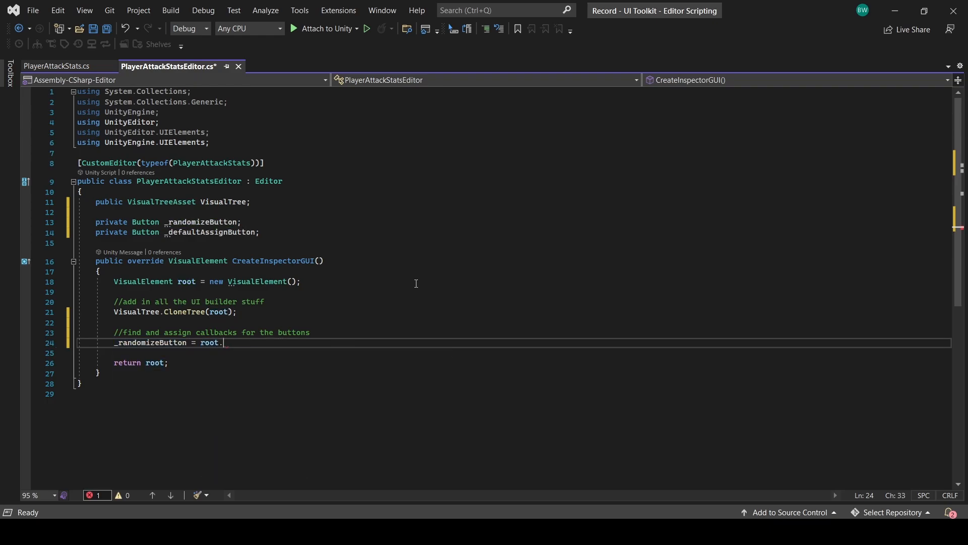
type("Q<Button>(\"\")")
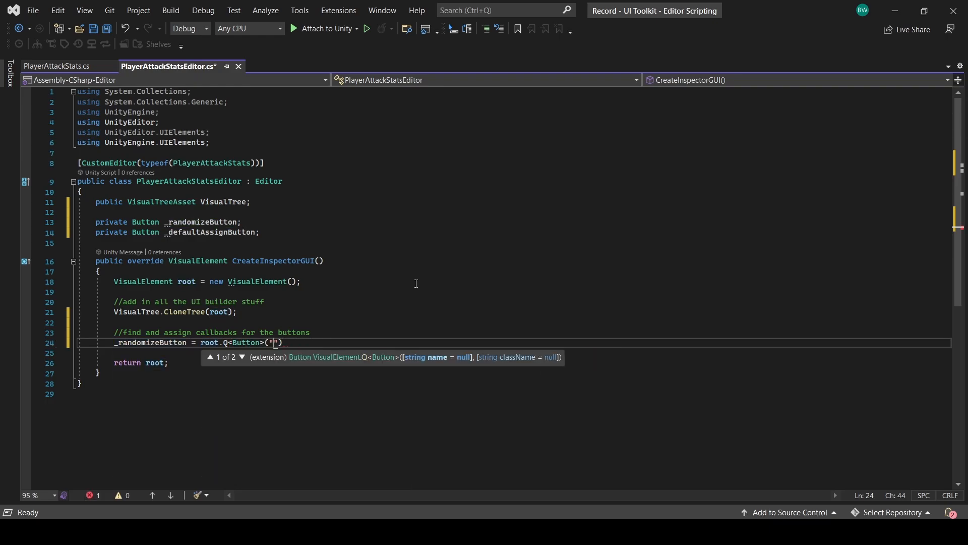
type("\"RandomizeMoveSpeed\");")
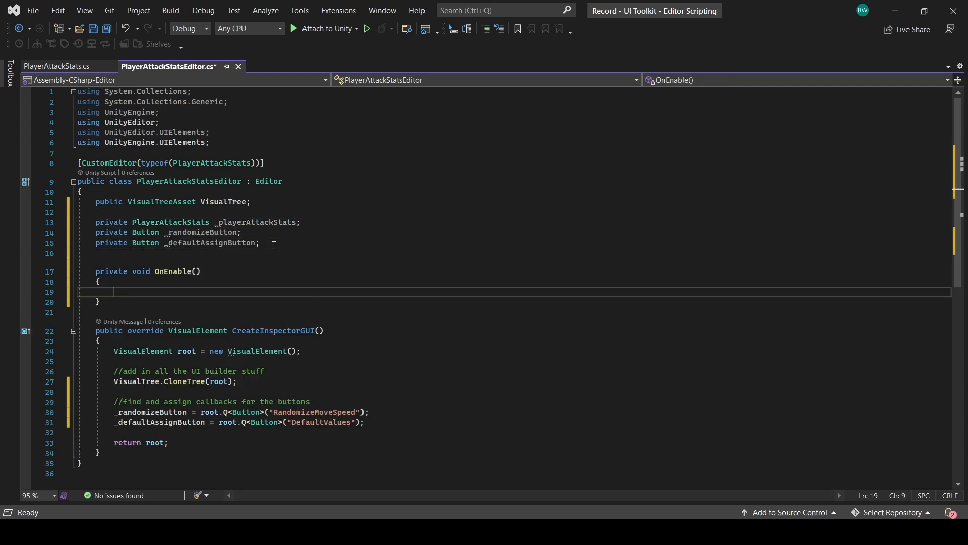
Cache target as _playerAttackStats and register a ClickEvent callback on _randomizeButton
type("_playerAttackStats =")
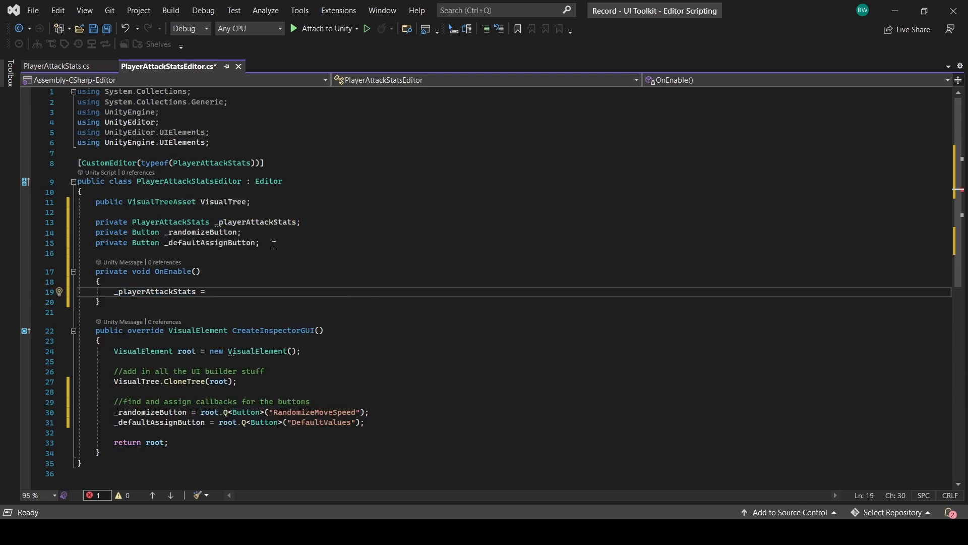
type("(target")
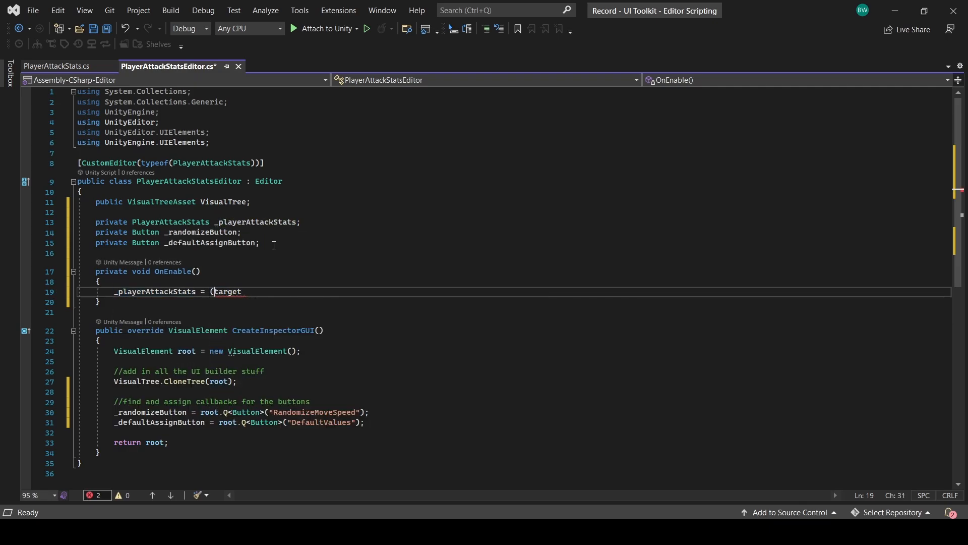
type("PlayerAttackStats)")
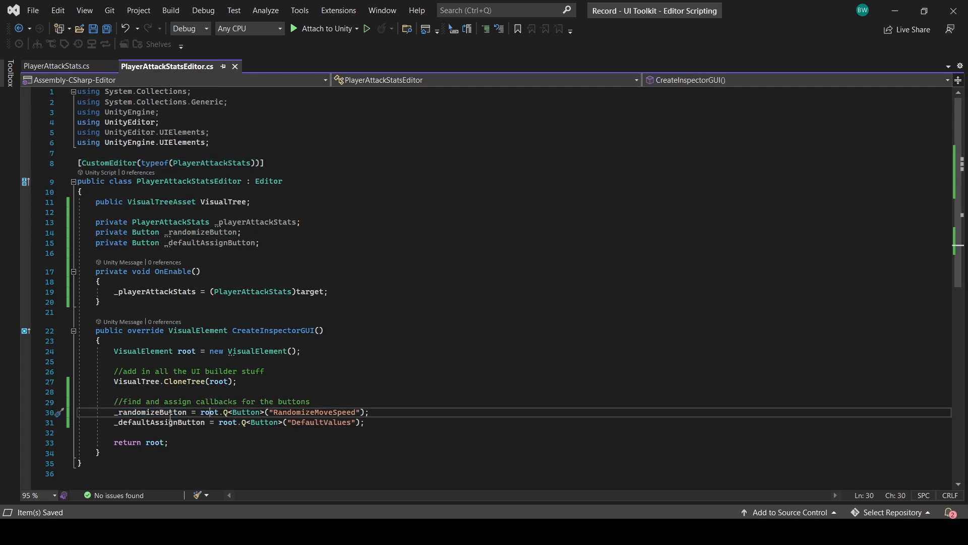
type("_randomizeButton.reg")
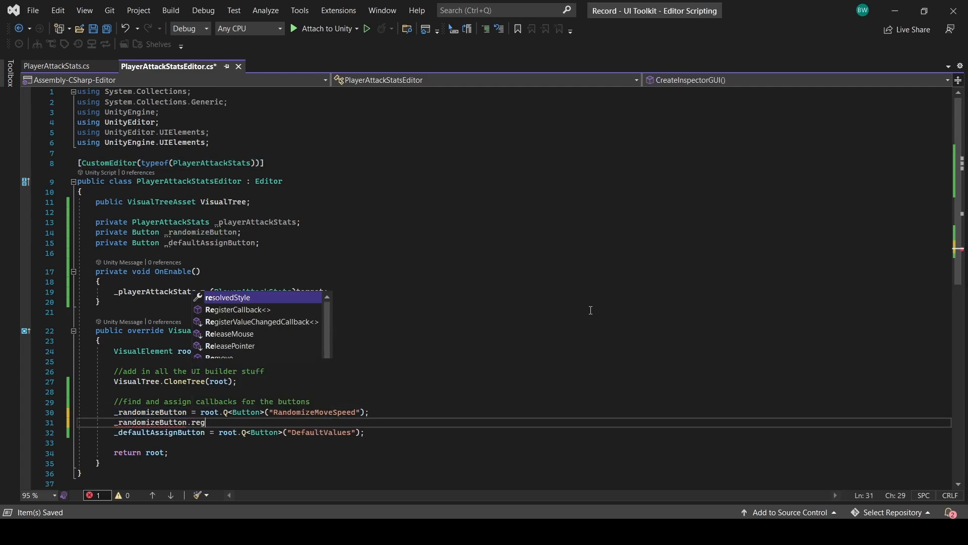
type("isterCallback<ClickEvent>(")
type("#endregion")
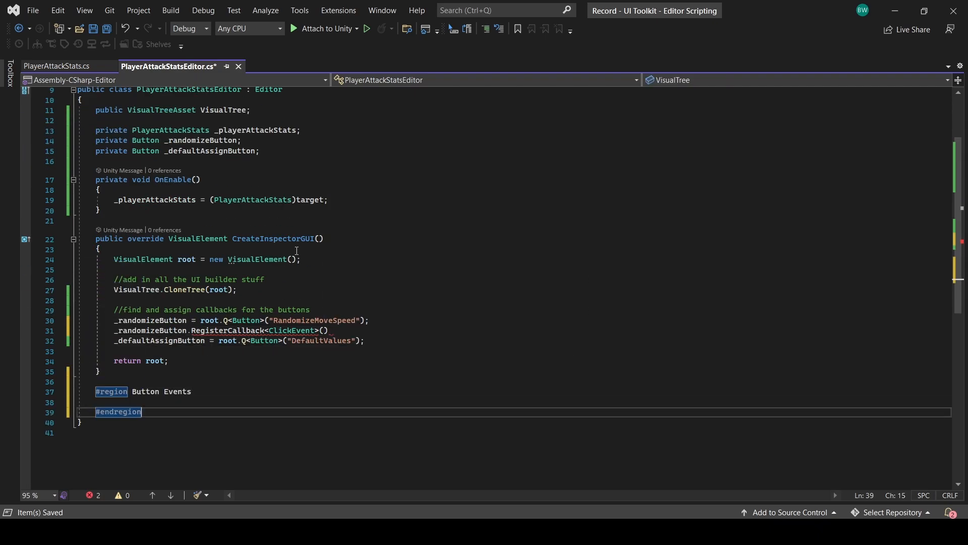
Write OnRandomButtonClick calling AssignRandomSpeed, and OnDefaultButtonClick calling _playerAttackStats.SetToDefault()
type("private void")
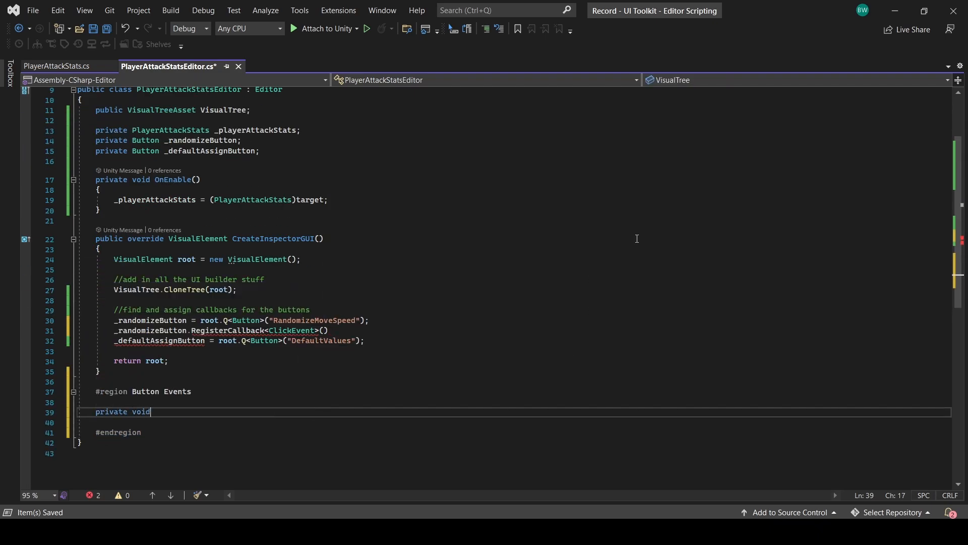
type("OnRandomButtonClick()")
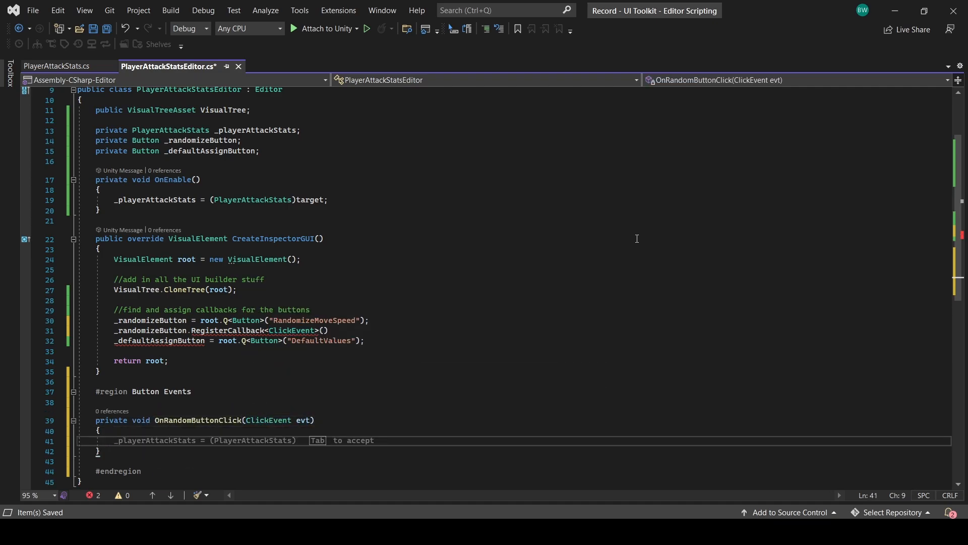
type("ran")
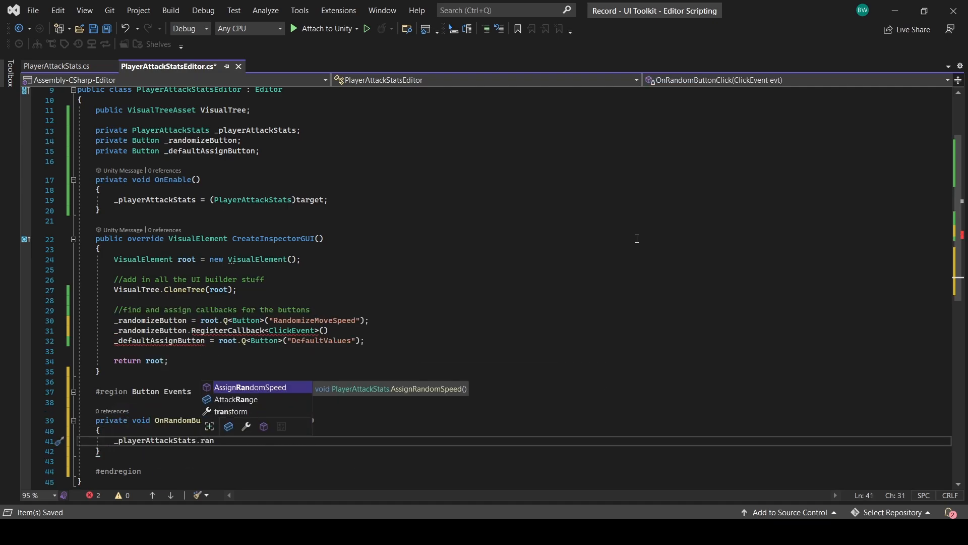
key("tab")
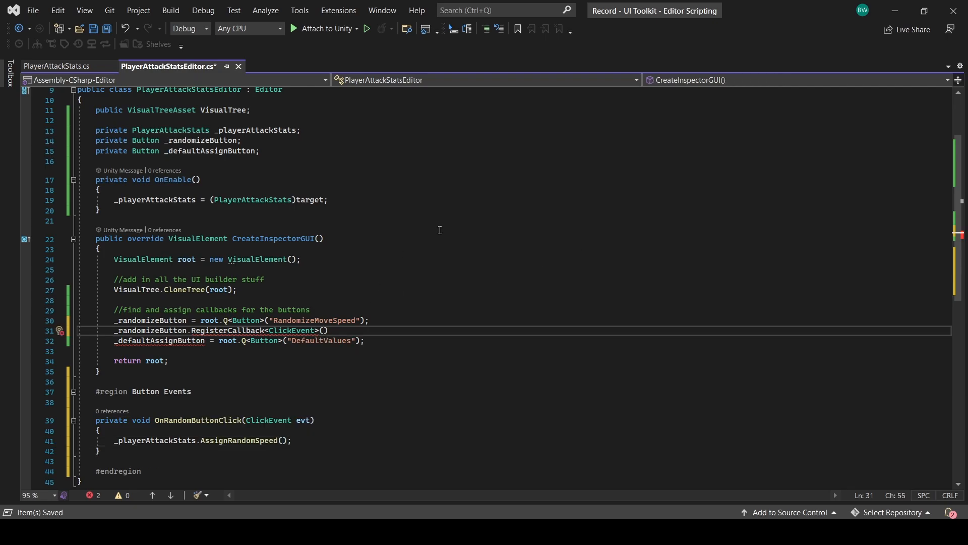
type("OnRandomButtonClick")
left_click(513, 461)
type("p")
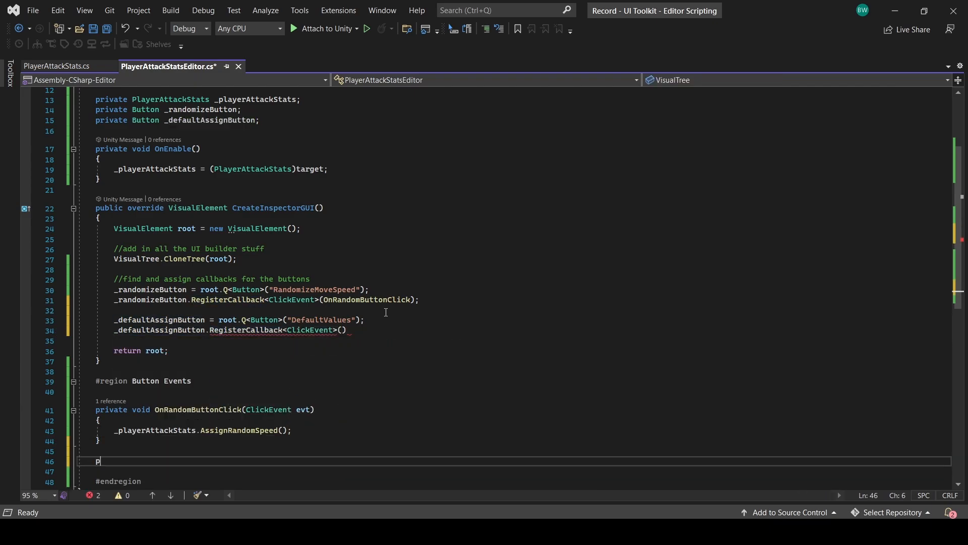
type("rivate void OnDefaultButtonClick(ClickEvent evt")
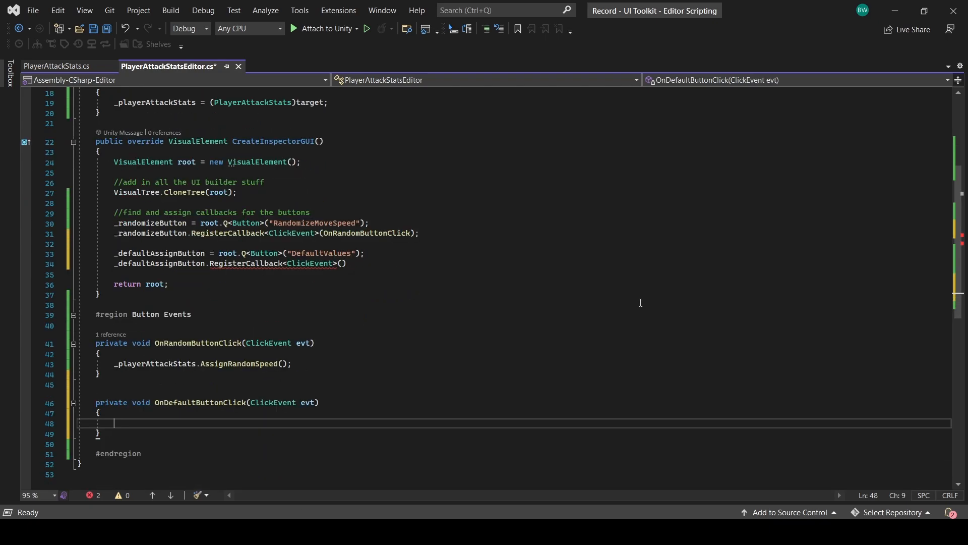
type("_playerAttackStats.SetToDefault();")
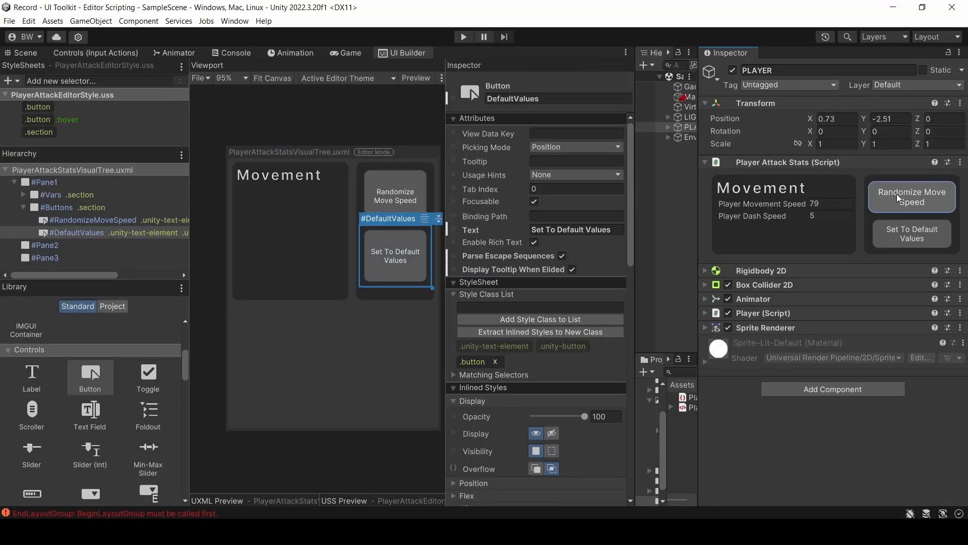
Test the Set To Default Values button, resetting the player's movement speed to 10
left_click(911, 196)
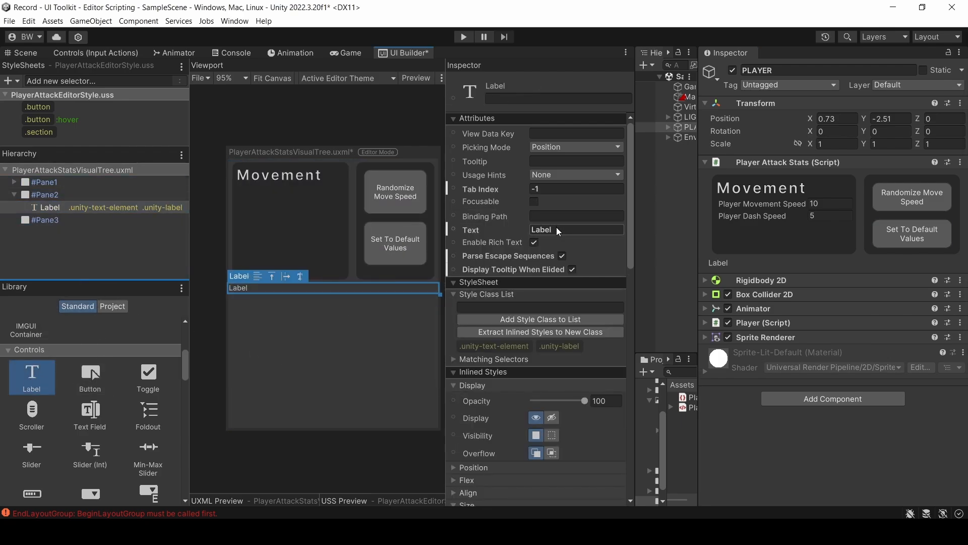
Type the label text 'Editor UI now supports RICH TEXT. You can learn more HERE.' with <color> tags
type("Editor UI")
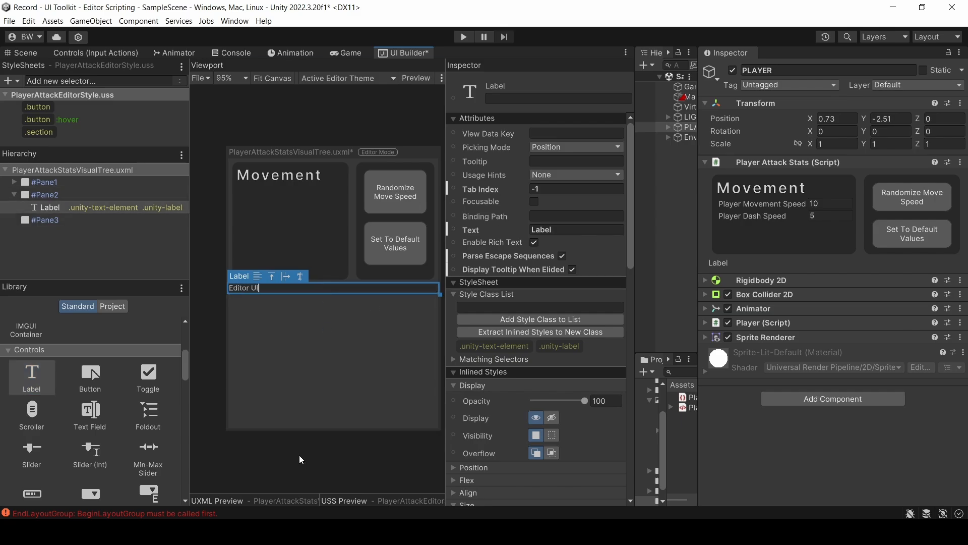
type("now supports RICH TEXT.")
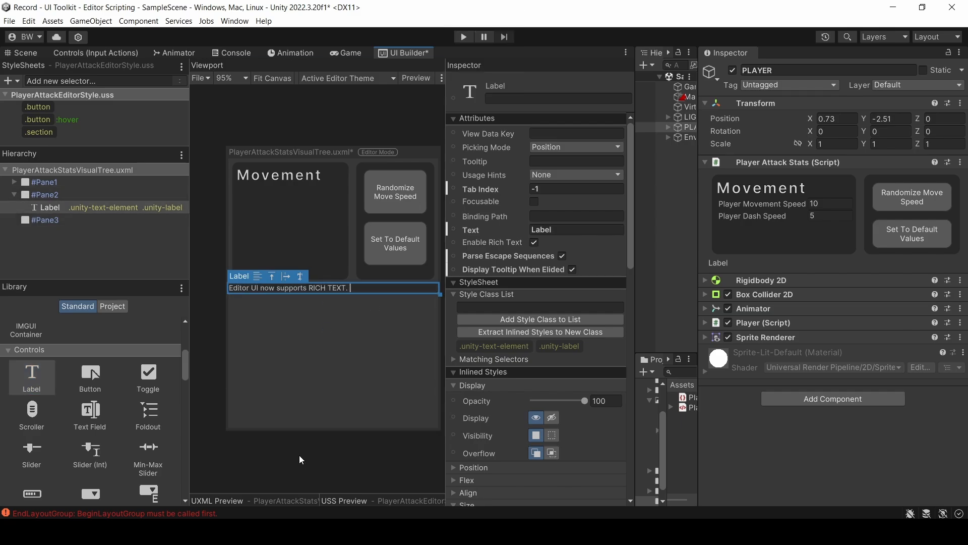
type("You can learn more HERE.")
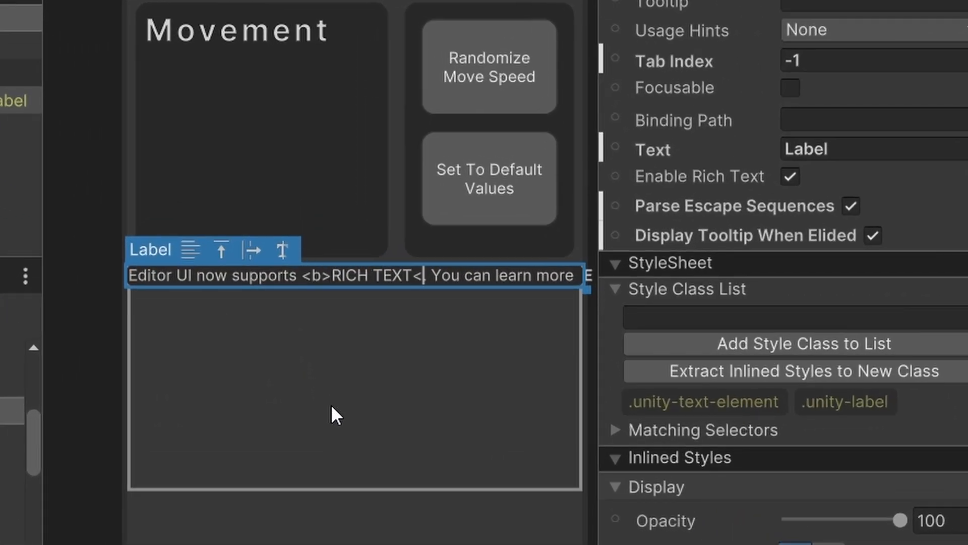
type("<color>")
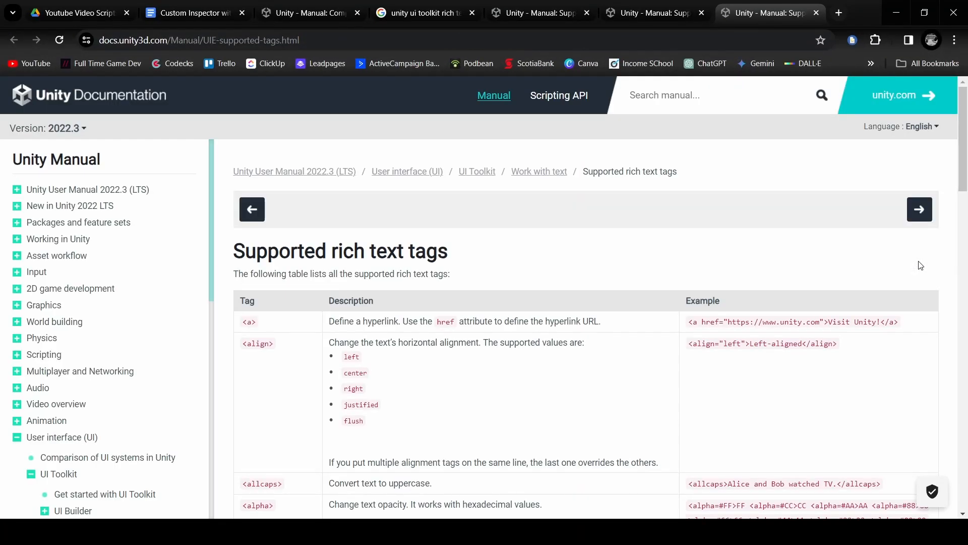
scroll("down", 3)
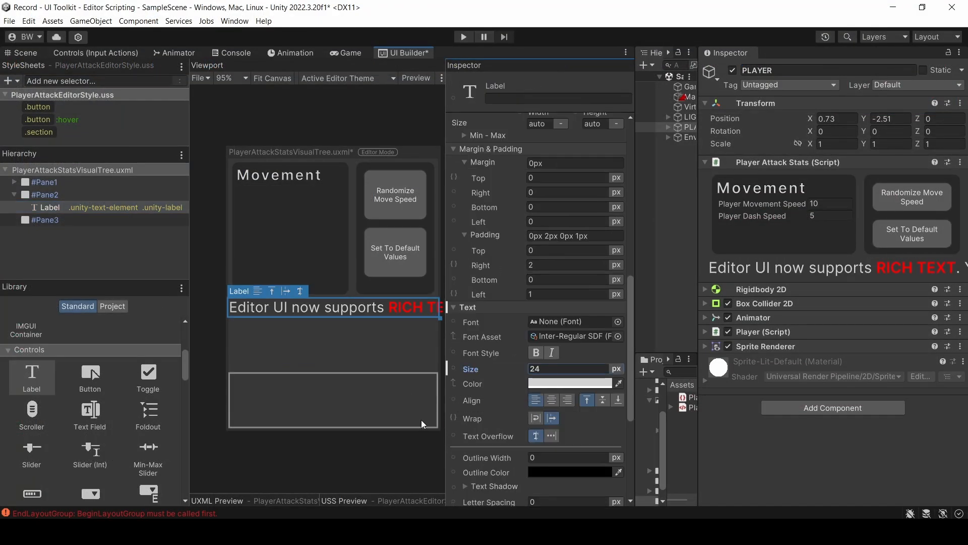
Add a Container to Pane3 holding a ToggleBool property field
left_click(38, 132)
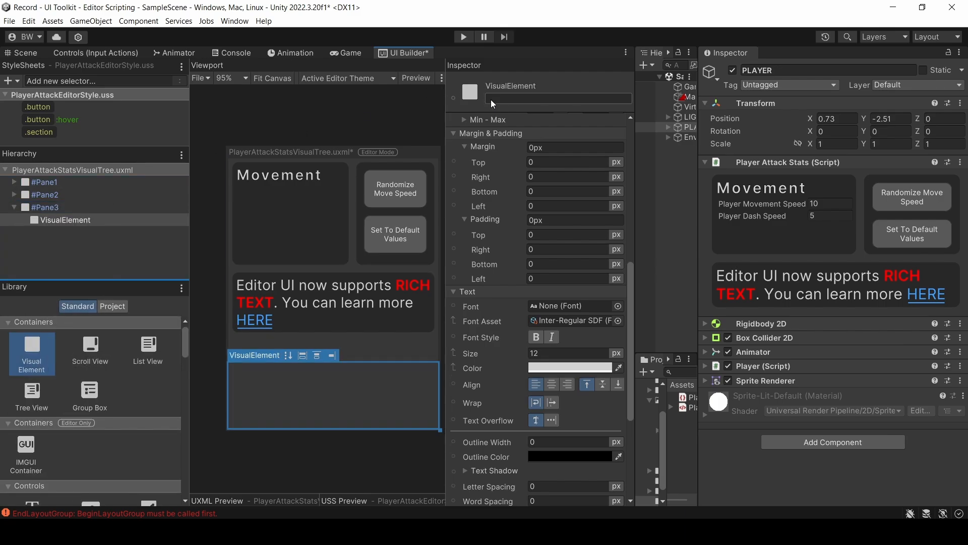
type("Container")
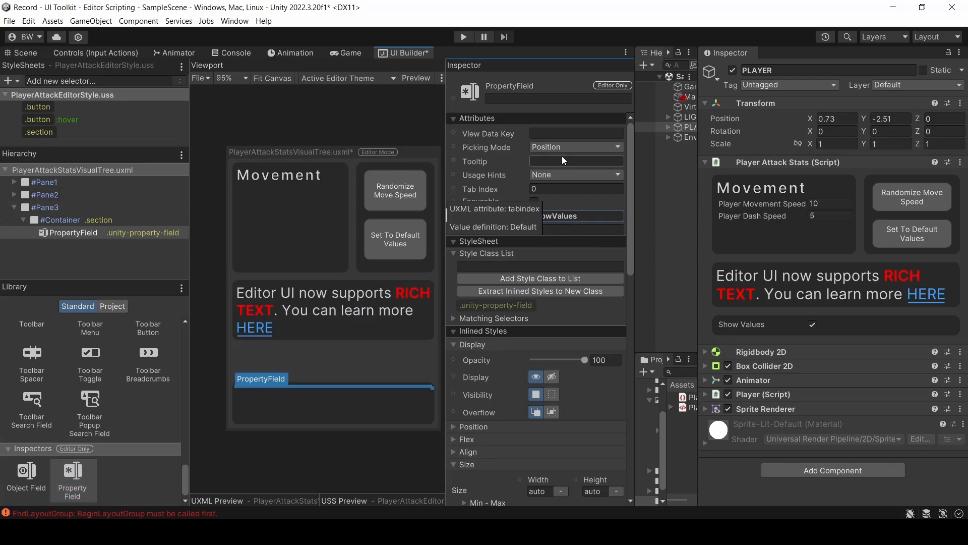
type("ToggleBool")
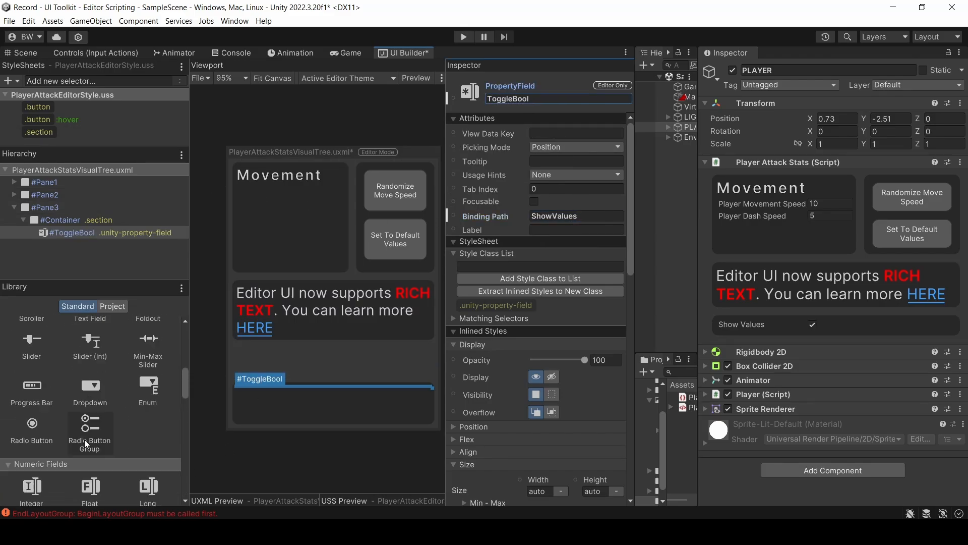
left_click(59, 220)
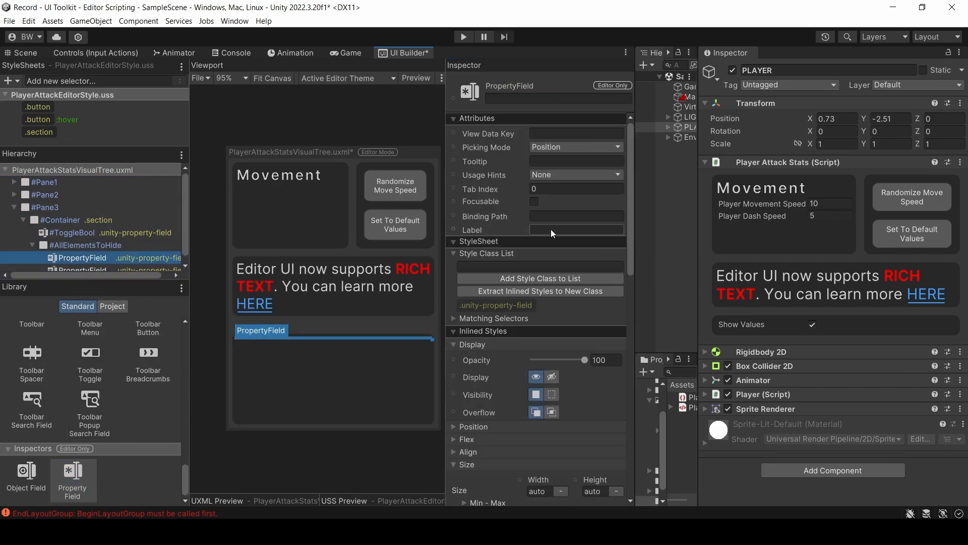
Add AttackDamage, AttackRange and PlayerAttackType fields to the hidden group
type("AttackDamage")
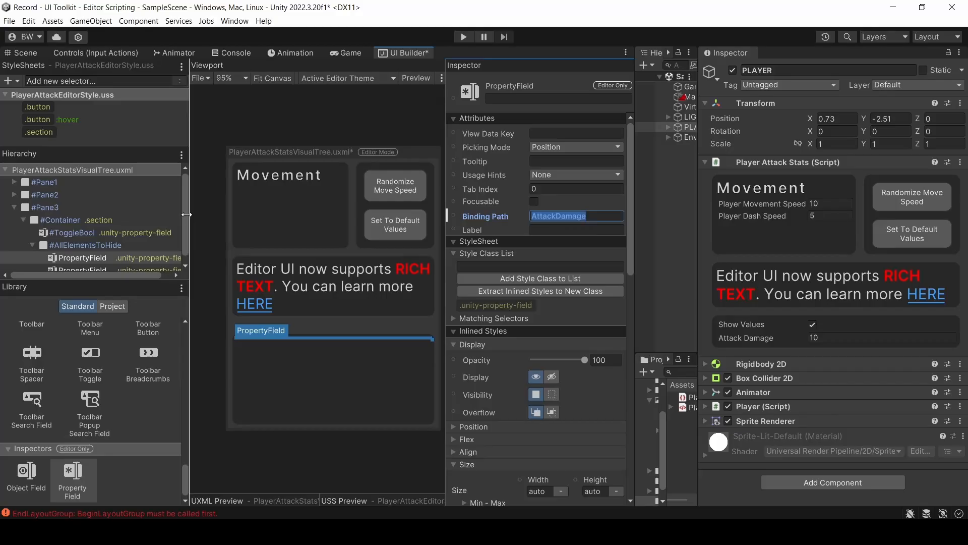
type("AttackRange")
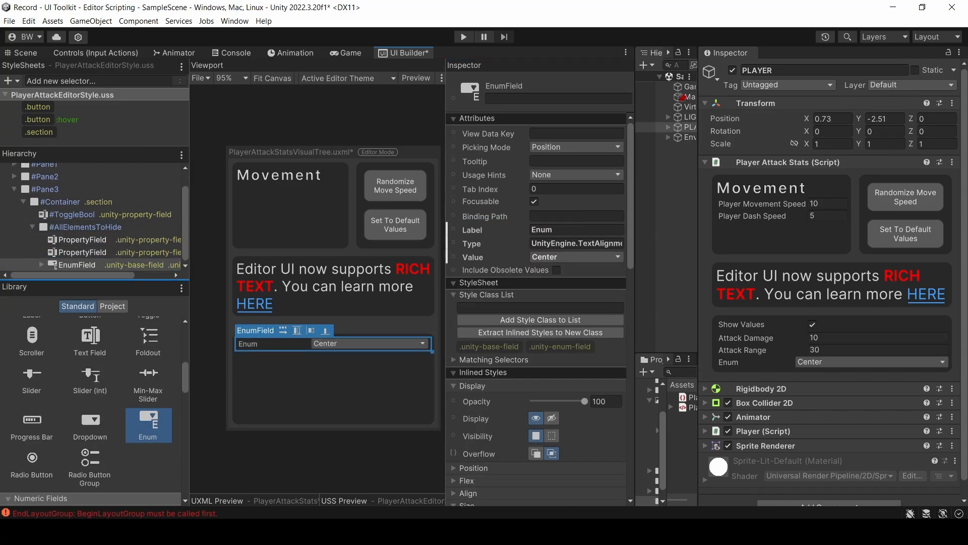
mouse_move(206, 283)
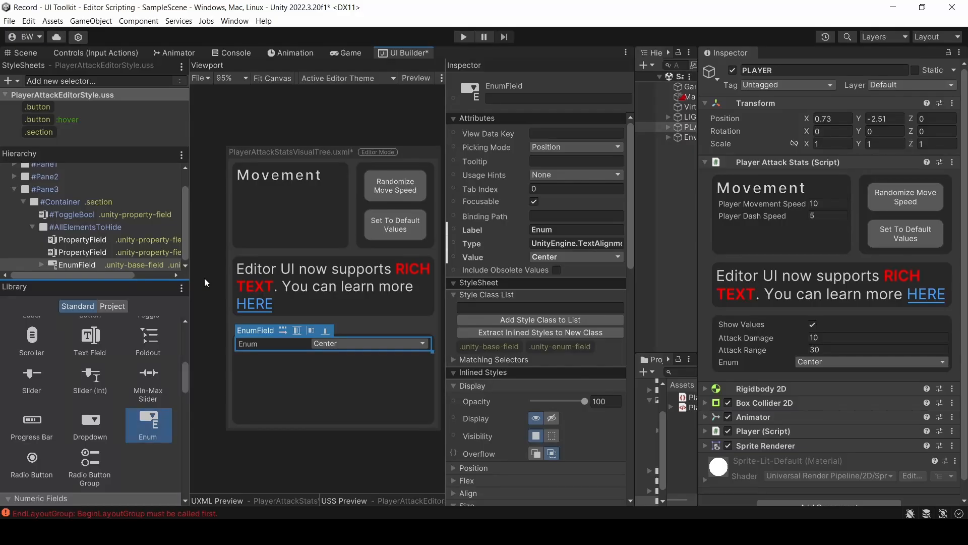
type("PlayerAttackType")
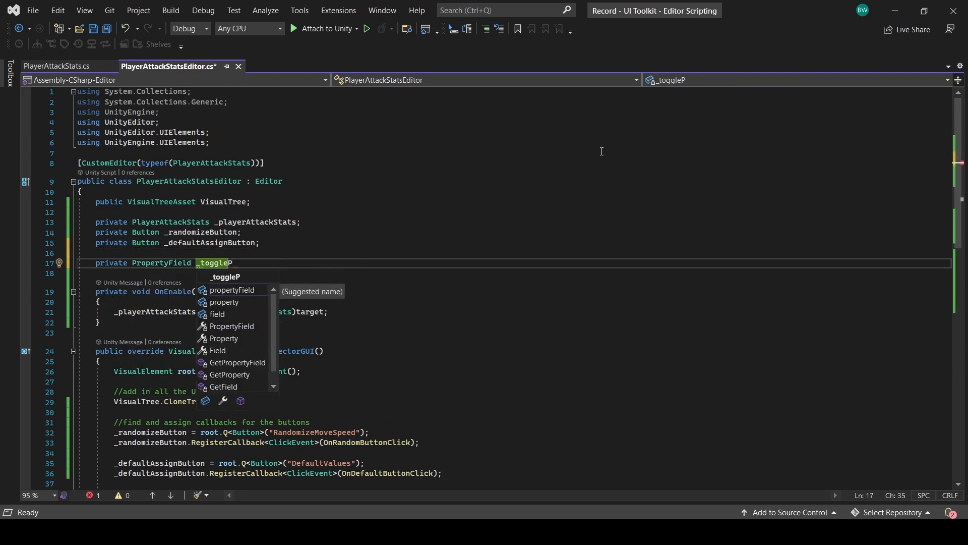
Declare the _toggleProperty field and assign it with root.Q<PropertyField>("ToggleBool")
type("roperty;")
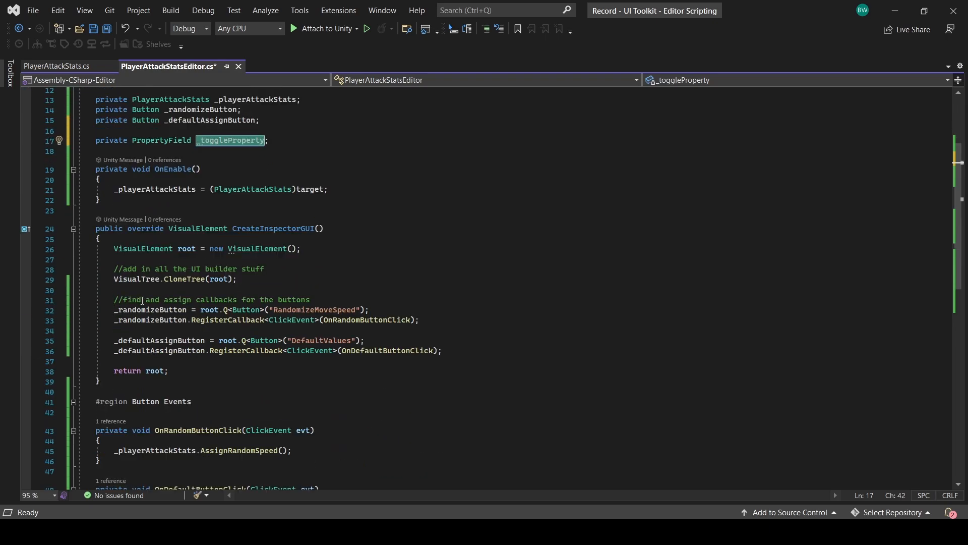
type("_toggleProperty = root.q")
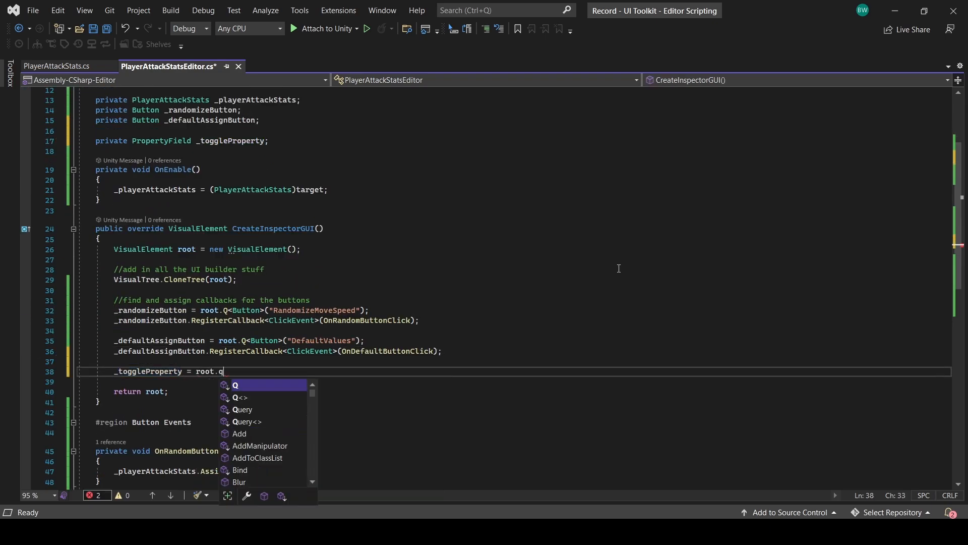
type("Q<PropertyField>()")
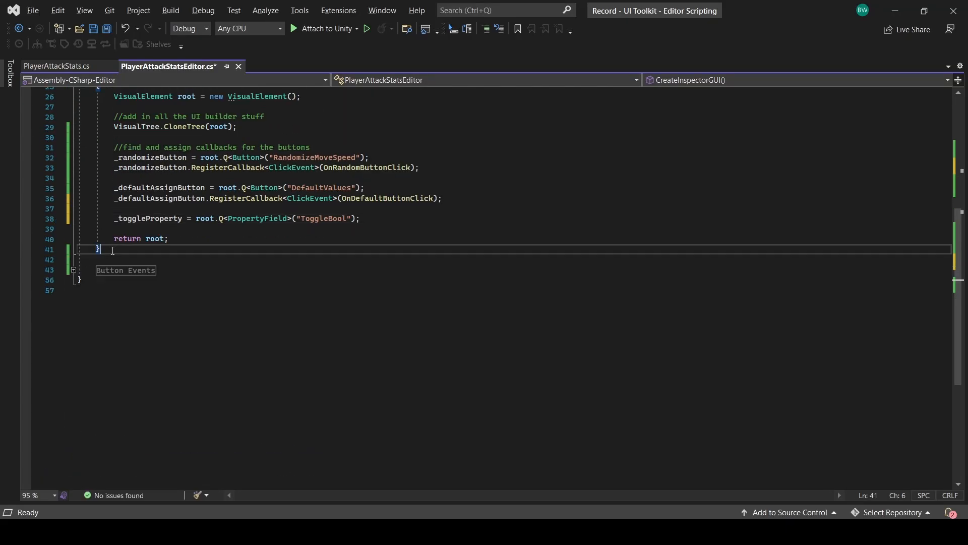
Write OnBoolChanged(ChangeEvent<bool>) calling a new empty CheckForDisplayType method
type("private v")
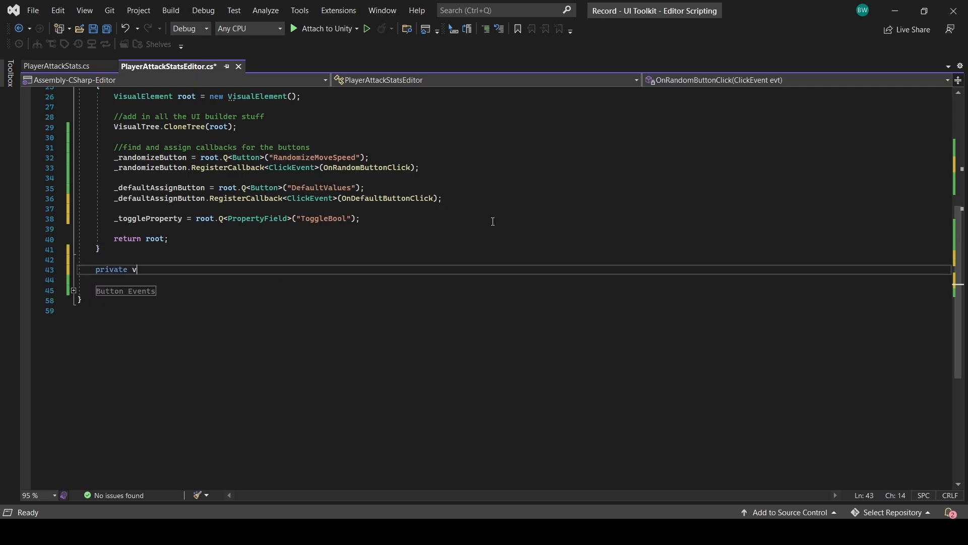
type("oid OnBoolChanged()")
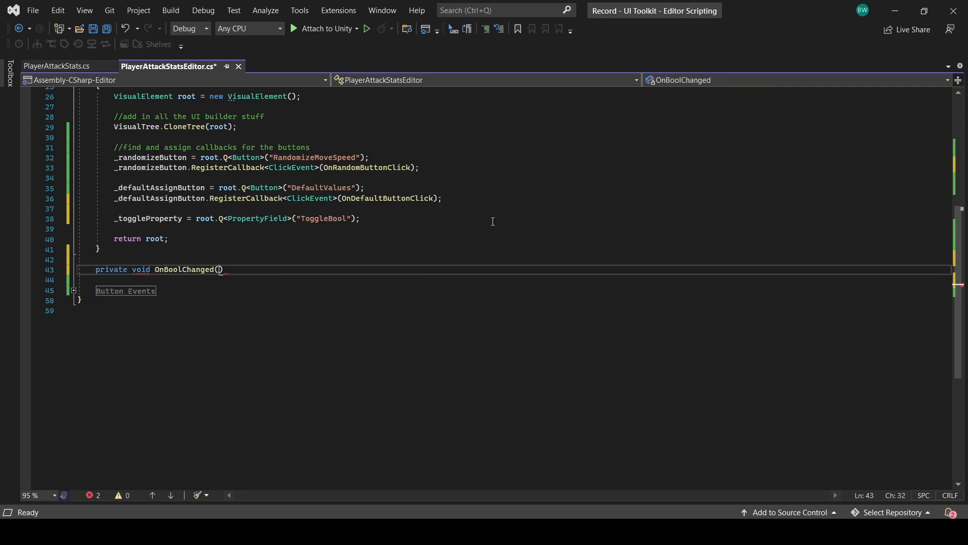
type("ChangeEvent<bool> evt")
type("private void CheckF")
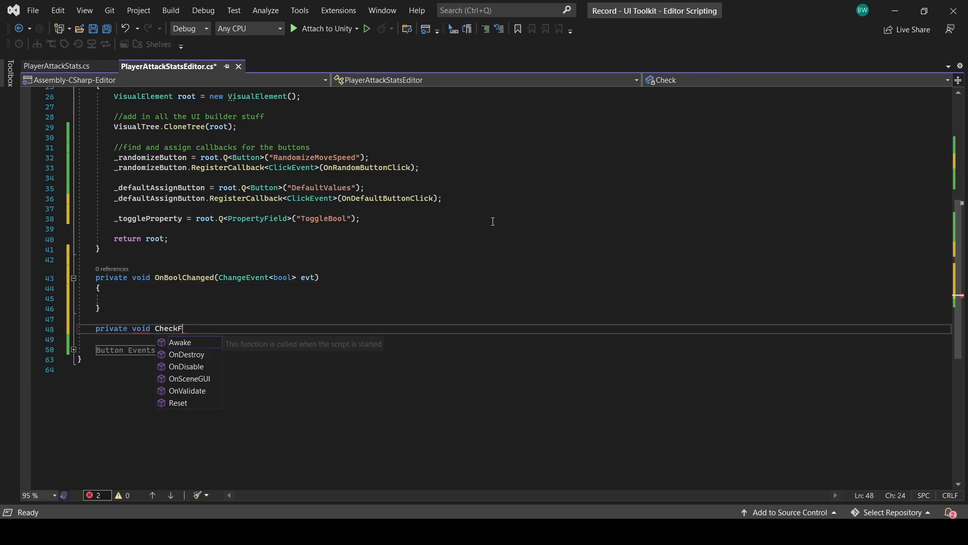
type("orDisplayType()")
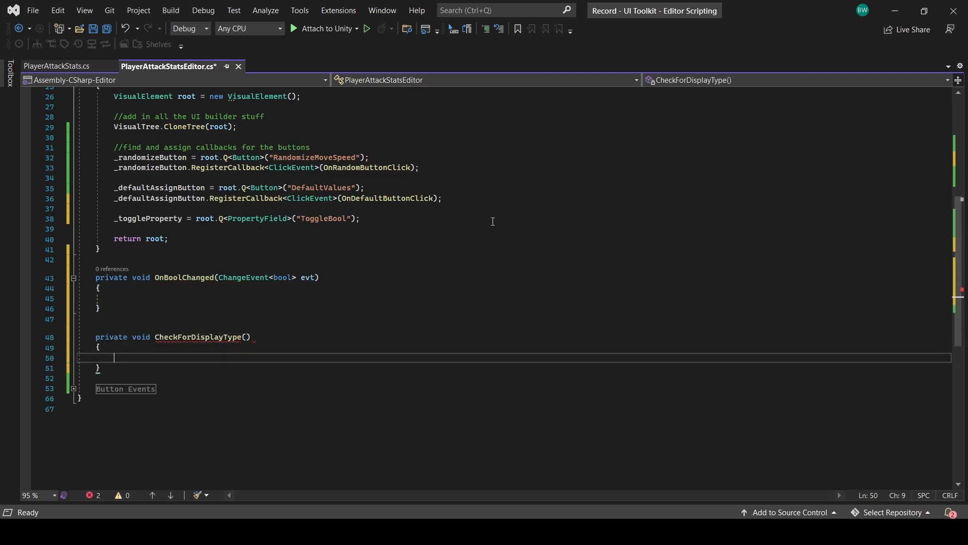
type("CheckForDisplayType();")
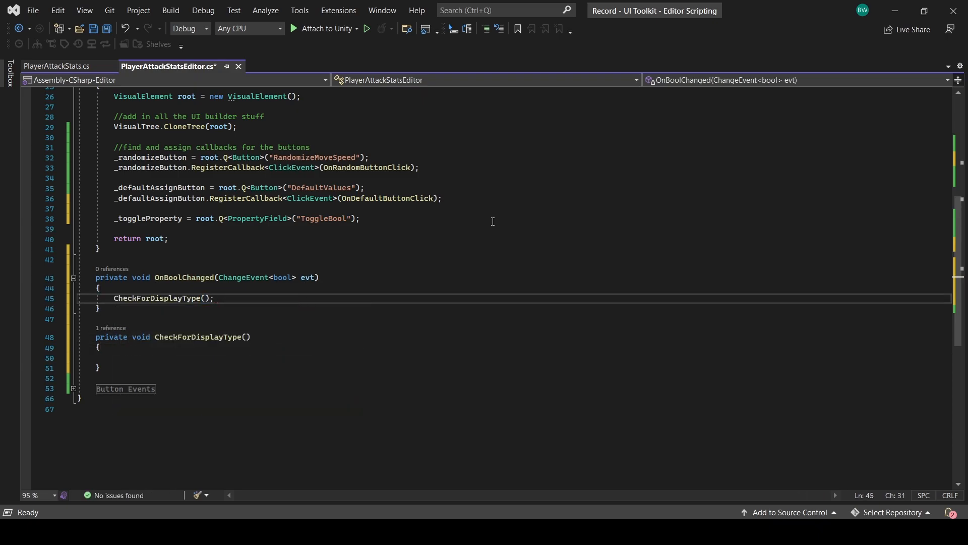
Register OnBoolChanged as _toggleProperty's ChangeEvent<bool> callback and save the script
type("_toggleProperty")
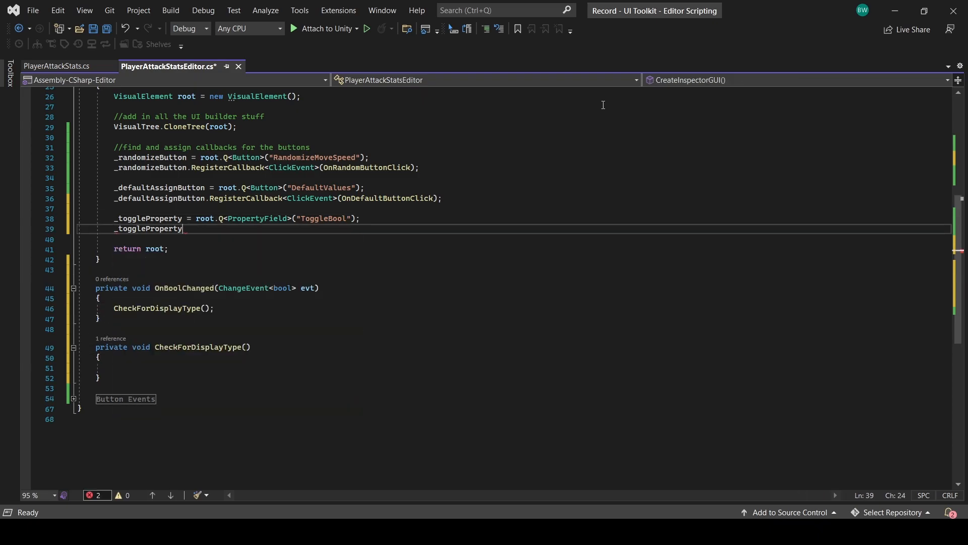
type(".RegisterCallback<Change>")
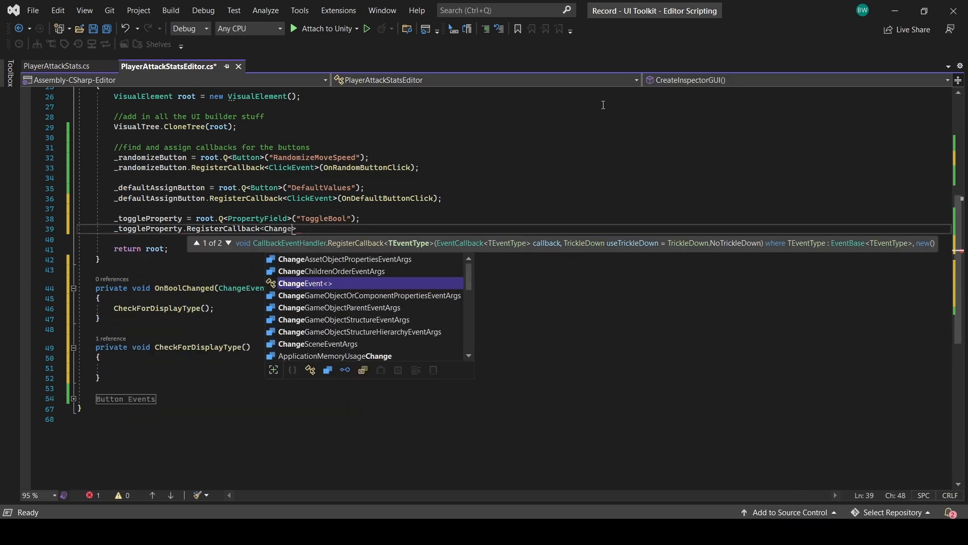
type("Event<bool")
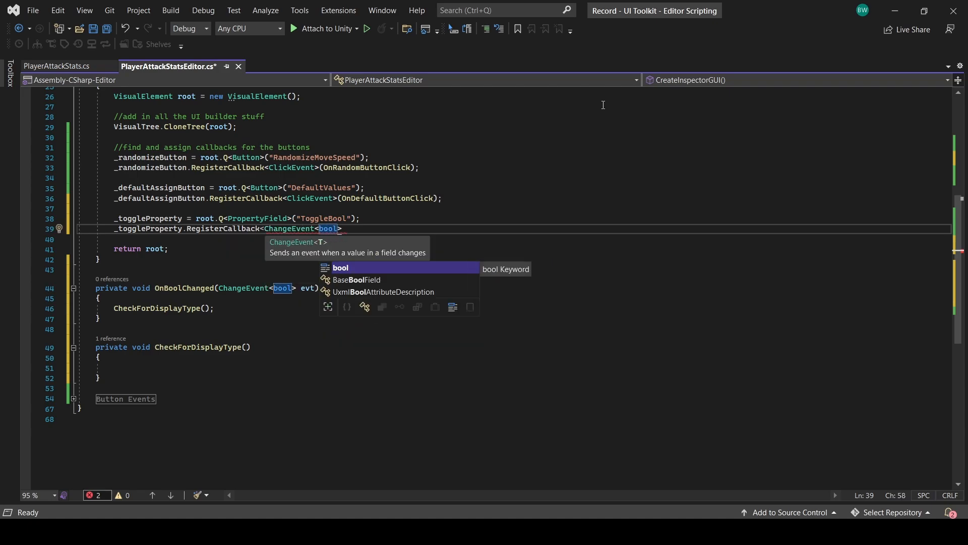
type(">(OnBoolChanged);")
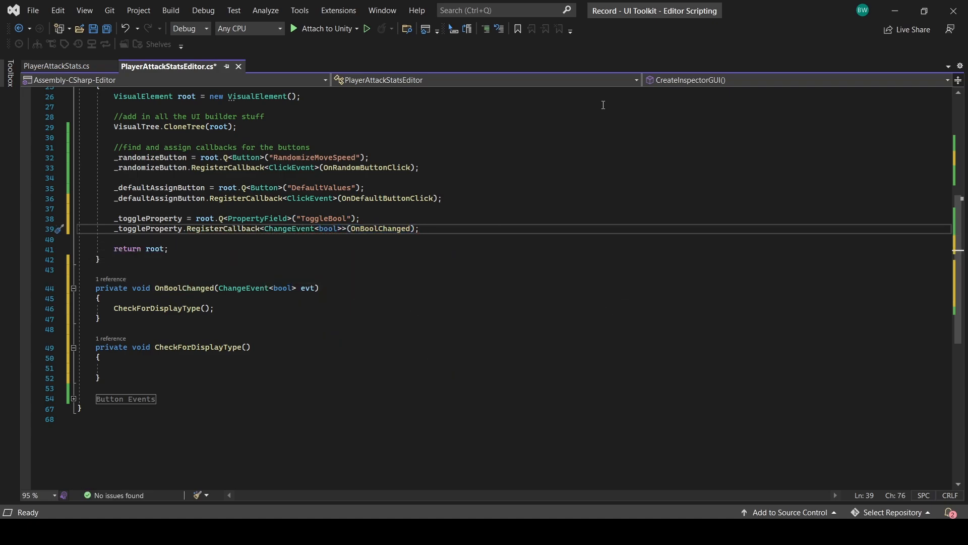
key("ctrl+s")
type("pr")
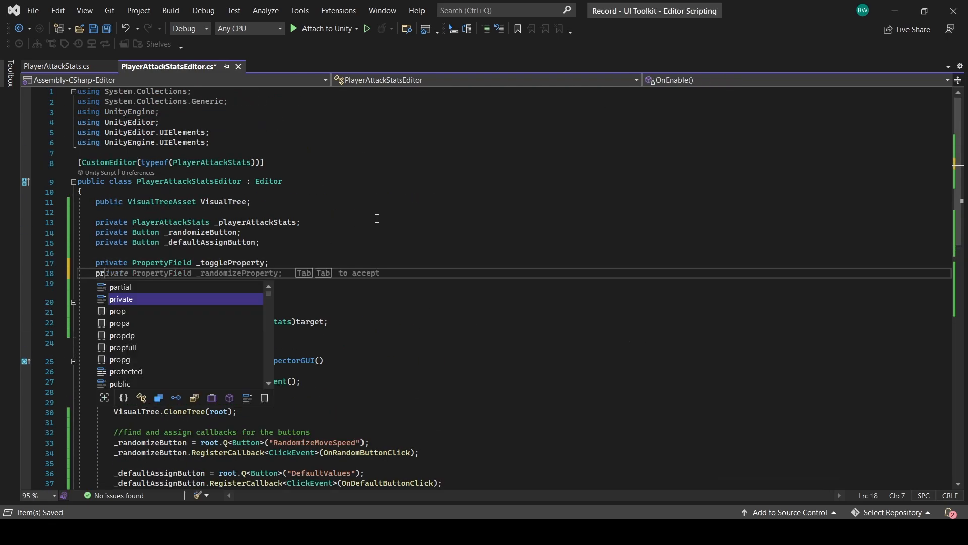
Declare _allElementsToHide and query it by the name "AllElementsToHide"
type("VisualElement")
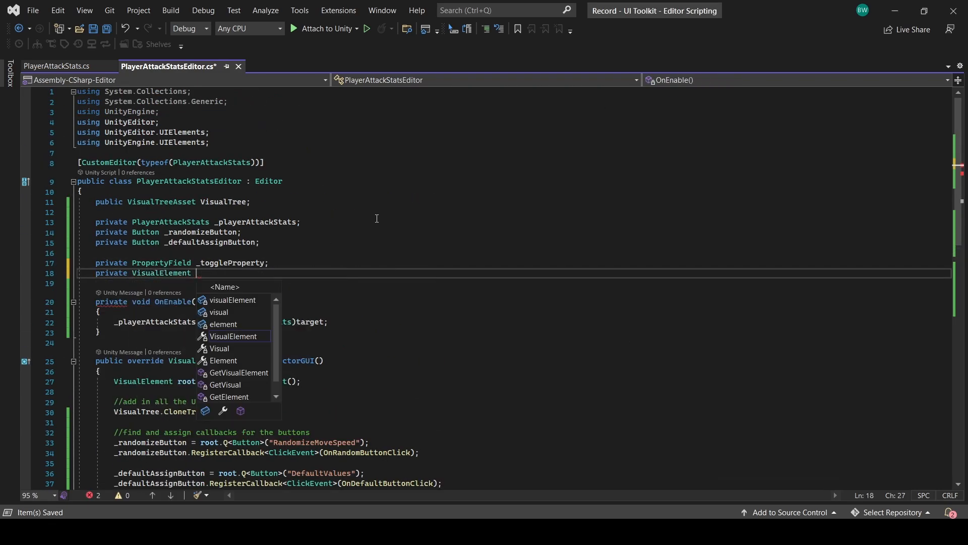
type("_allElementsToHide = root.q")
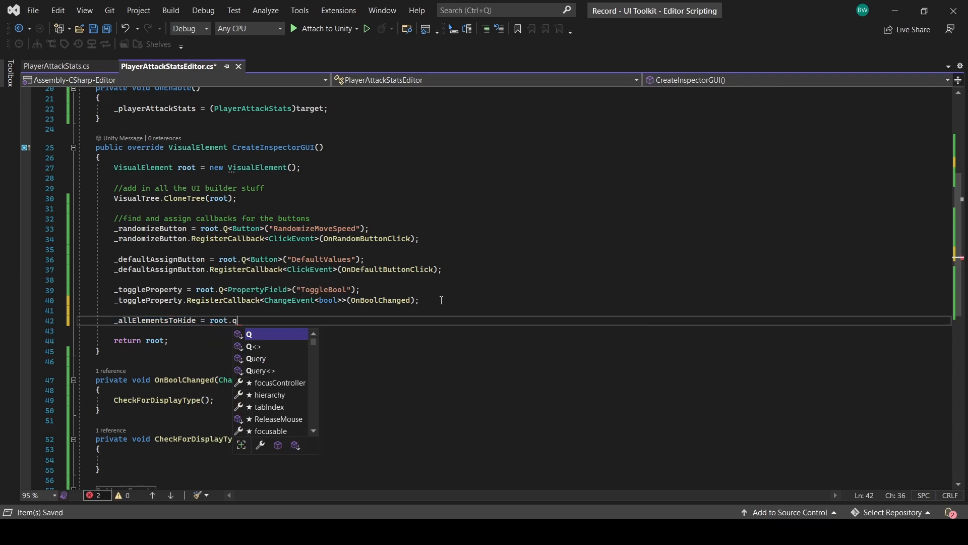
type("<VisualElement>(")
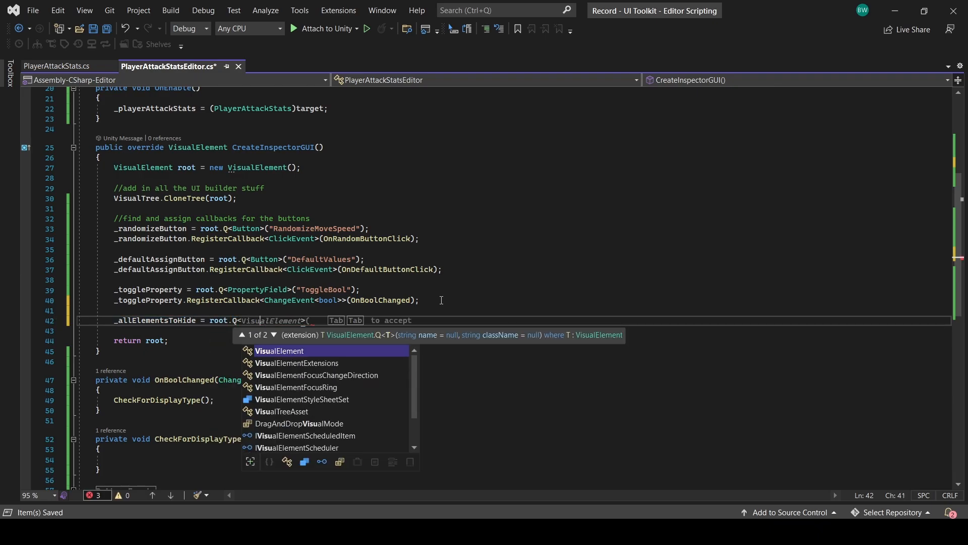
type("\"AllElementsToHide\");")
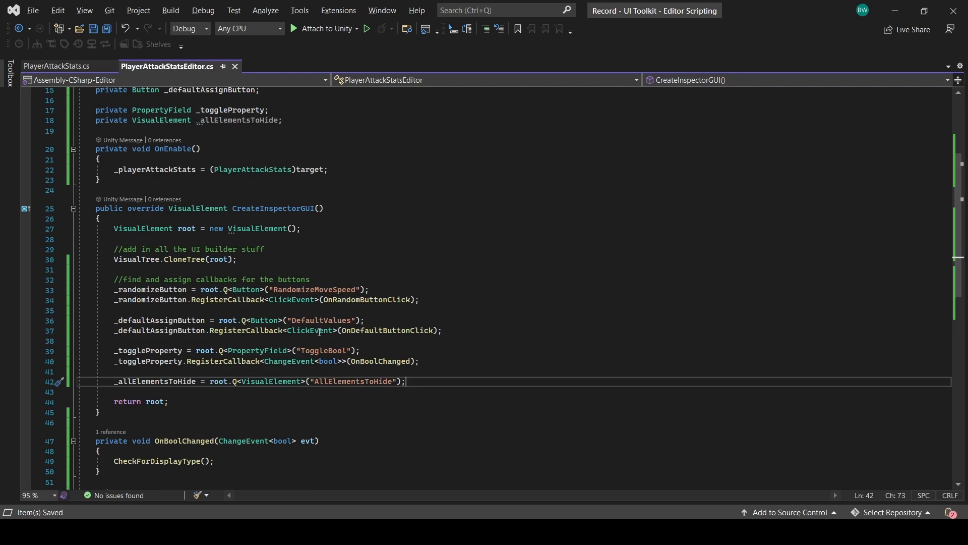
type("private VisualElement _allElementsToShow;")
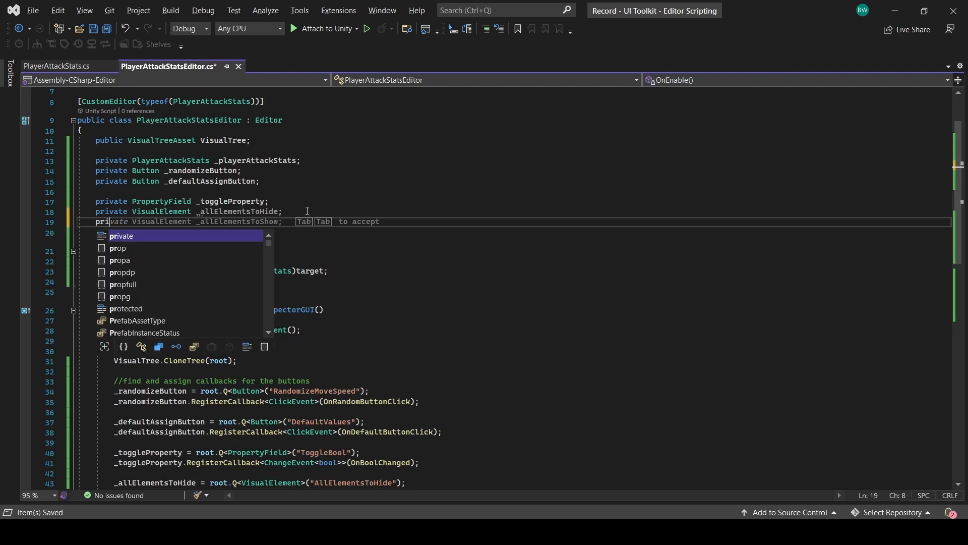
Declare SerializedProperty _boolProperty and bind it with serializedObject.FindProperty("ShowValues")
type("SerializedProperty")
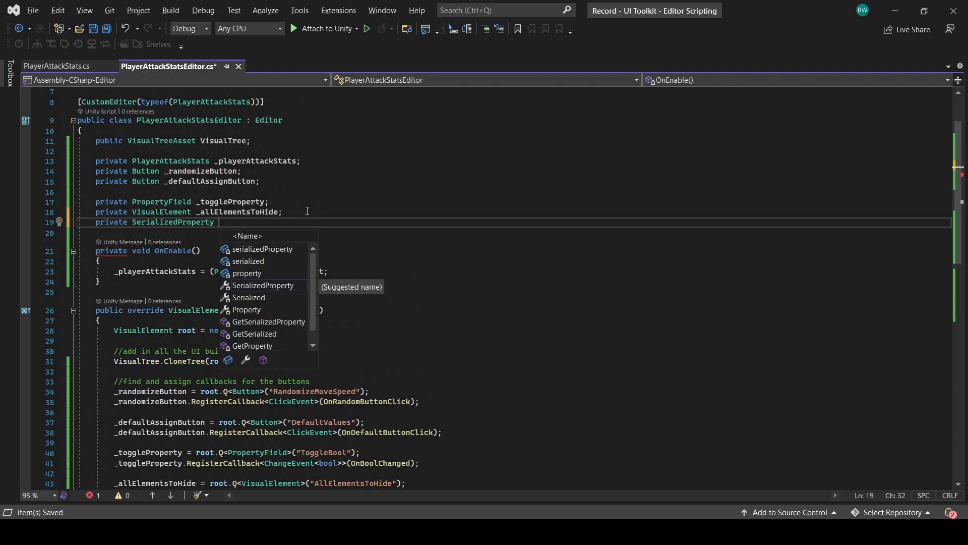
type("_boolProperty;")
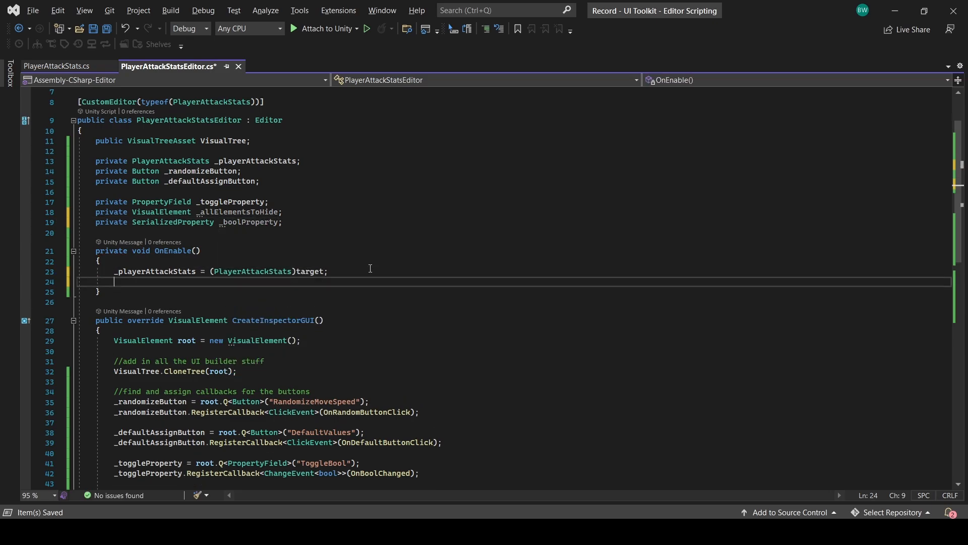
type("_boolProperty = serializedObject")
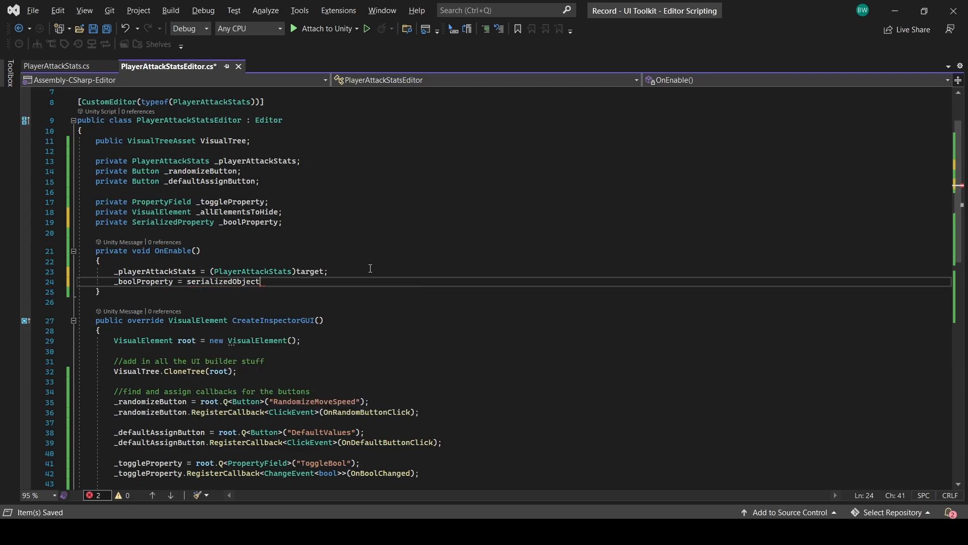
type(".FindProperty(\"ShowValues\")")
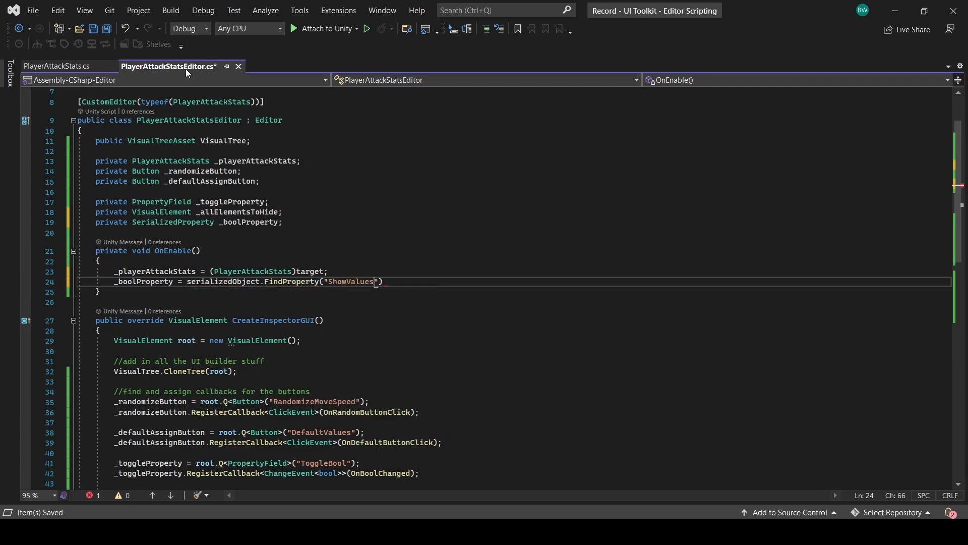
type(");")
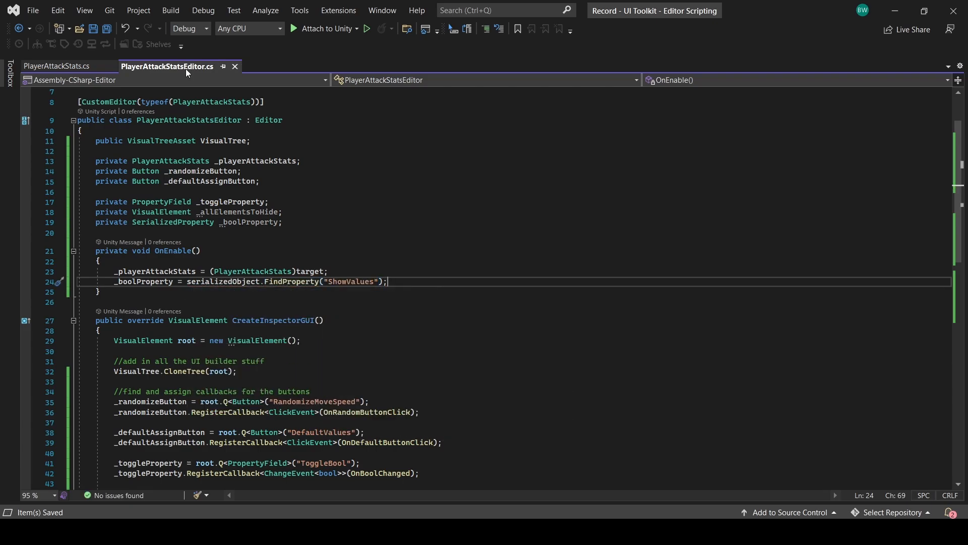
scroll("down", 3)
type("if (_")
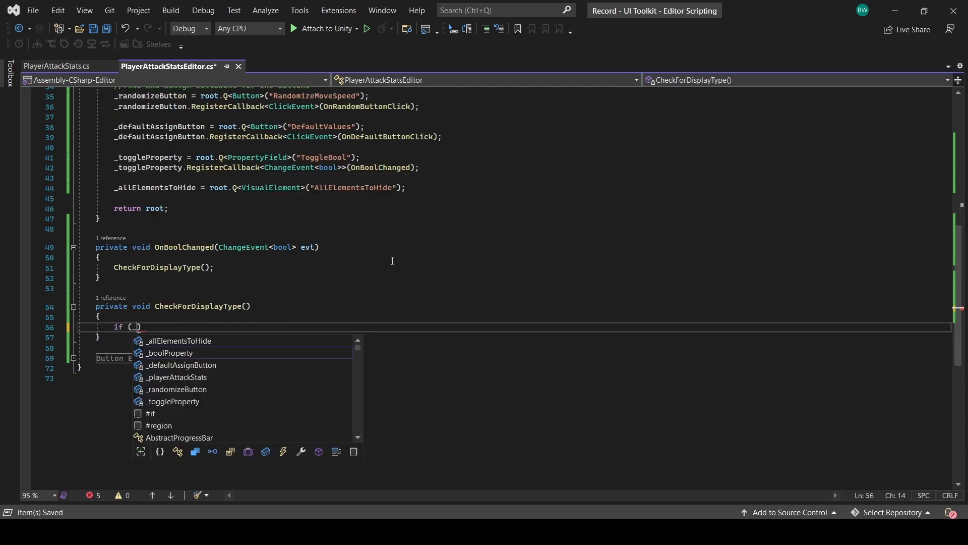
Set _allElementsToHide display to Flex or None from _boolProperty.boolValue; call CheckForDisplayType before return root
type("_boolProperty.boolValue")
type("_all")
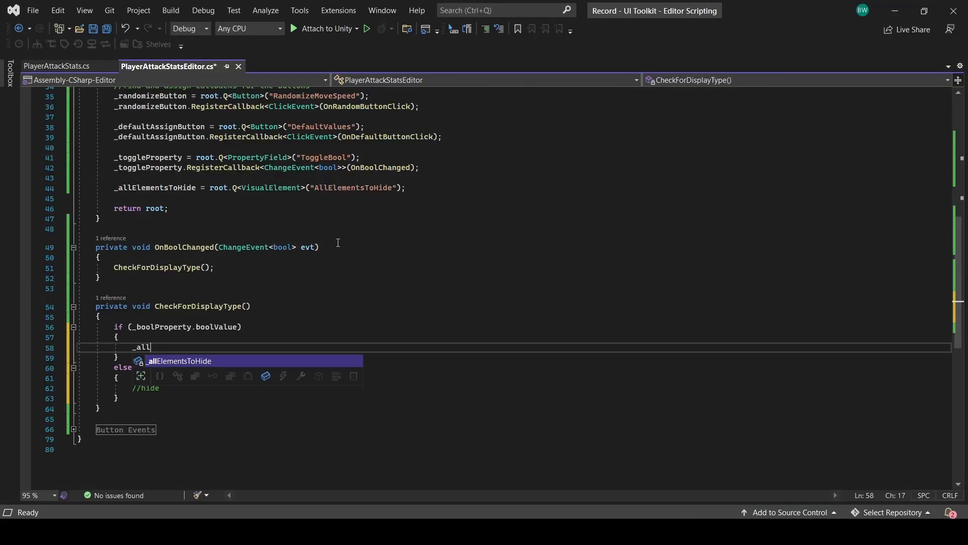
type("ElementsToHide.style.")
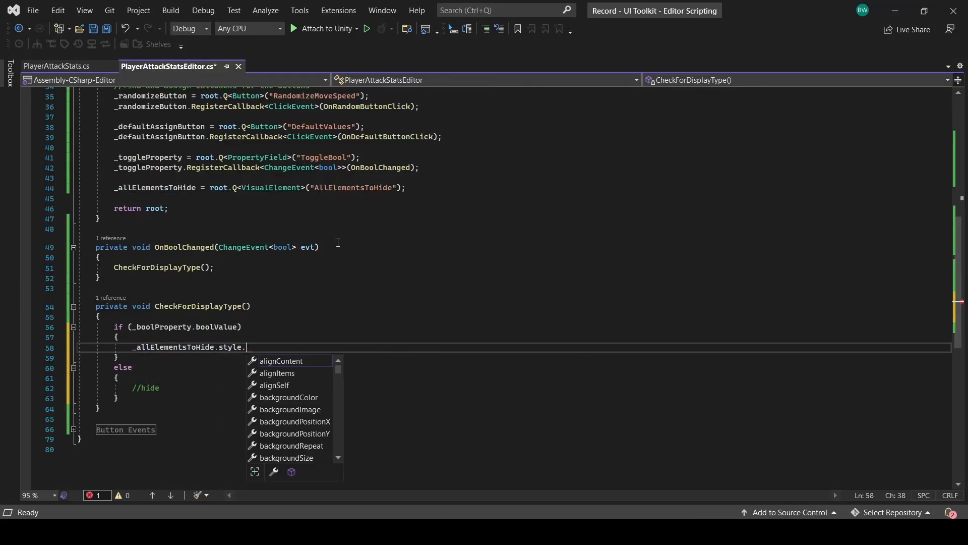
type("display = DisplayStyle.Flex;")
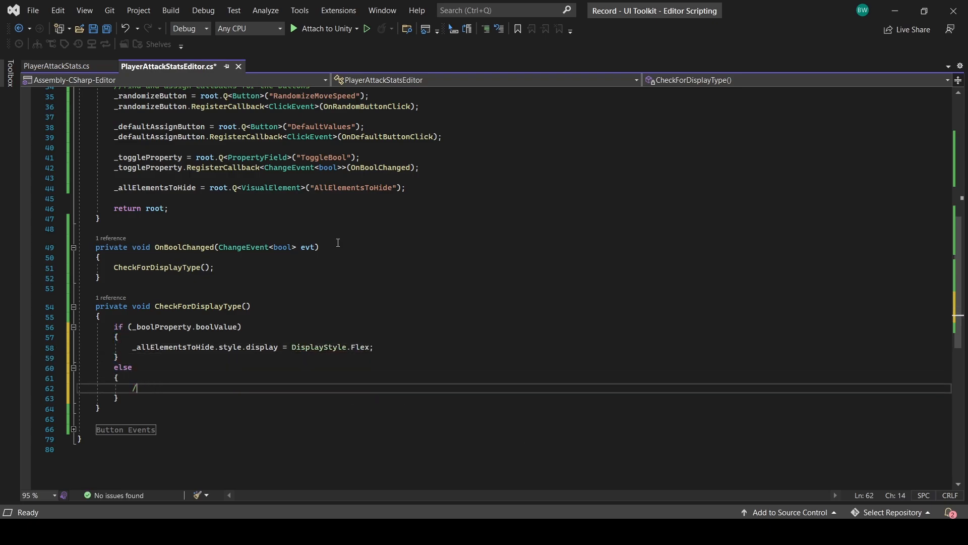
type("_allElementsToHide.style.display = DisplayStyle.None;")
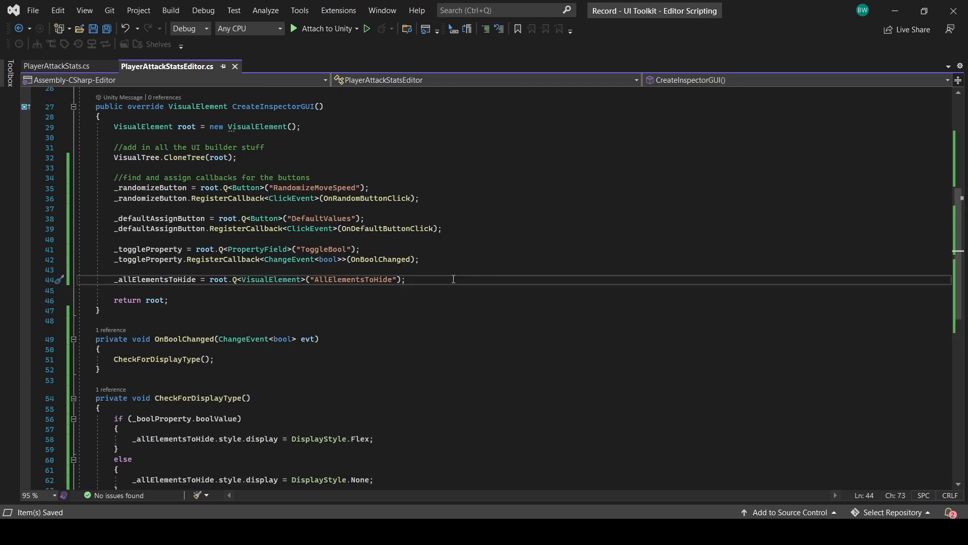
type("CheckForDisplayType")
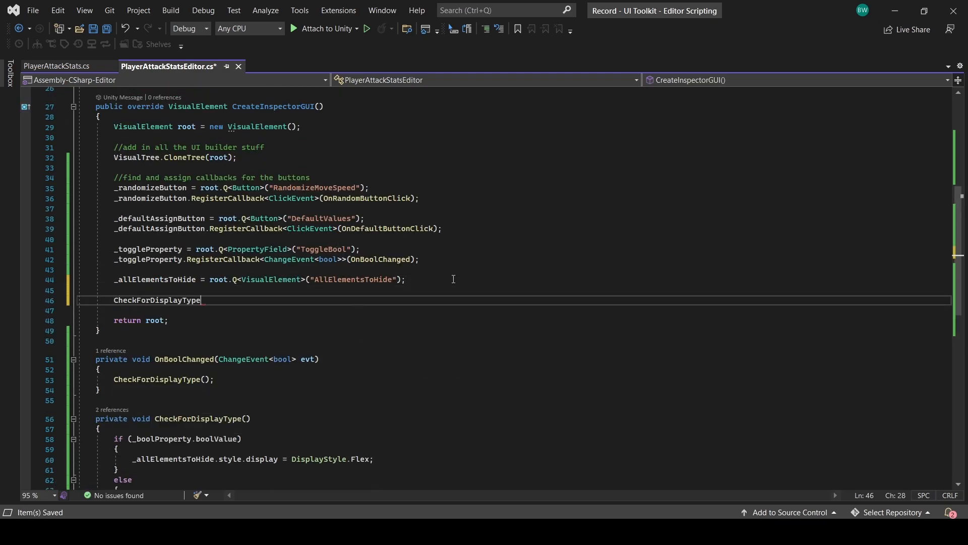
type("();")
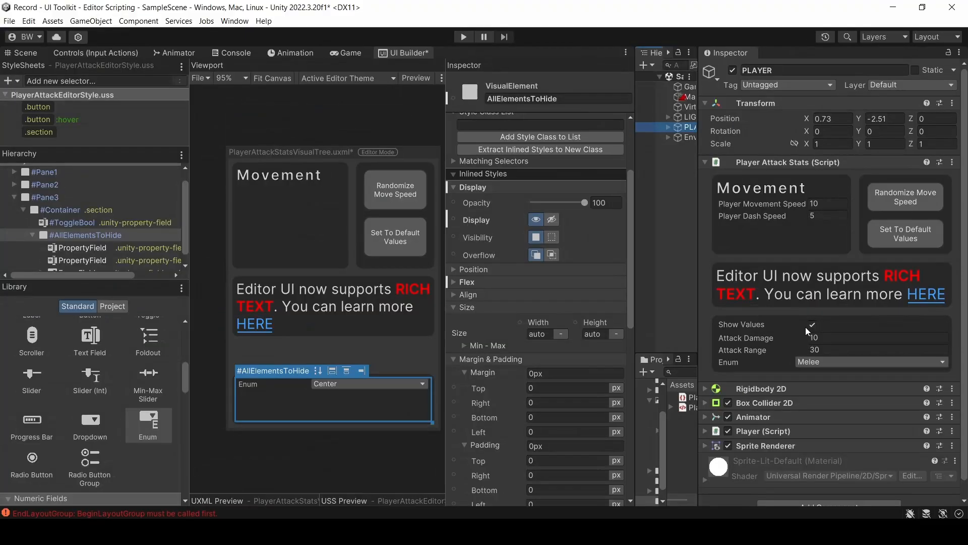
Add a Foldout element into Pane3's container next to the AllElementsToHide group
left_click(811, 325)
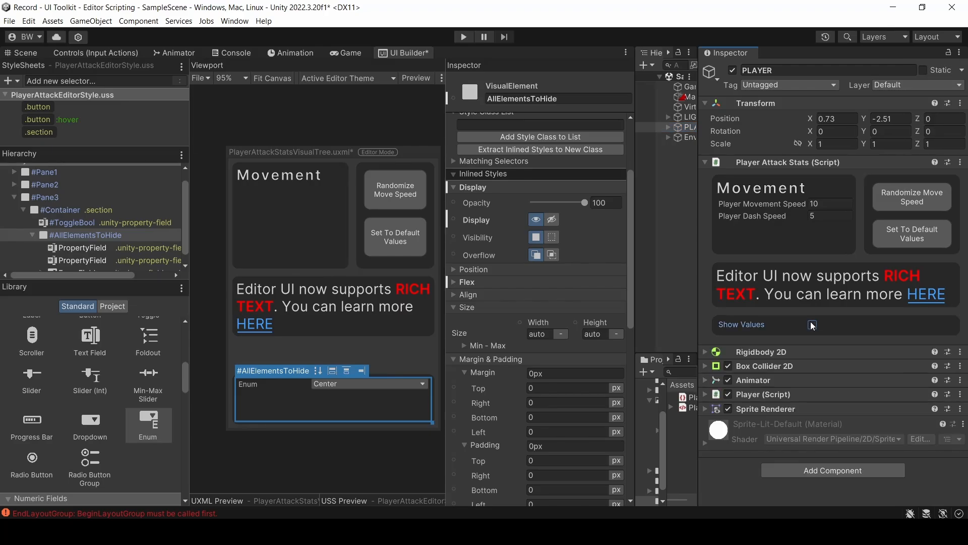
left_click(812, 324)
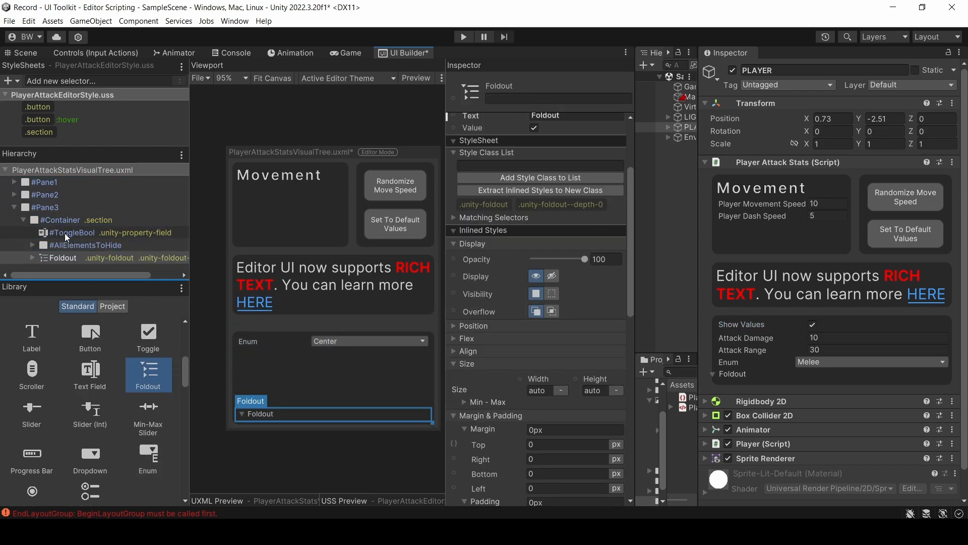
Move ToggleBool and AllElementsToHide into the foldout, then reselect PLAYER to refresh
left_click(72, 231)
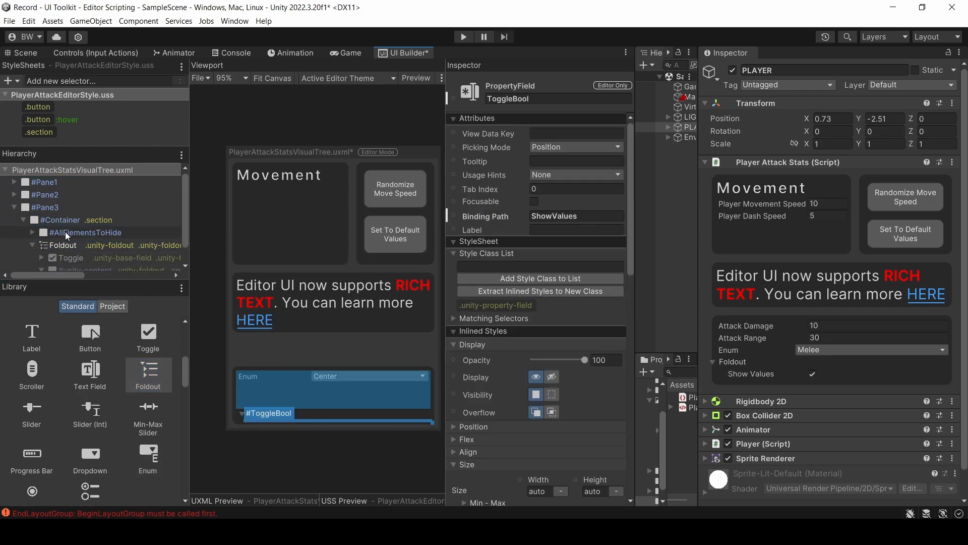
left_click(104, 264)
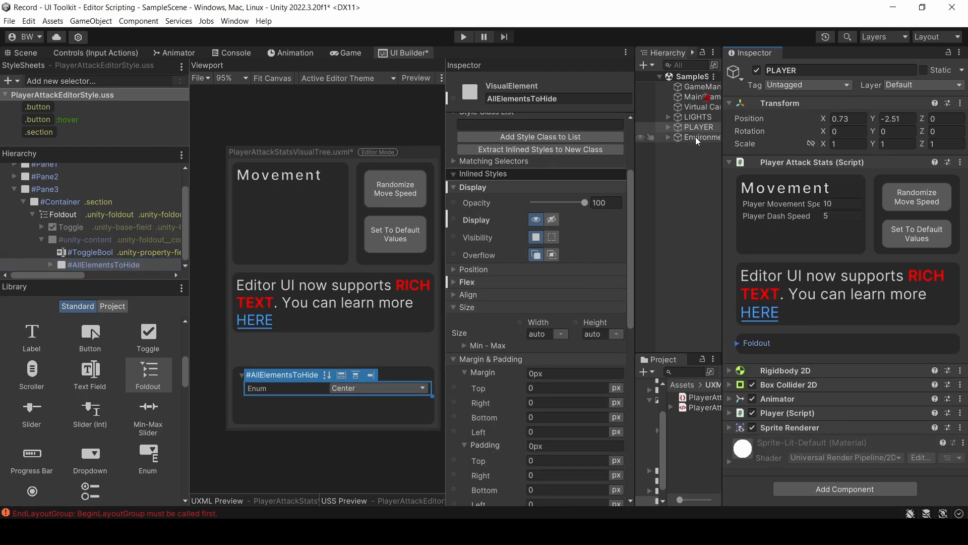
left_click(697, 127)
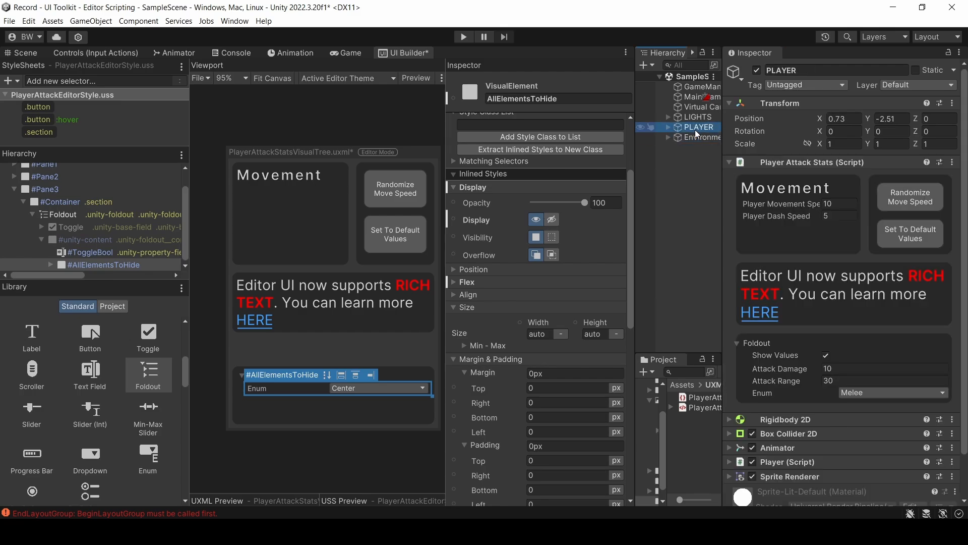
mouse_move(680, 277)
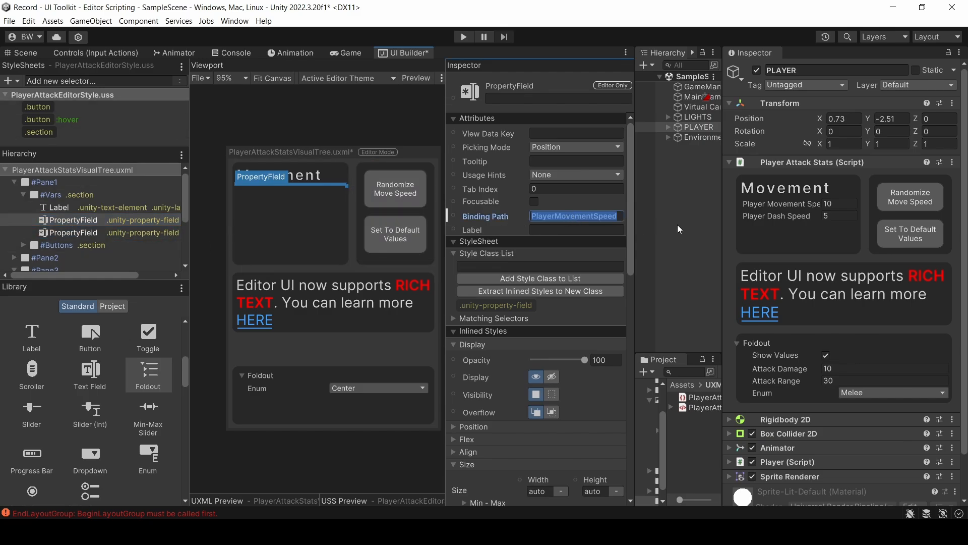
Check the movement speed binding, expand the foldout, and start setting its view data key
left_click(250, 362)
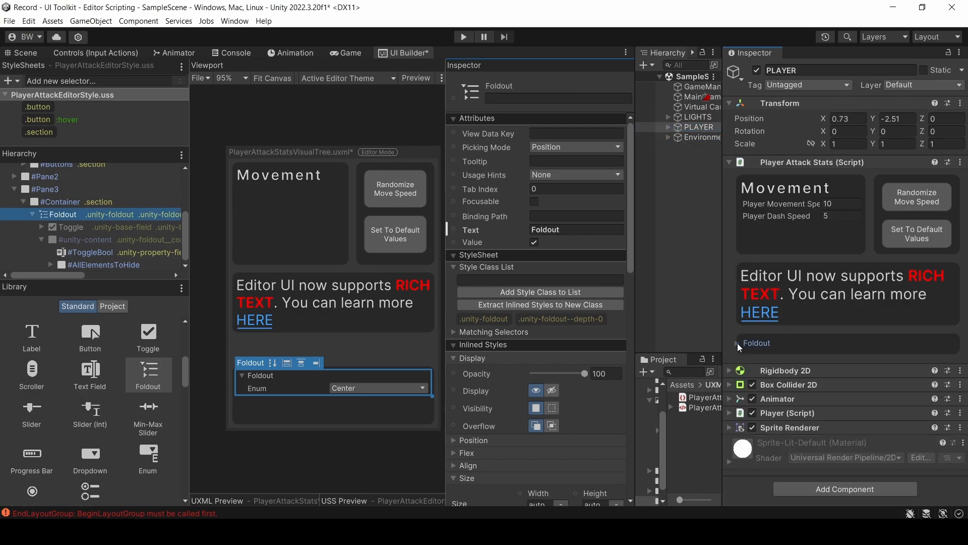
left_click(737, 343)
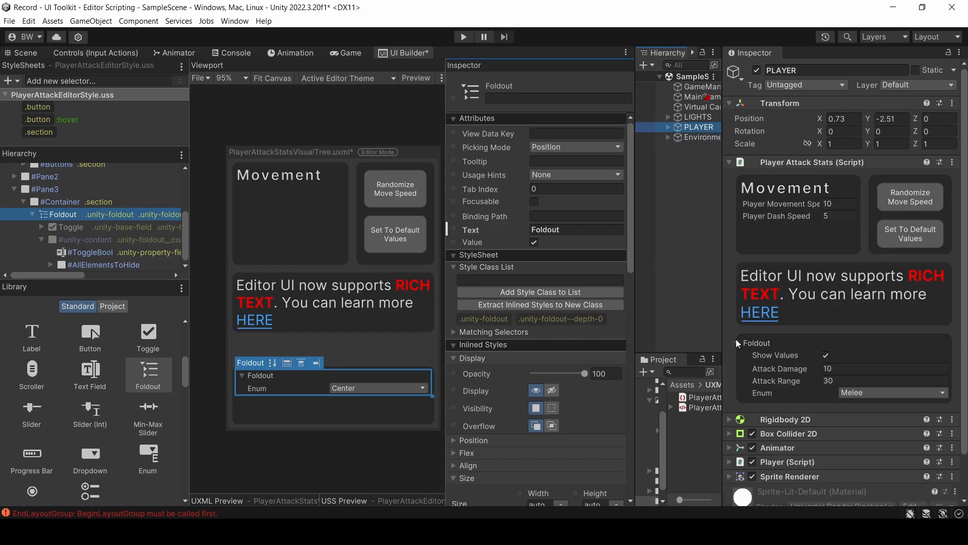
mouse_move(683, 316)
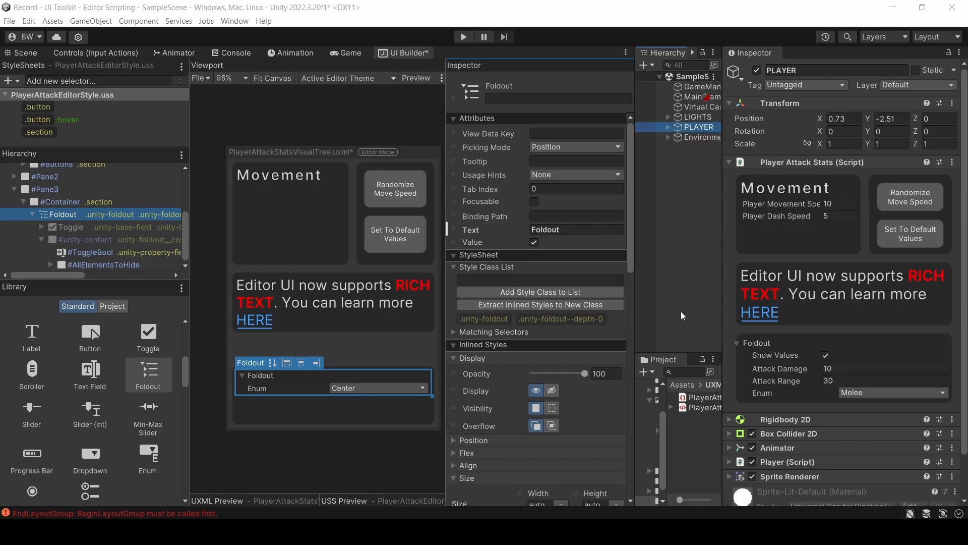
mouse_move(737, 350)
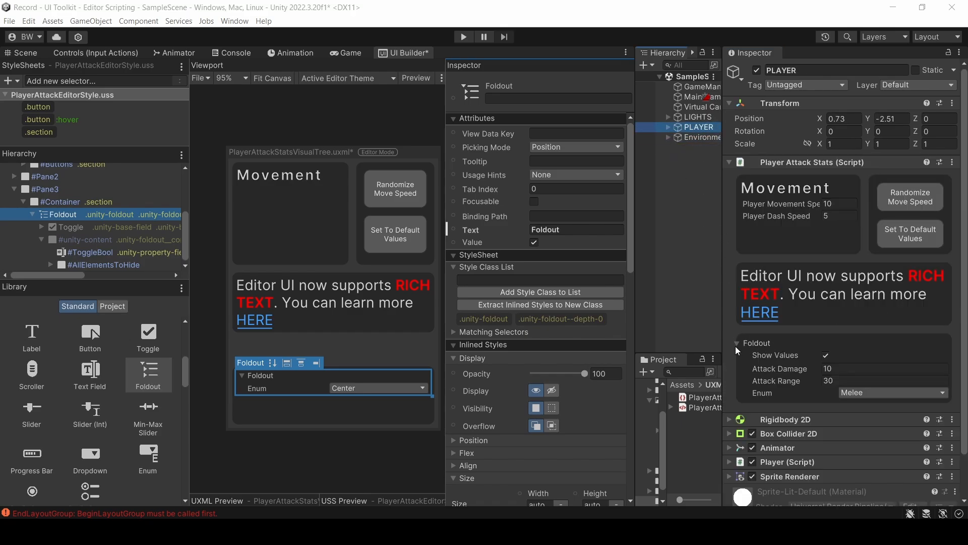
mouse_move(709, 351)
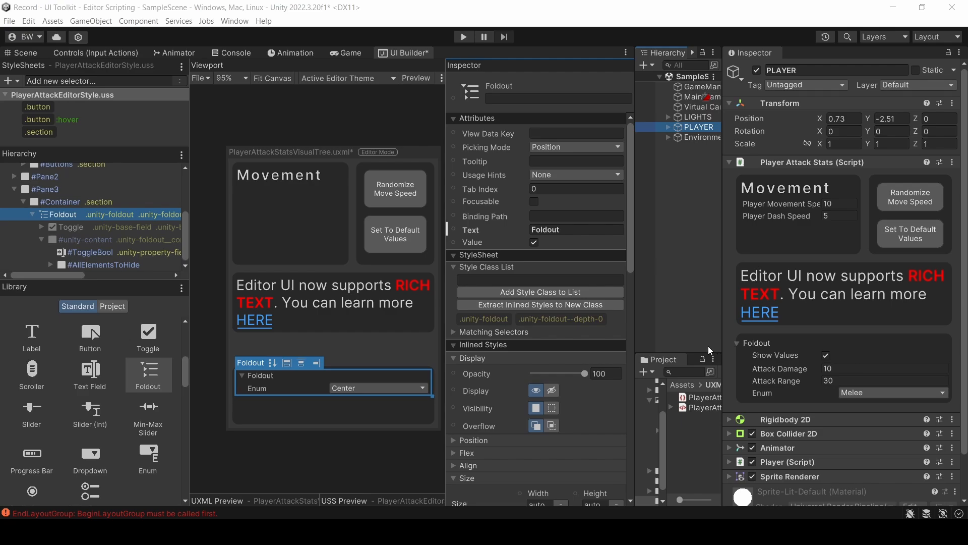
left_click(63, 215)
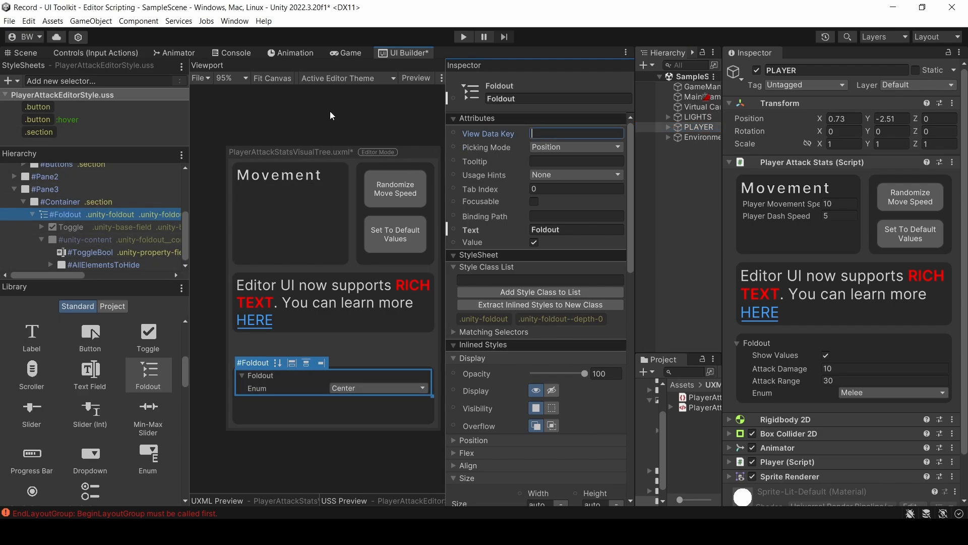
Set the Foldout's View Data Key to foldoutPosition and test persistence by reselecting PLAYER
type("foldoutPosition")
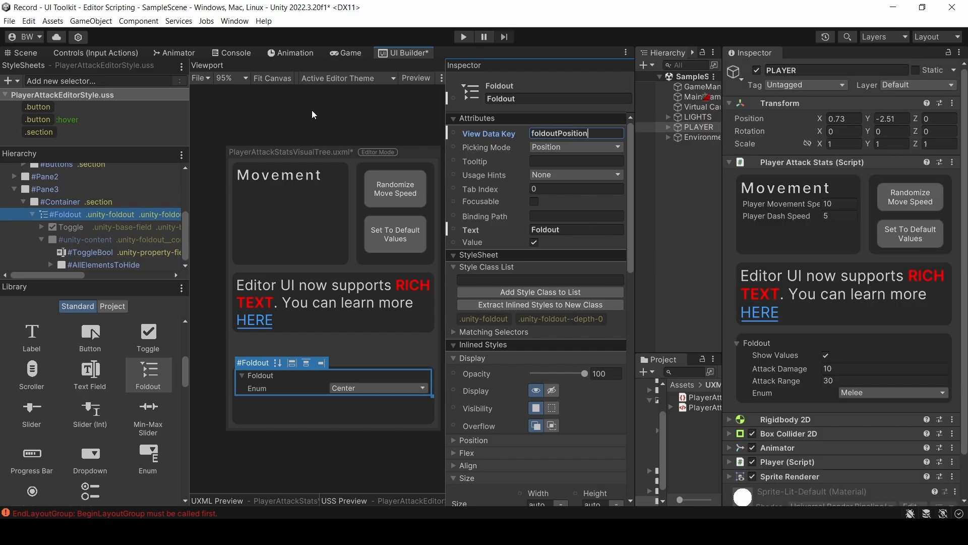
mouse_move(361, 122)
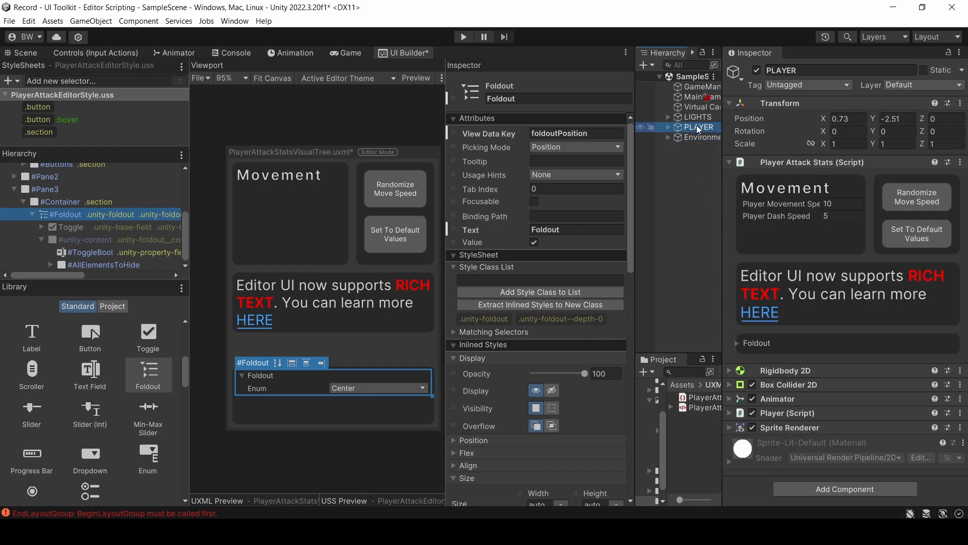
left_click(701, 137)
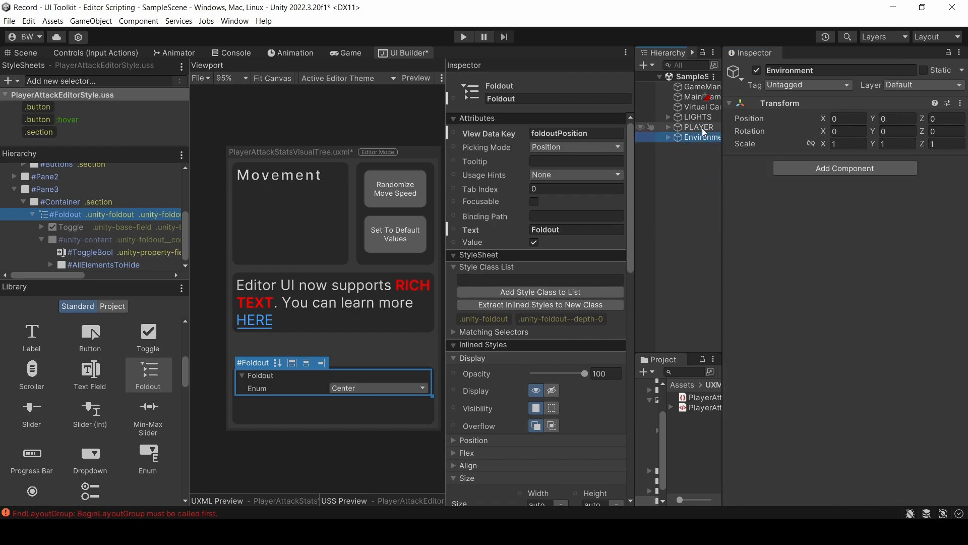
left_click(698, 126)
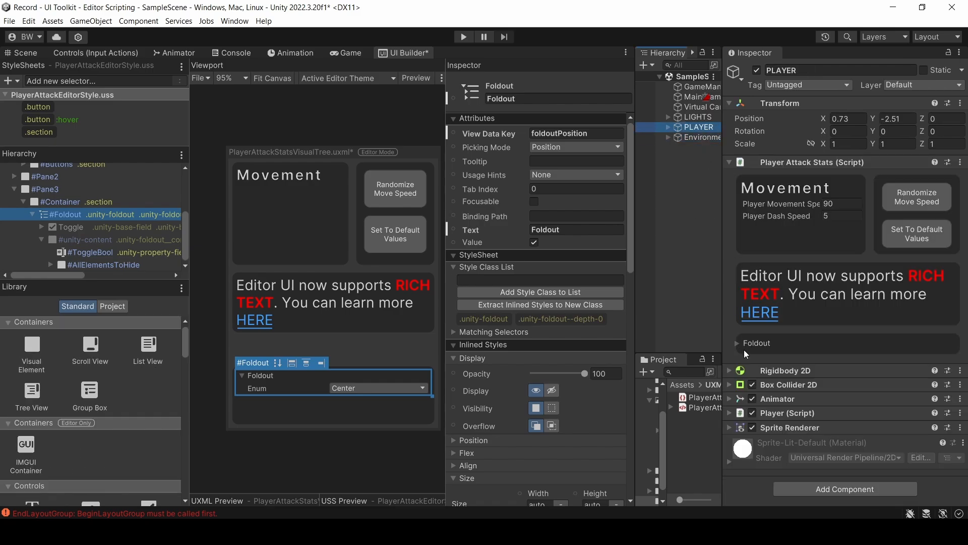
left_click(737, 343)
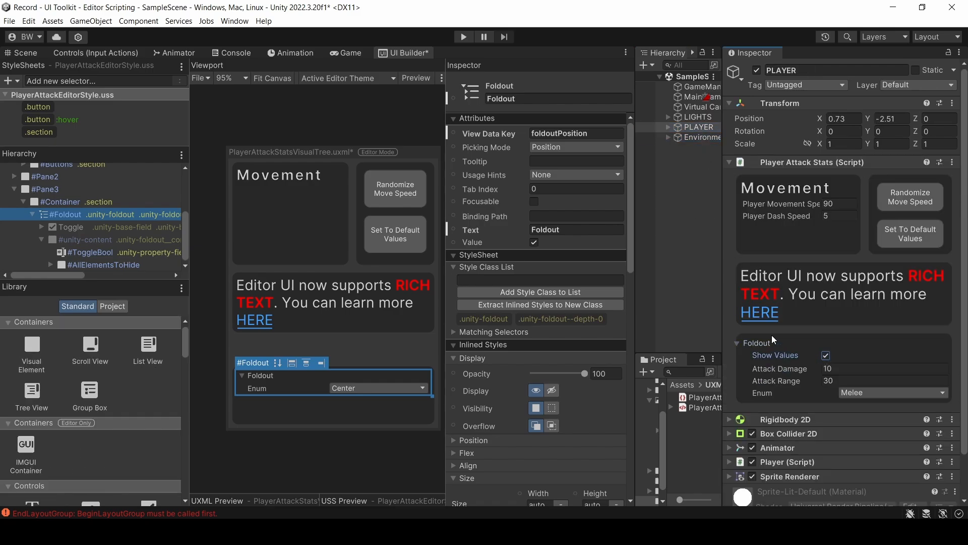
Randomize the player's movement speed three times
left_click(909, 196)
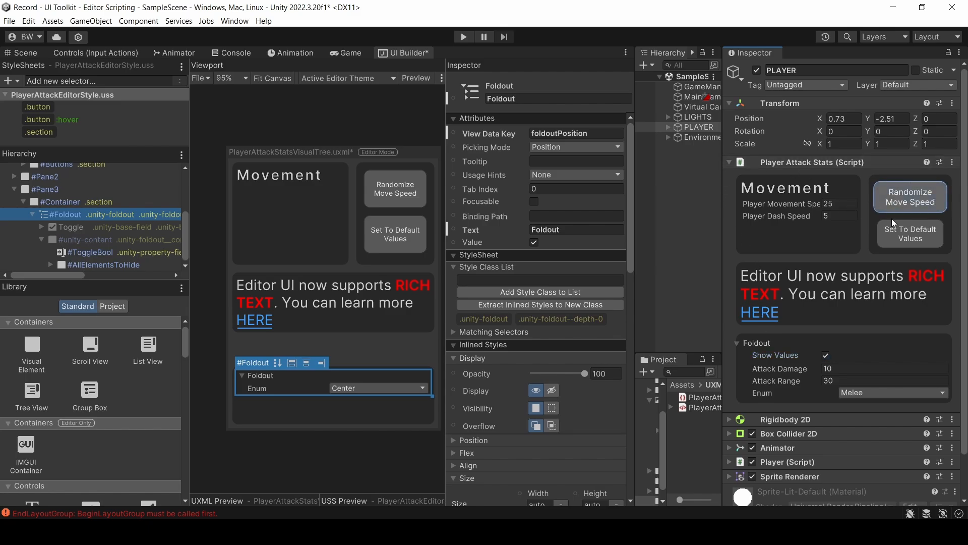
left_click(910, 196)
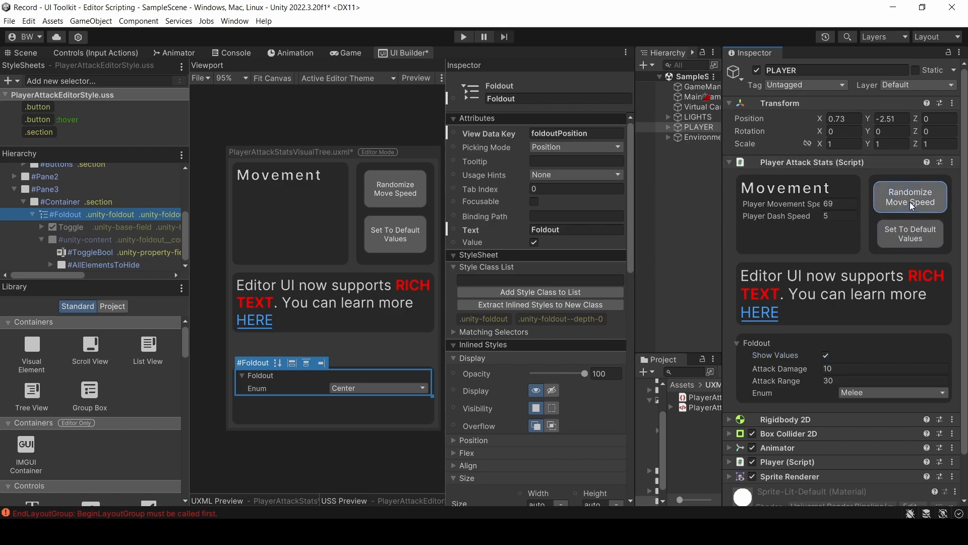
left_click(909, 234)
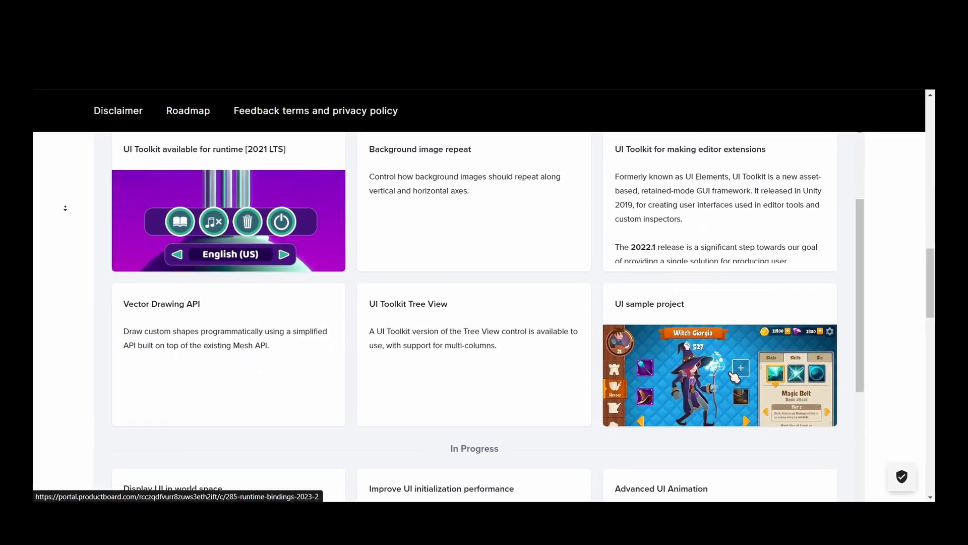
Scroll the UI roadmap past In Progress to Planned items like Depth ordering and UI Masking
scroll("down", 3)
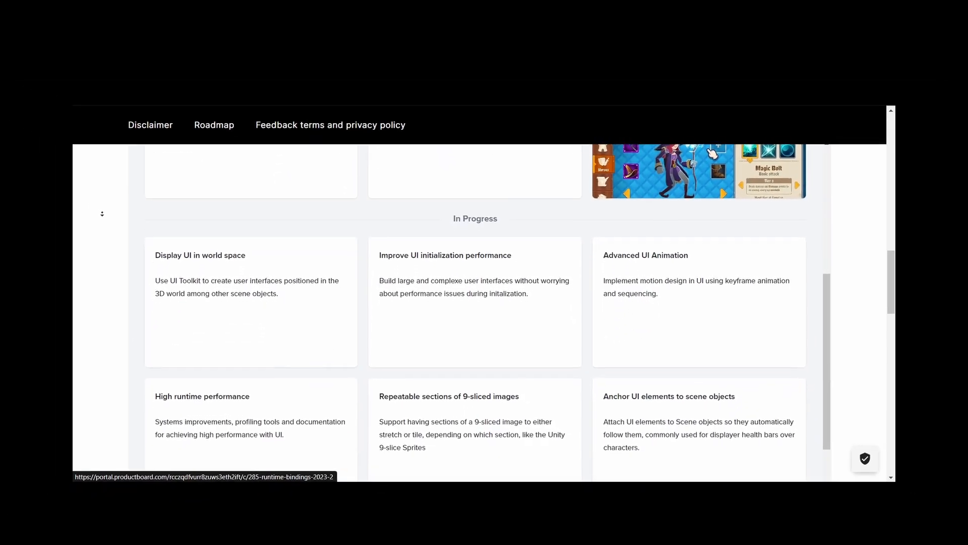
scroll("down", 3)
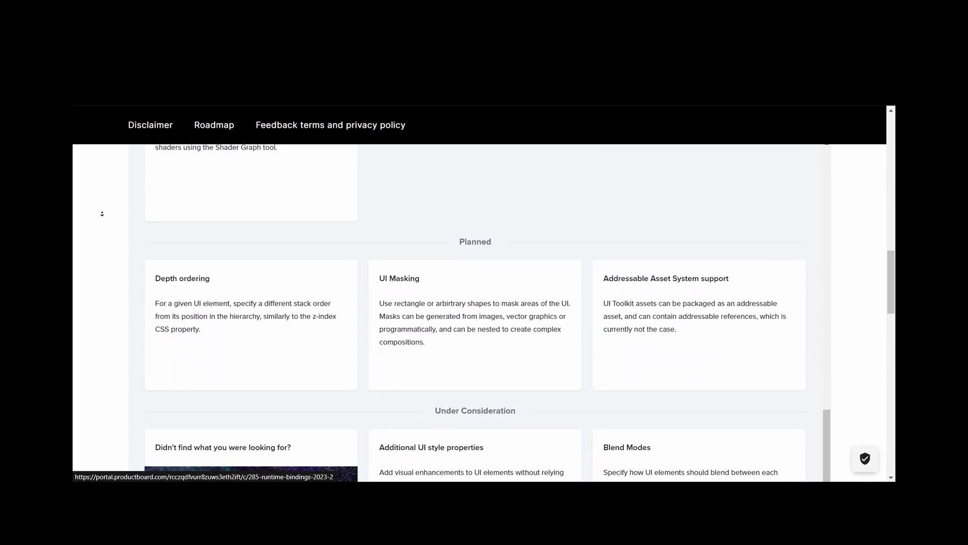
scroll("down", 3)
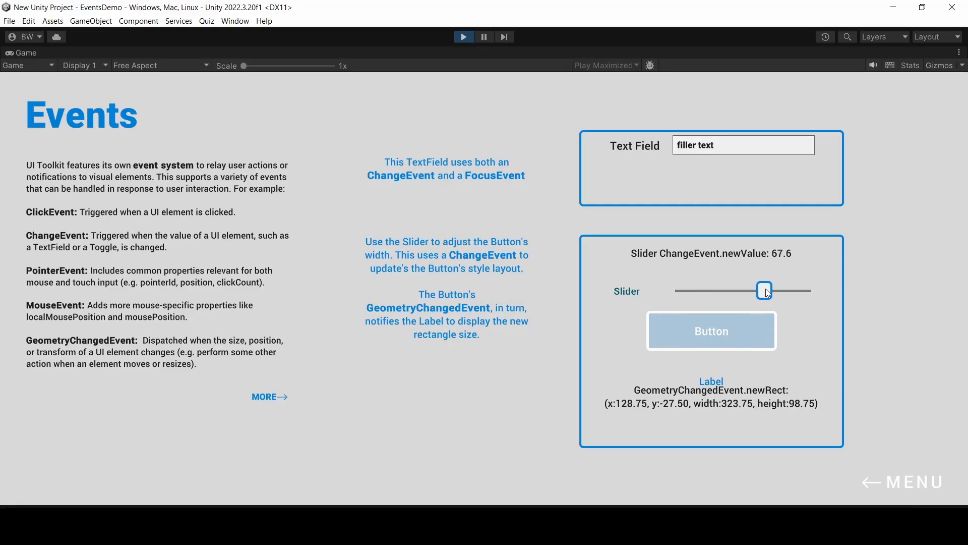
Resize the demo button with the slider, then log clicks on array-button--1, --3, child and parent boxes
left_click_drag(765, 291, 736, 291)
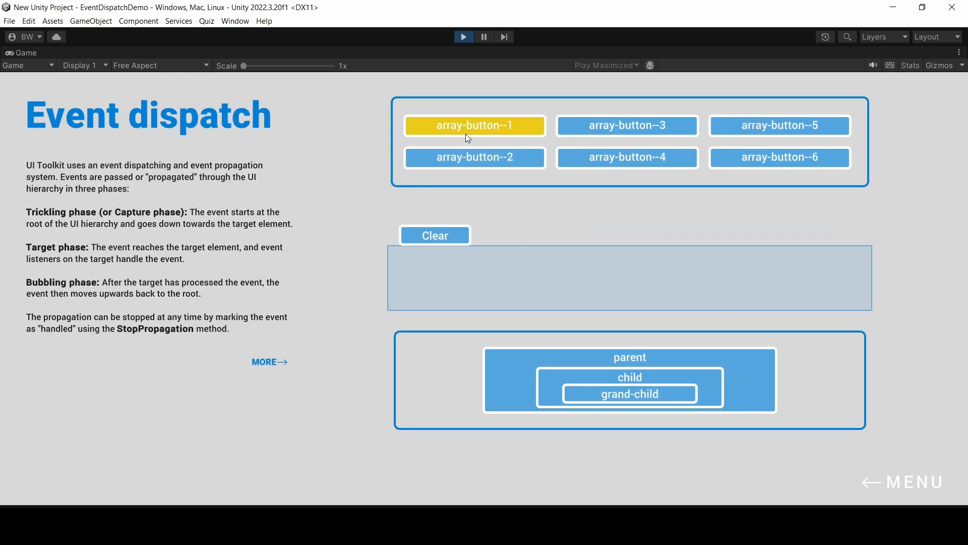
left_click(627, 126)
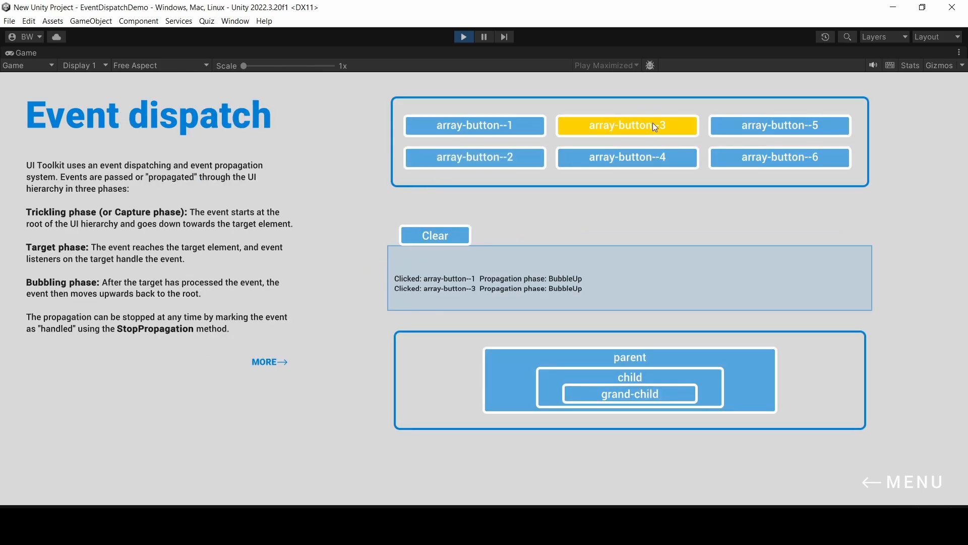
left_click(473, 157)
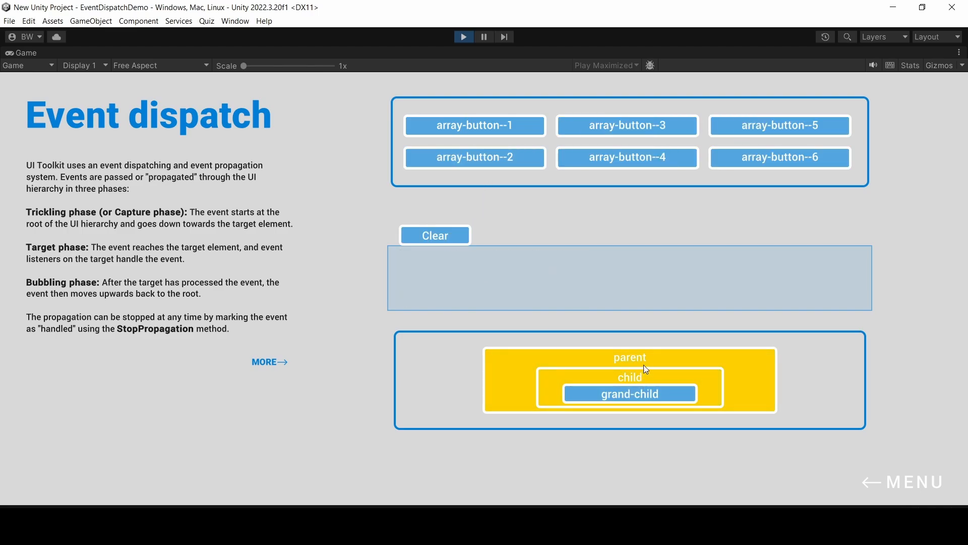
left_click(628, 393)
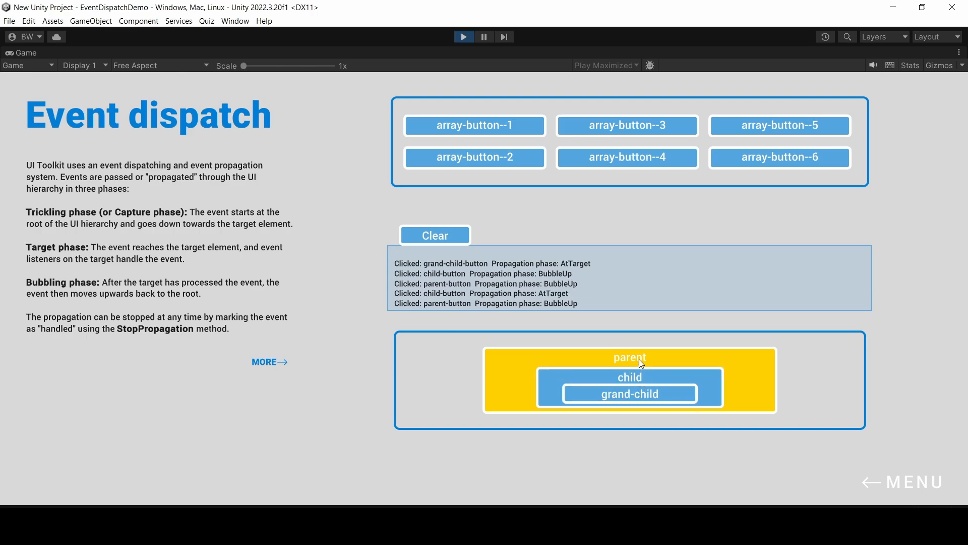
left_click(629, 357)
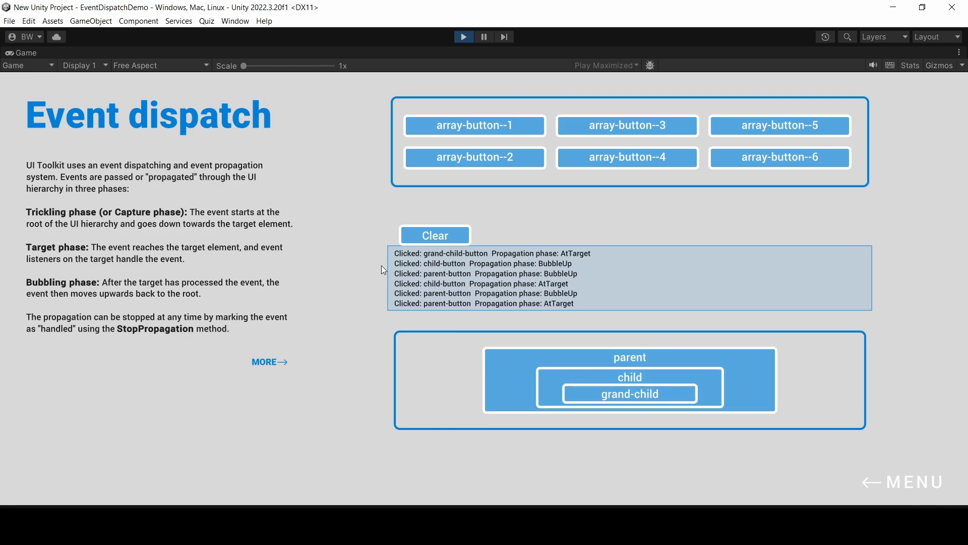